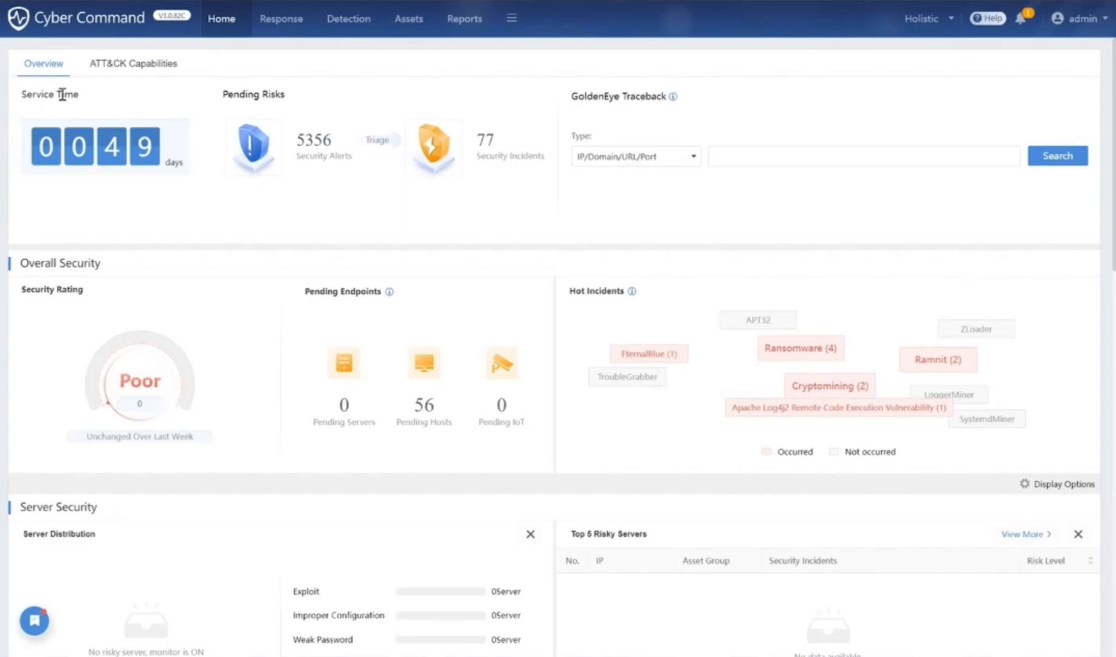
{"action": "mouse_move", "coordinate": [848, 391]}
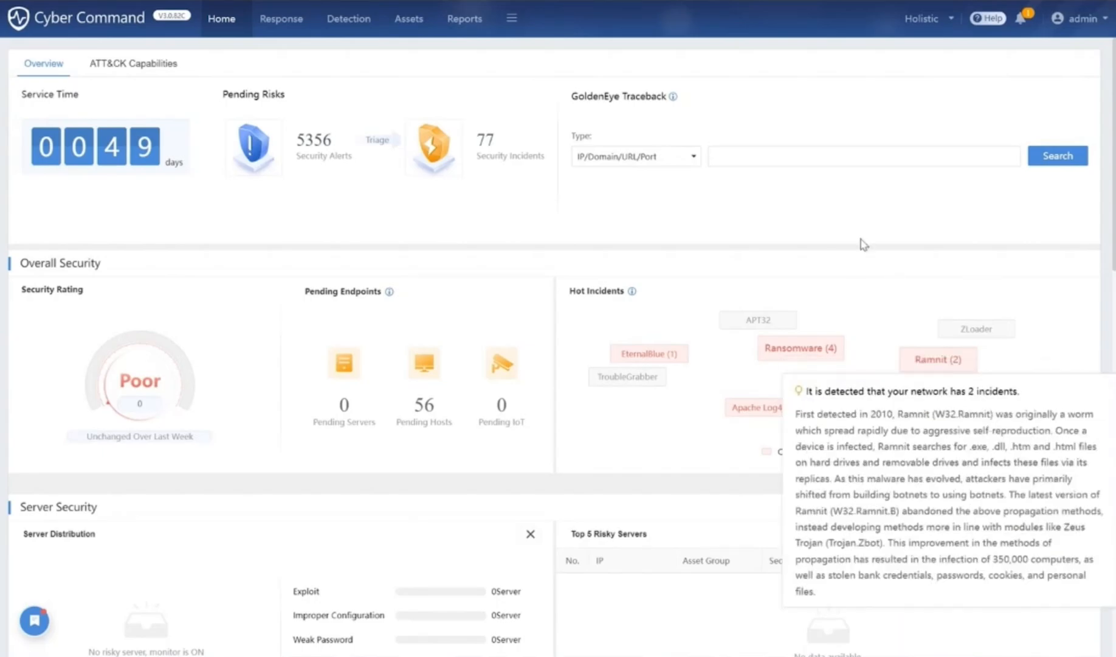
{"action": "mouse_move", "coordinate": [832, 220]}
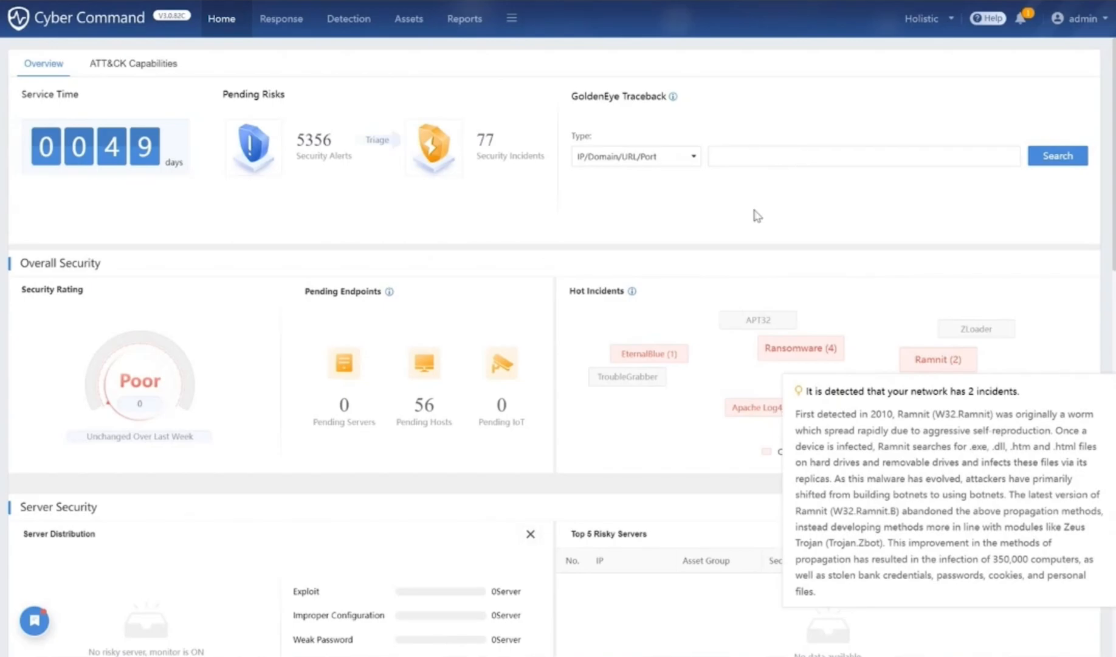
{"action": "mouse_move", "coordinate": [751, 222]}
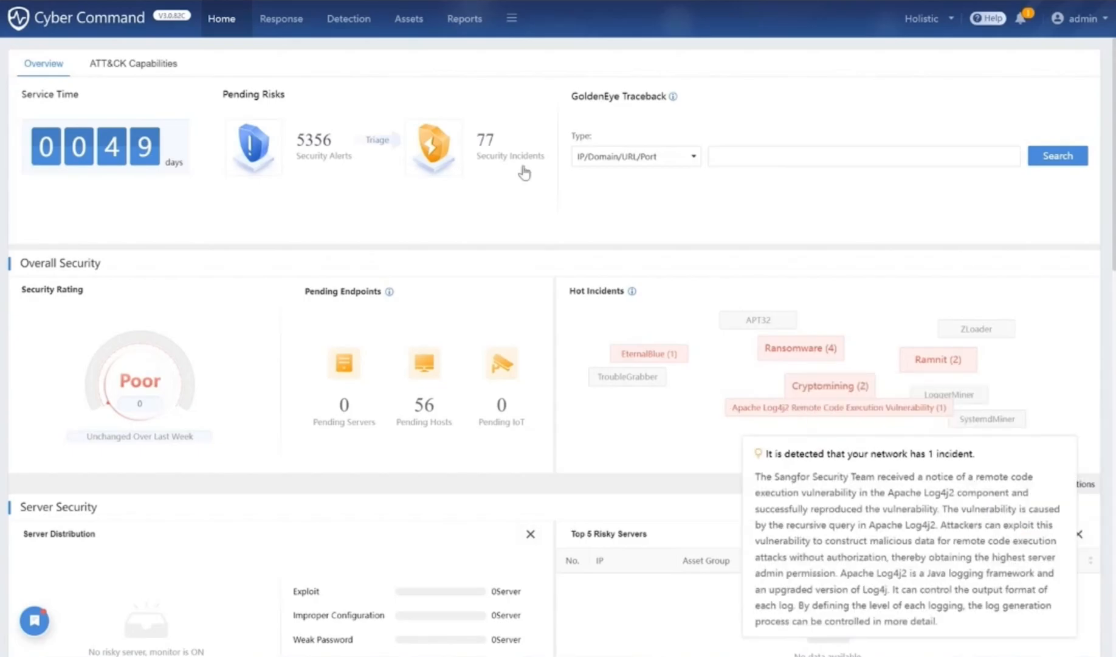
{"action": "mouse_move", "coordinate": [428, 238]}
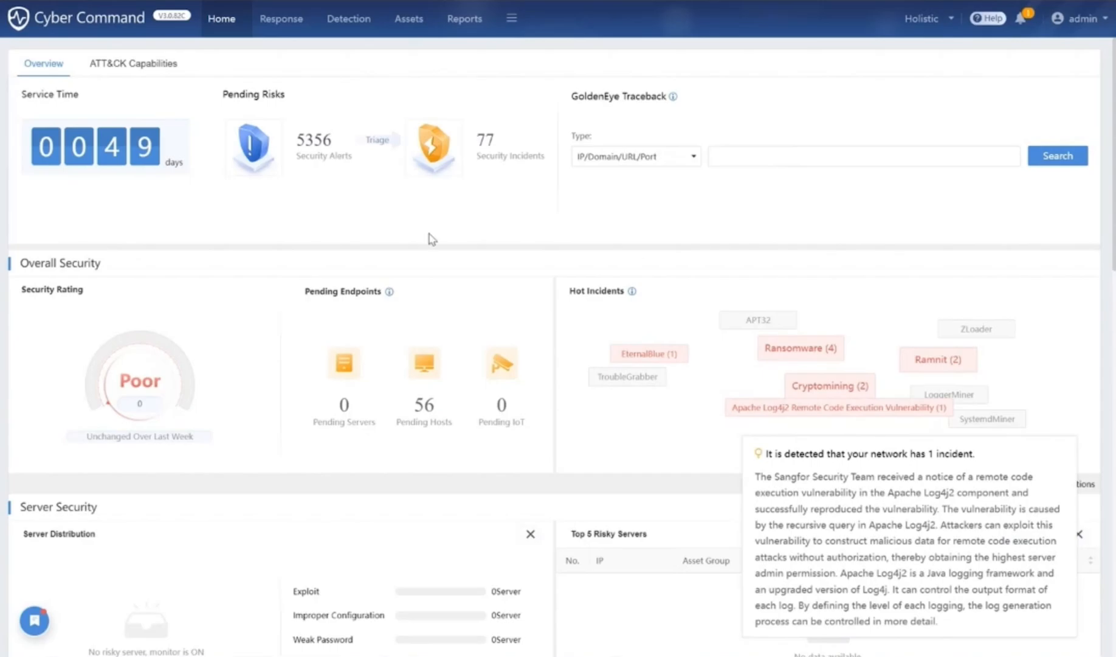
{"action": "mouse_move", "coordinate": [438, 230]}
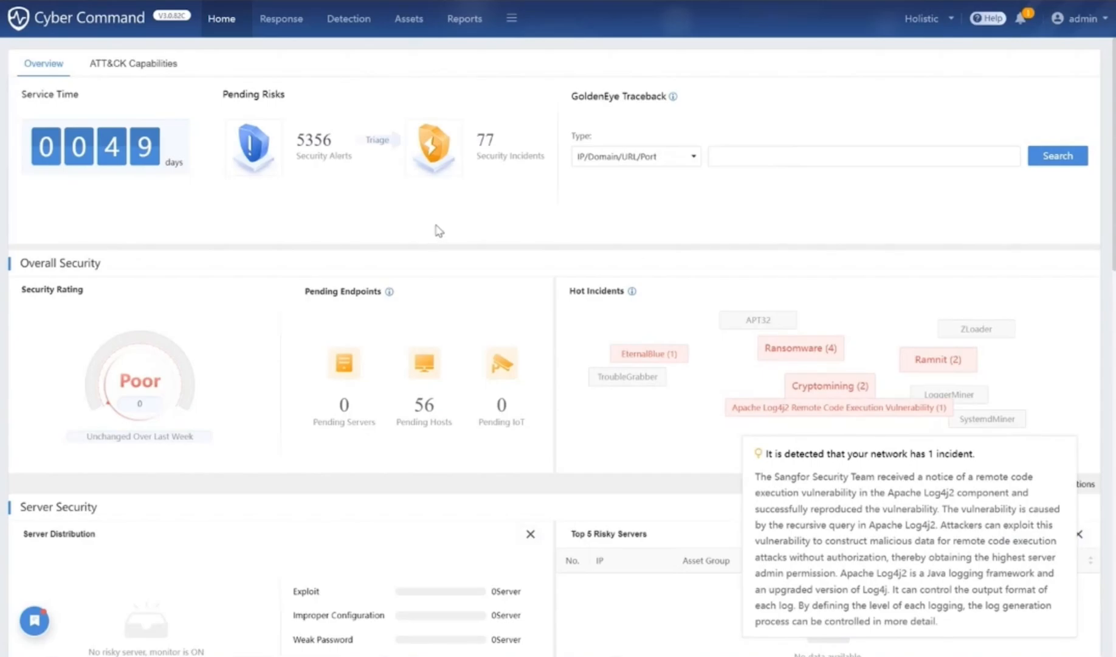
{"action": "mouse_move", "coordinate": [656, 271]}
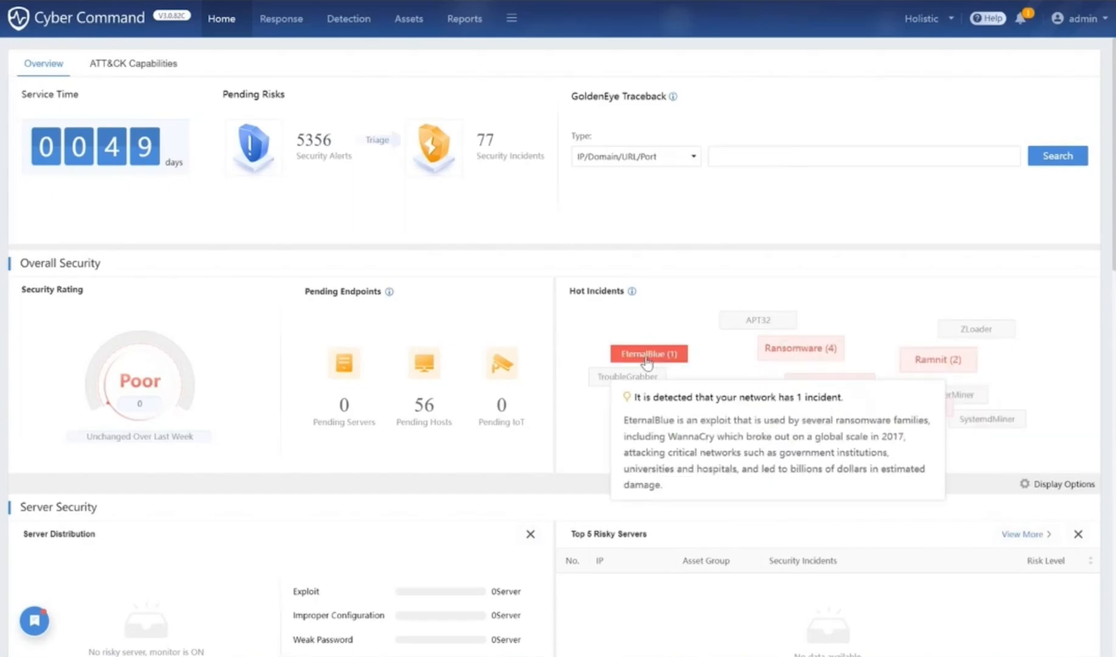
Scroll down the overview and list the security incidents related to EternalBlue.
{"action": "scroll", "scroll_direction": "down", "scroll_amount": 3}
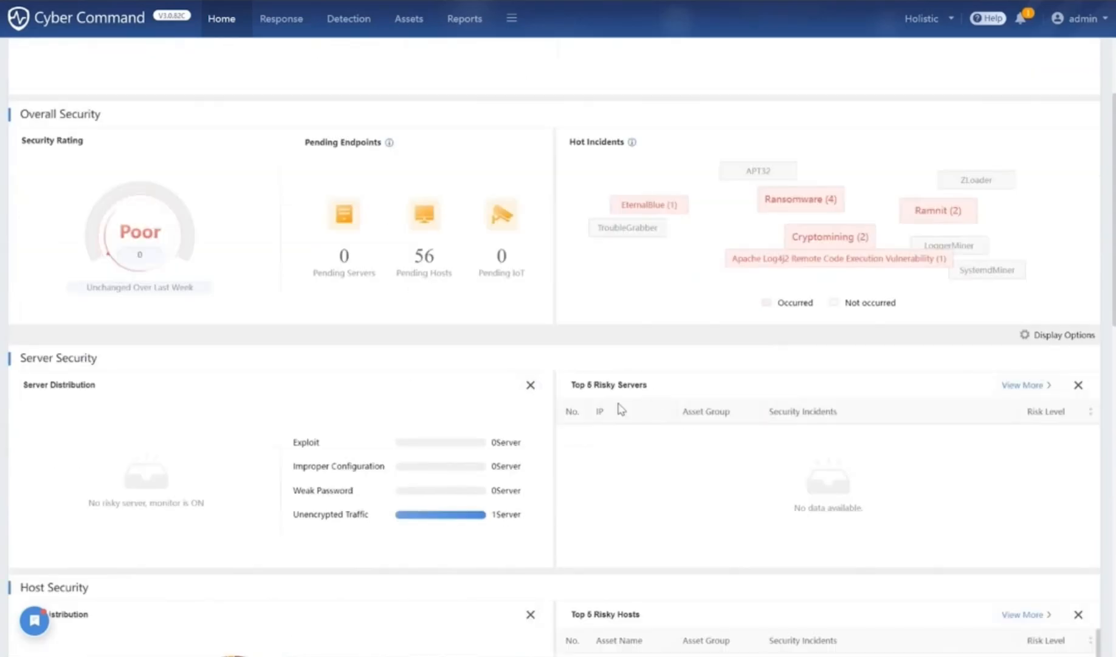
{"action": "scroll", "scroll_direction": "down", "scroll_amount": 3}
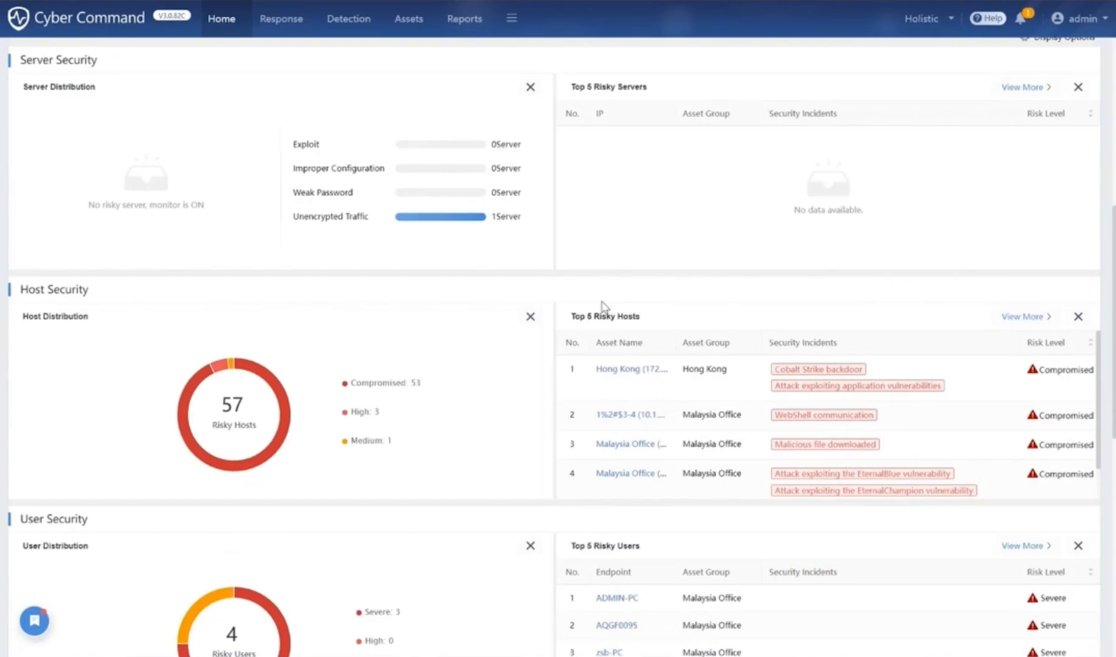
{"action": "scroll", "scroll_direction": "down", "scroll_amount": 3}
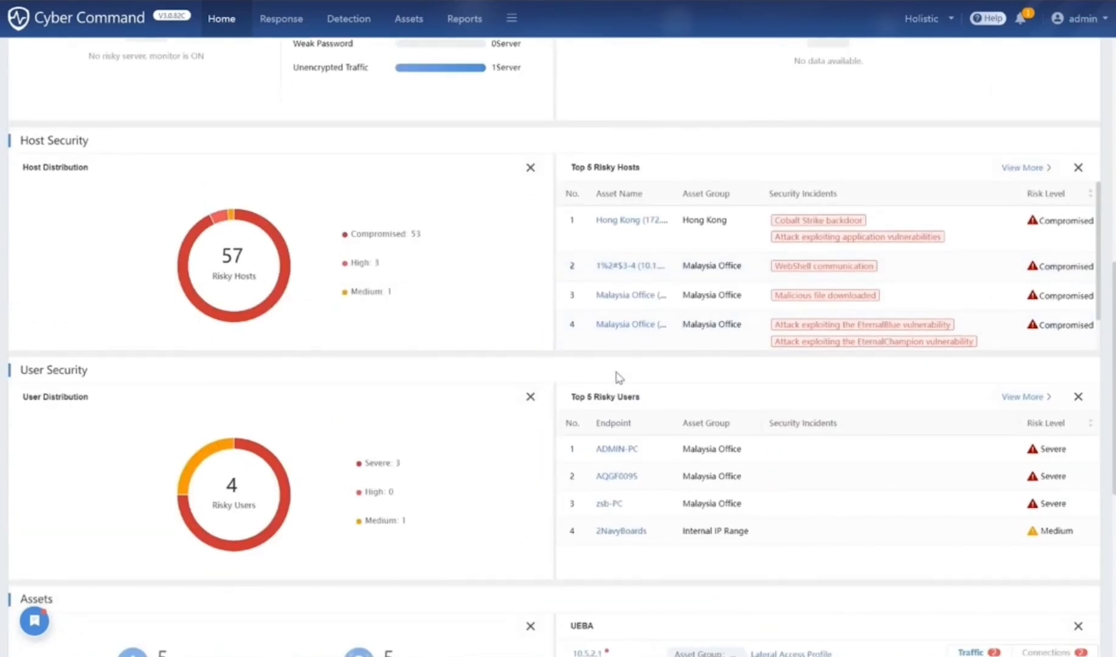
{"action": "scroll", "scroll_direction": "down", "scroll_amount": 3}
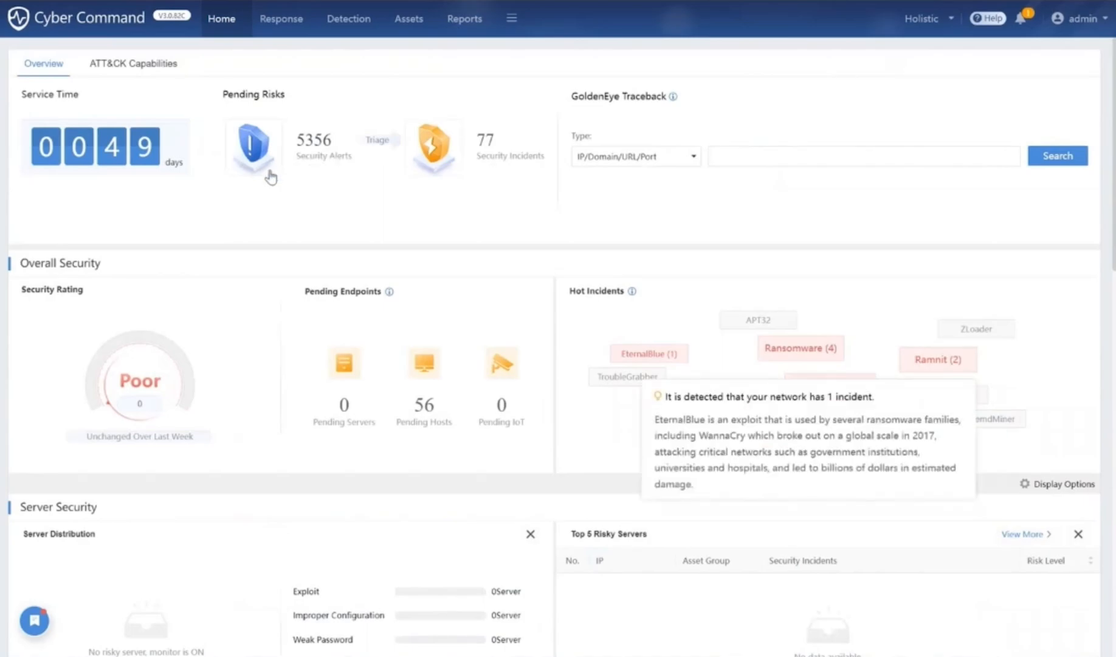
{"action": "mouse_move", "coordinate": [489, 204]}
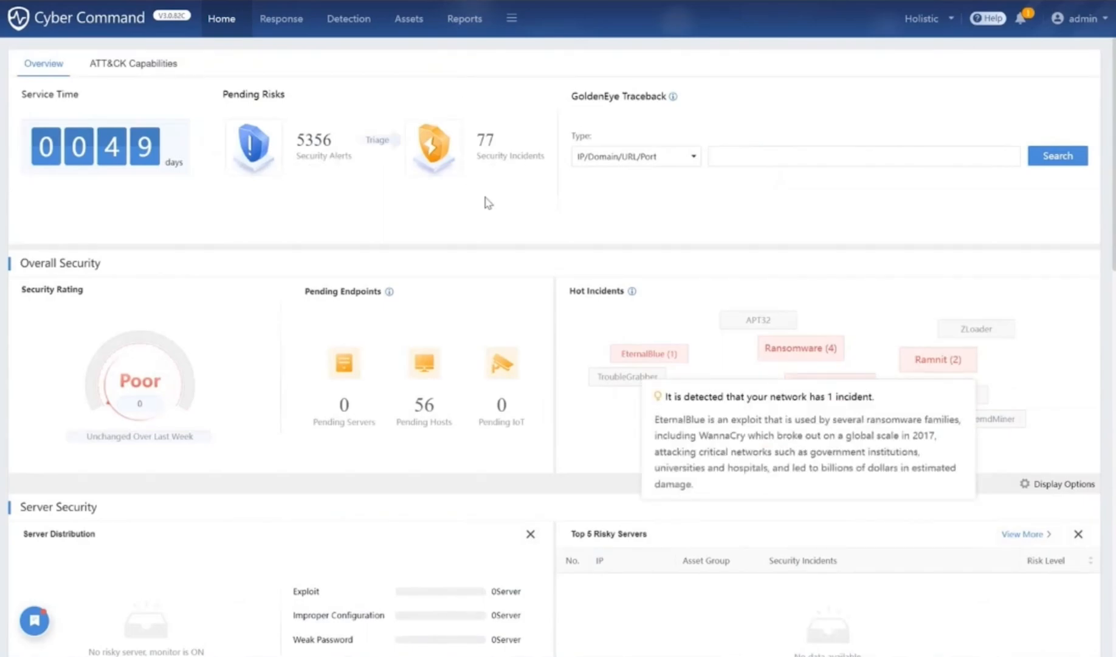
{"action": "mouse_move", "coordinate": [518, 197]}
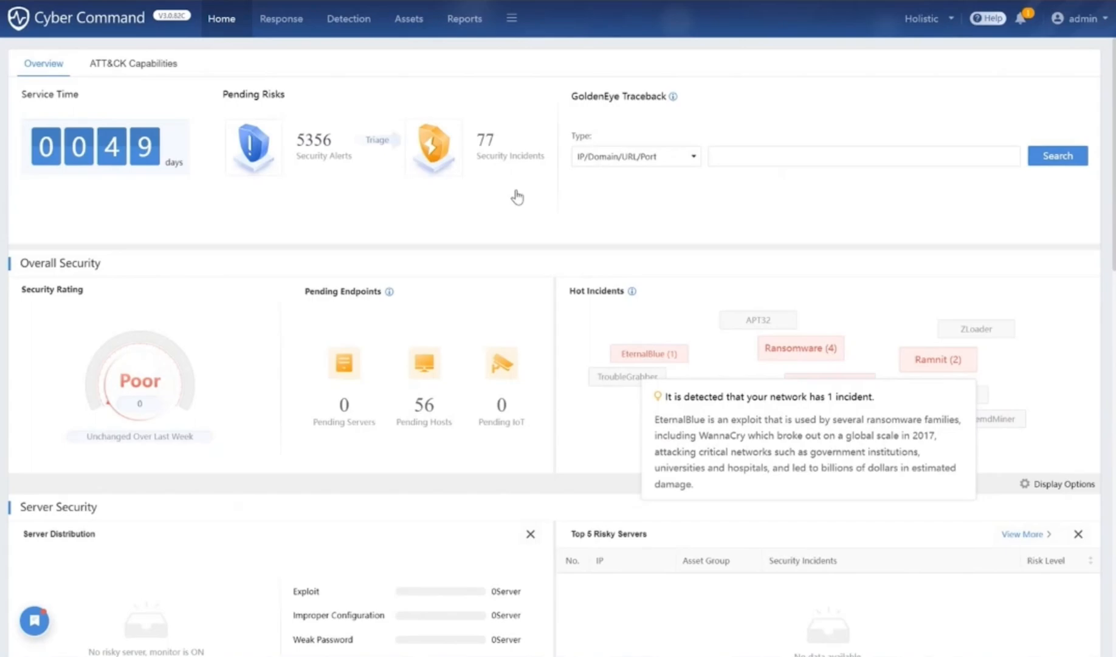
{"action": "mouse_move", "coordinate": [618, 295]}
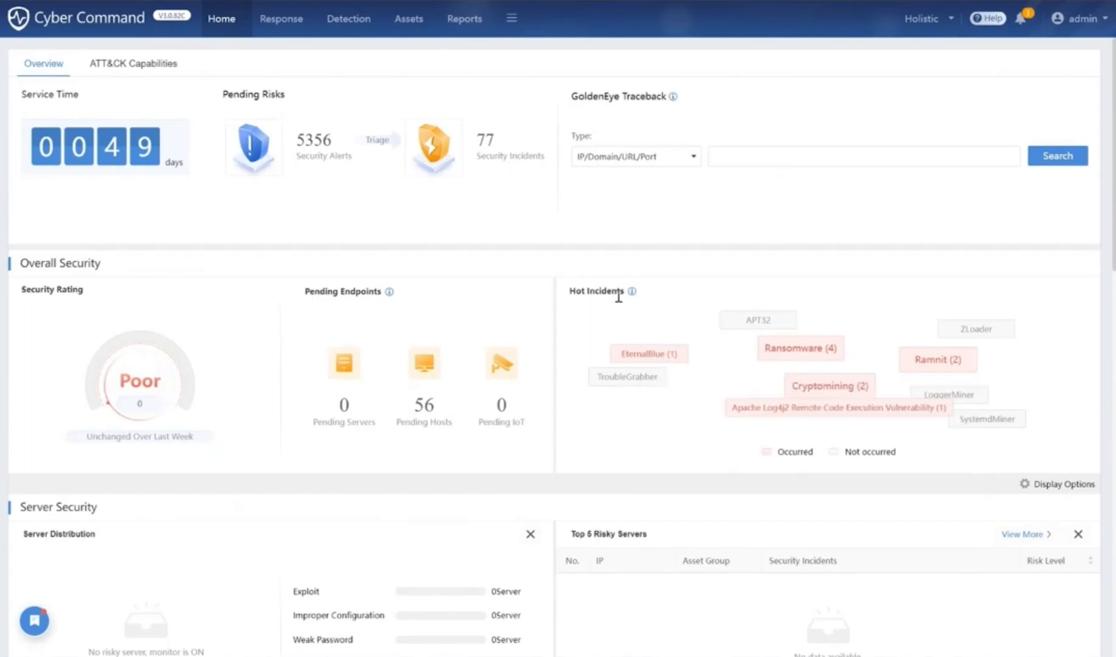
{"action": "mouse_move", "coordinate": [647, 353]}
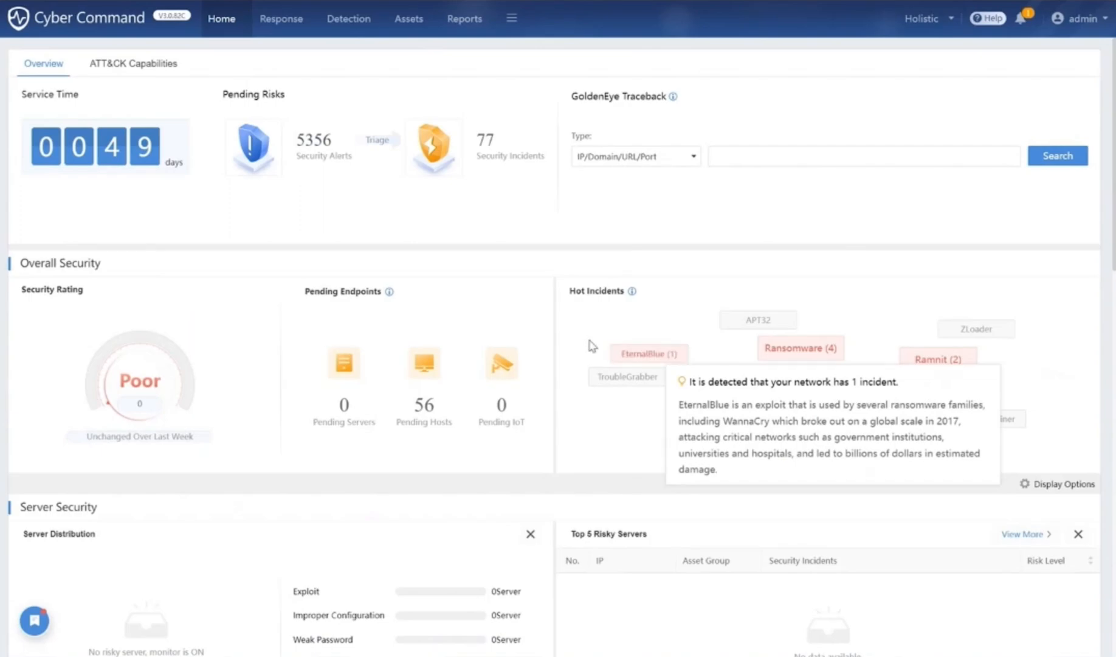
{"action": "mouse_move", "coordinate": [624, 340]}
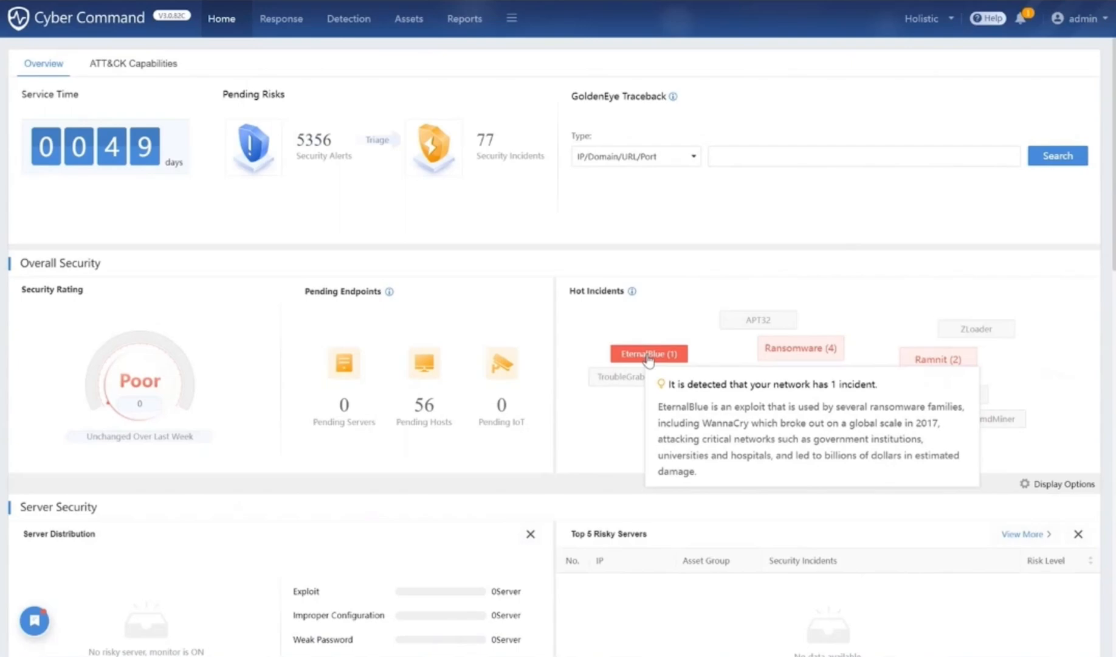
{"action": "left_click", "coordinate": [647, 353]}
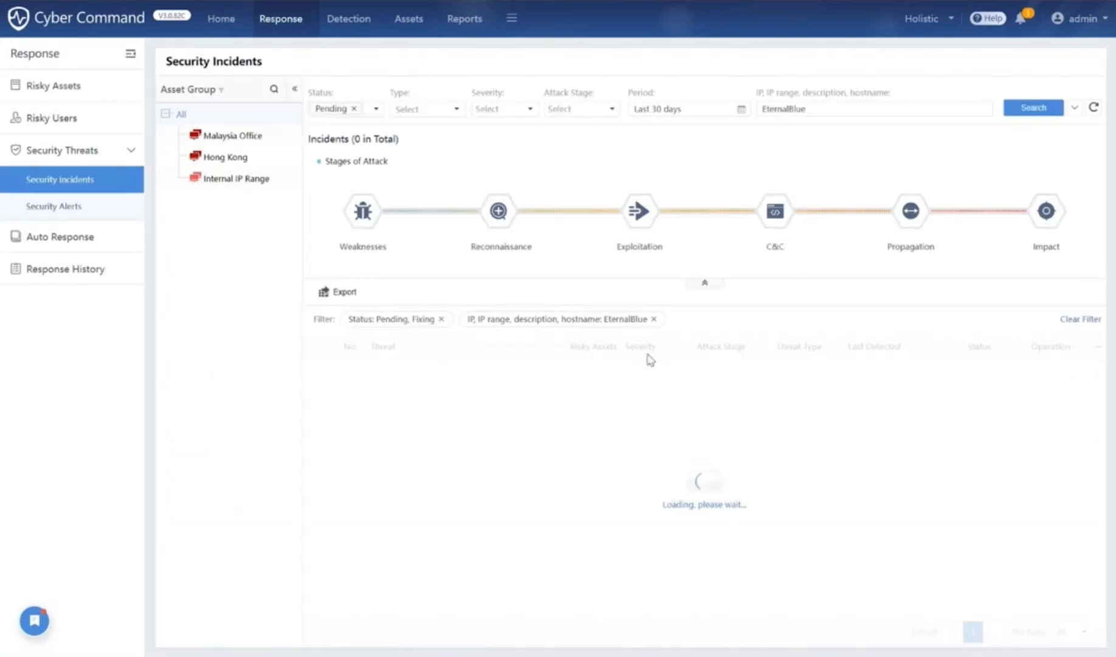
Return to the Home overview and switch to the ATT&CK Capabilities matrix.
{"action": "left_click", "coordinate": [1032, 107]}
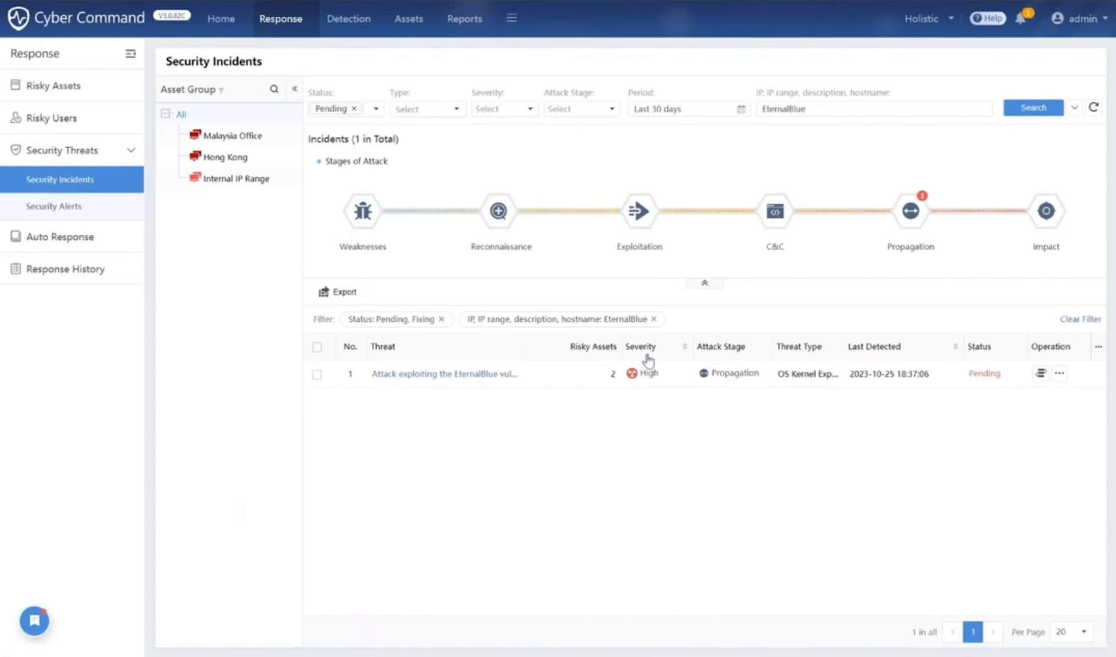
{"action": "left_click", "coordinate": [221, 18]}
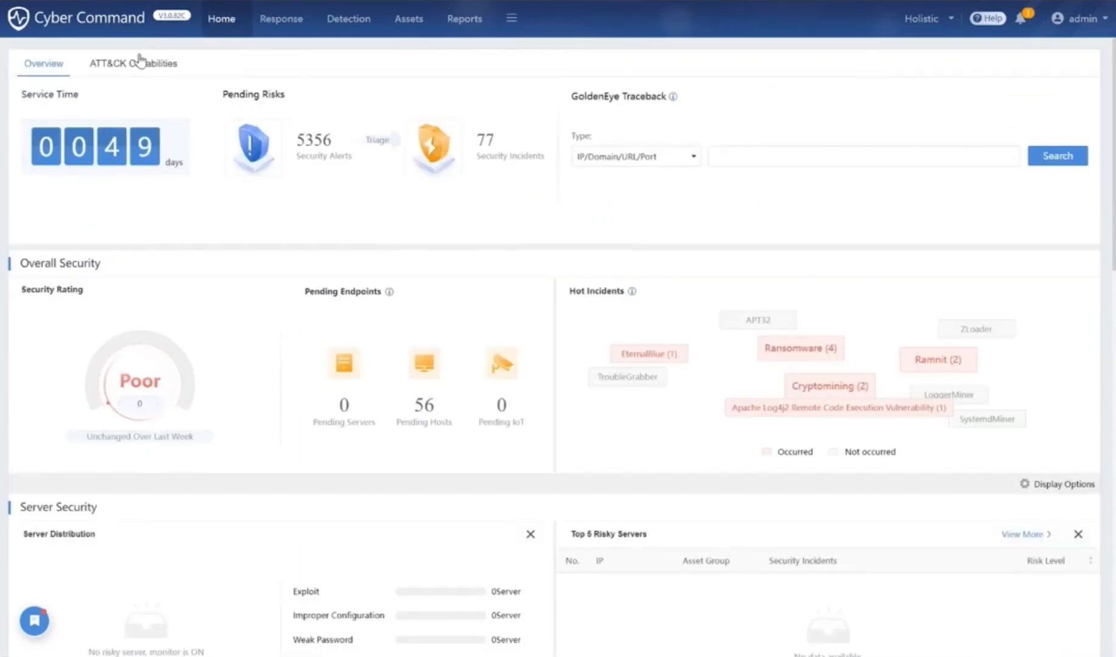
{"action": "left_click", "coordinate": [133, 64]}
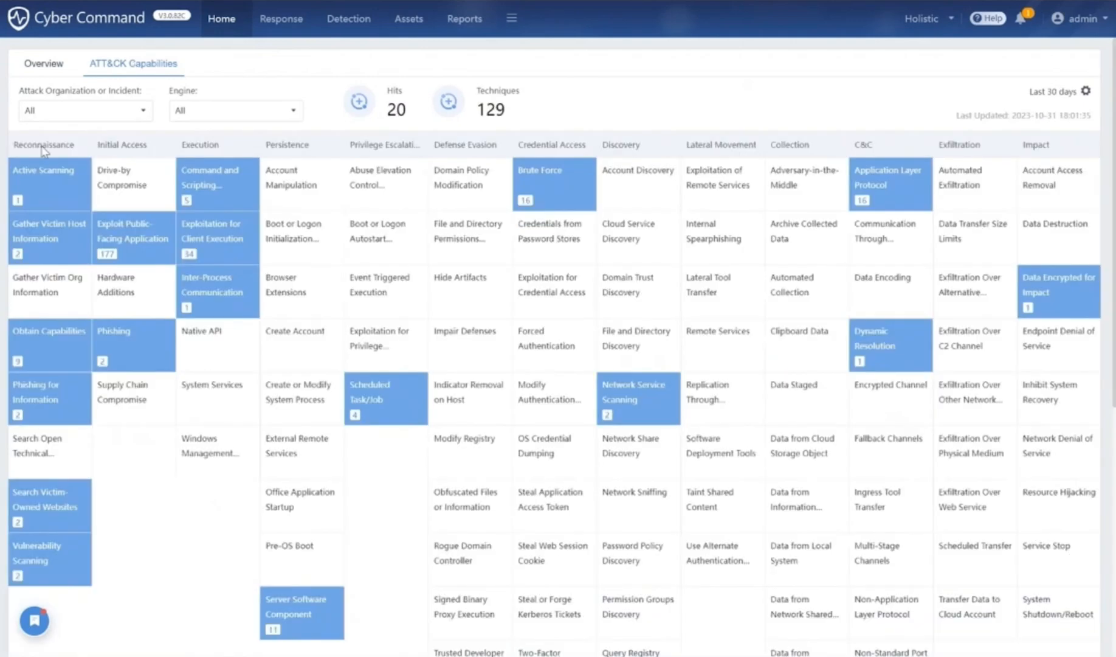
{"action": "mouse_move", "coordinate": [180, 223]}
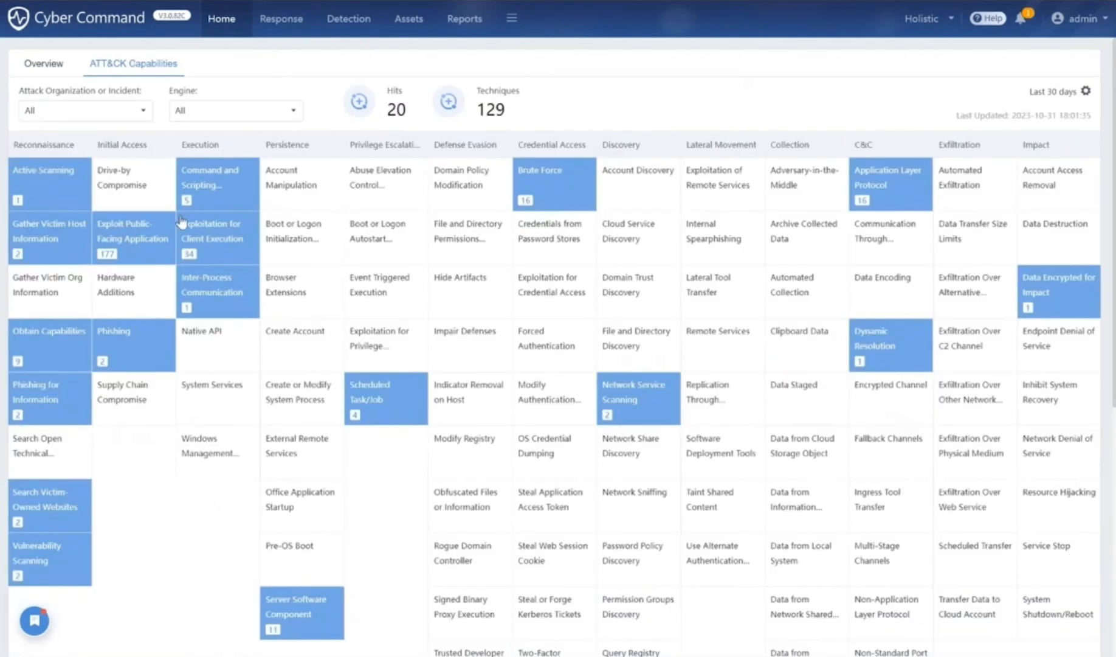
{"action": "mouse_move", "coordinate": [200, 207]}
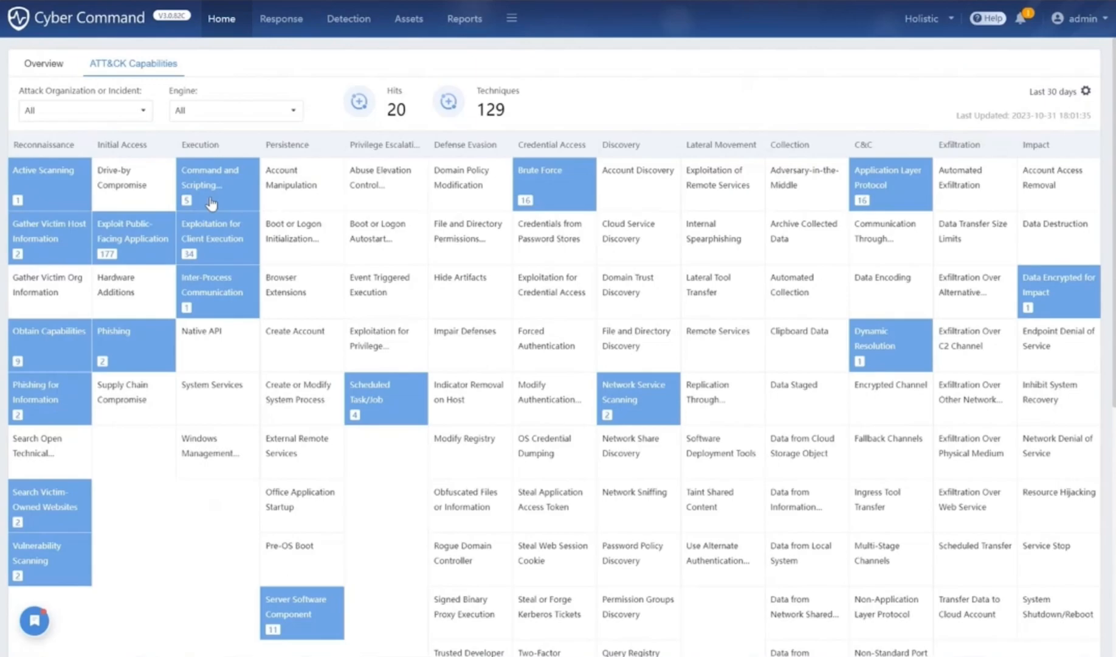
{"action": "mouse_move", "coordinate": [95, 235]}
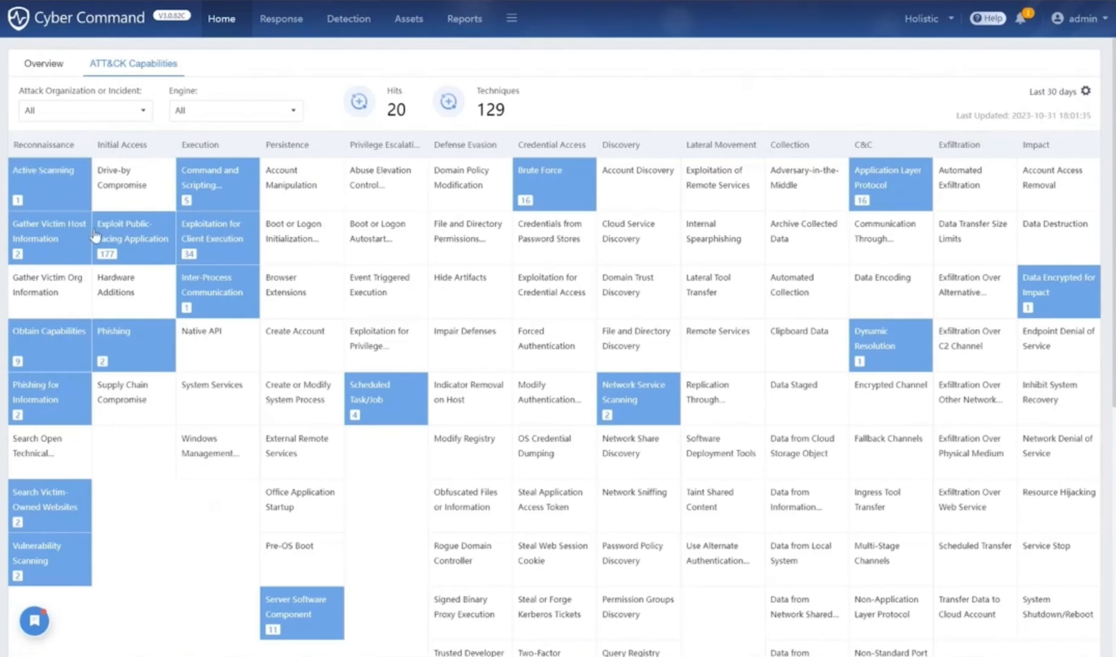
{"action": "mouse_move", "coordinate": [215, 273]}
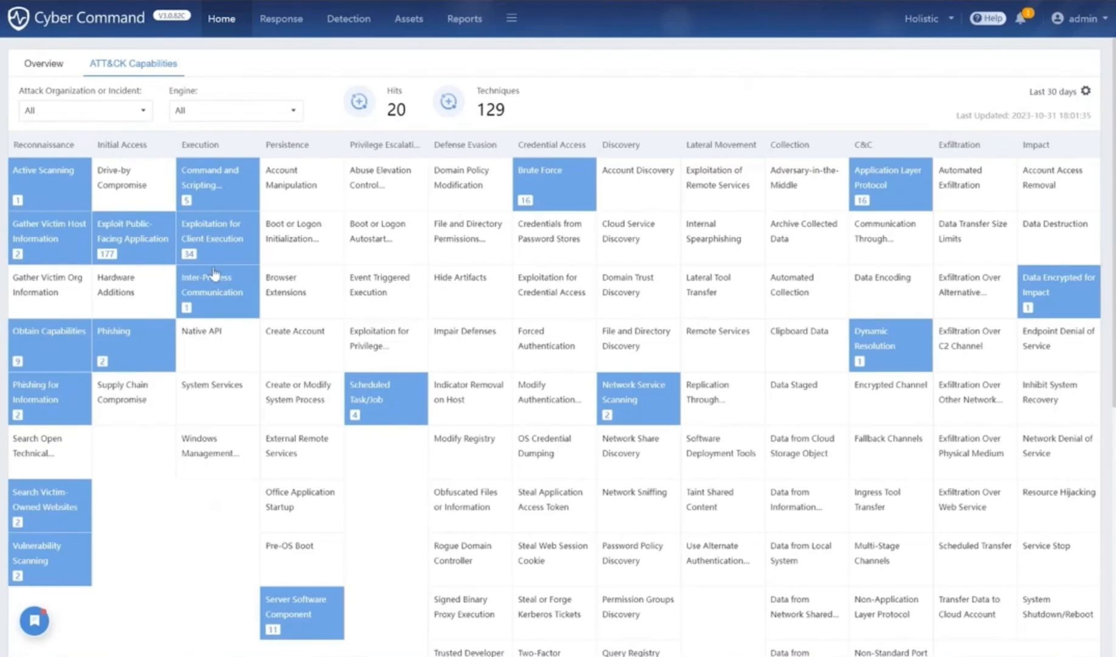
{"action": "mouse_move", "coordinate": [219, 274]}
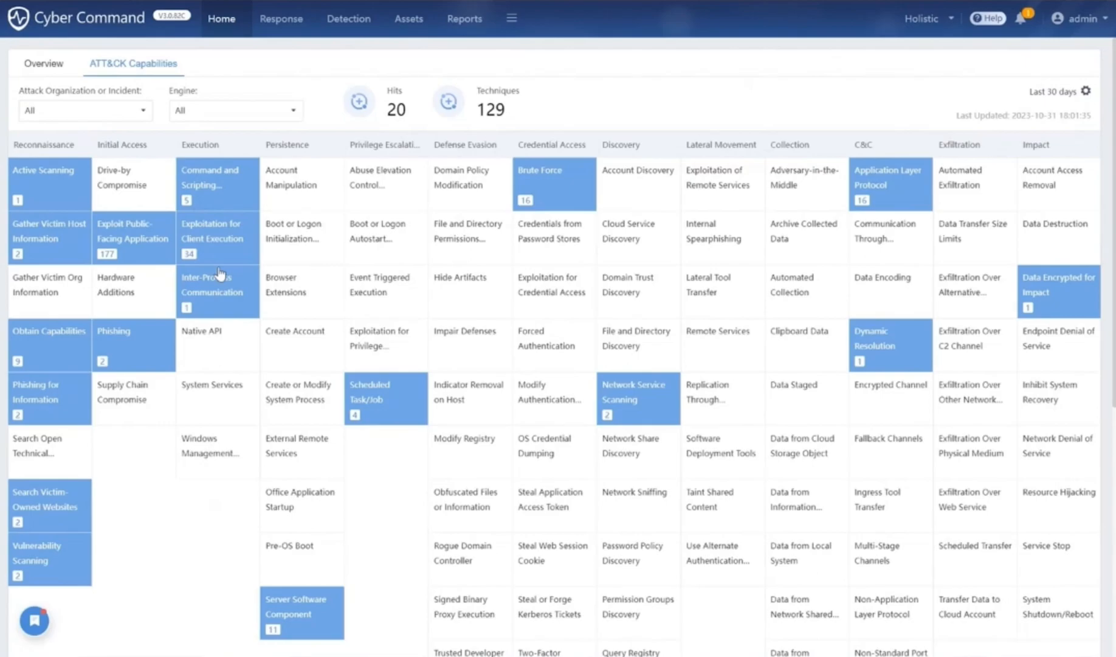
{"action": "mouse_move", "coordinate": [220, 274]}
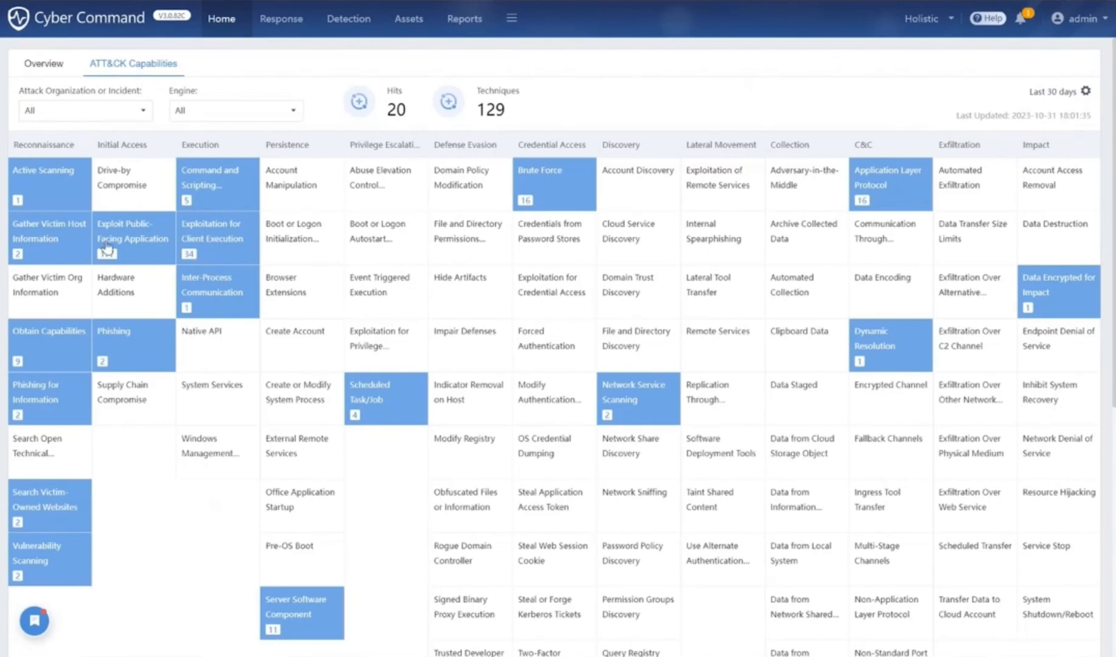
{"action": "mouse_move", "coordinate": [111, 257]}
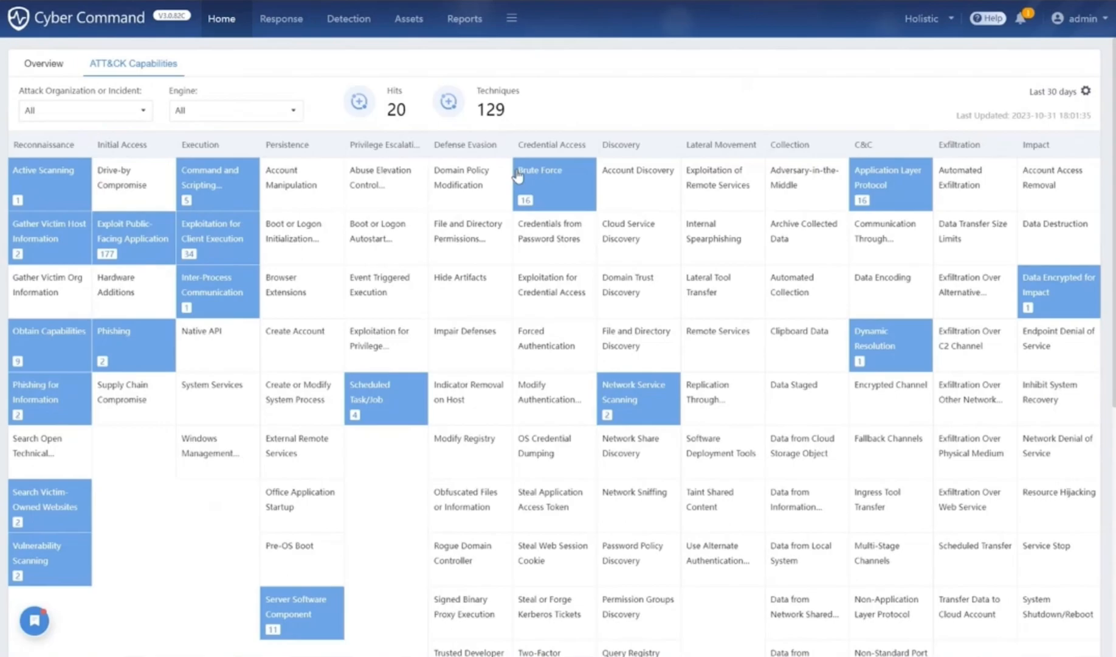
{"action": "mouse_move", "coordinate": [530, 187]}
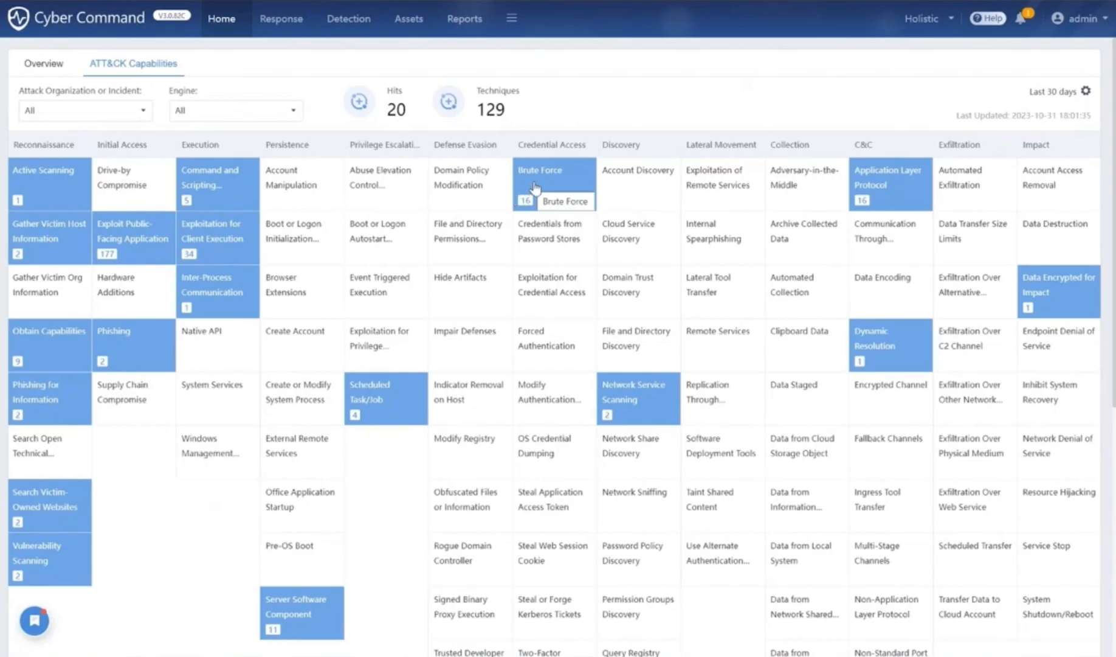
{"action": "mouse_move", "coordinate": [540, 187]}
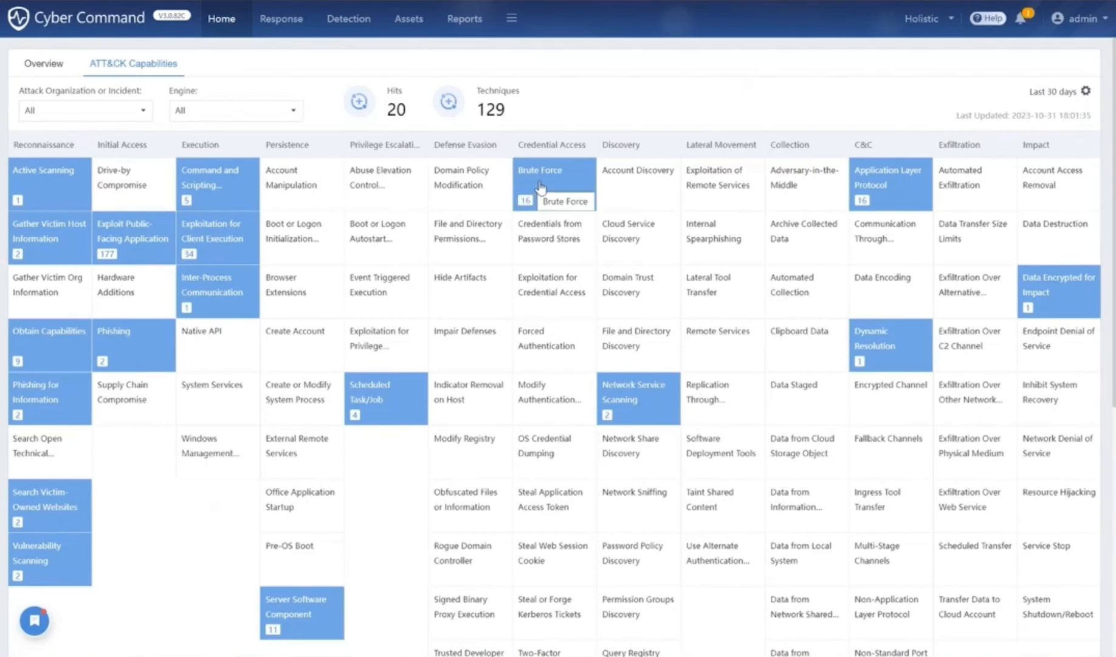
Open the Brute Force technique's Details panel from the ATT&CK matrix.
{"action": "left_click", "coordinate": [553, 180]}
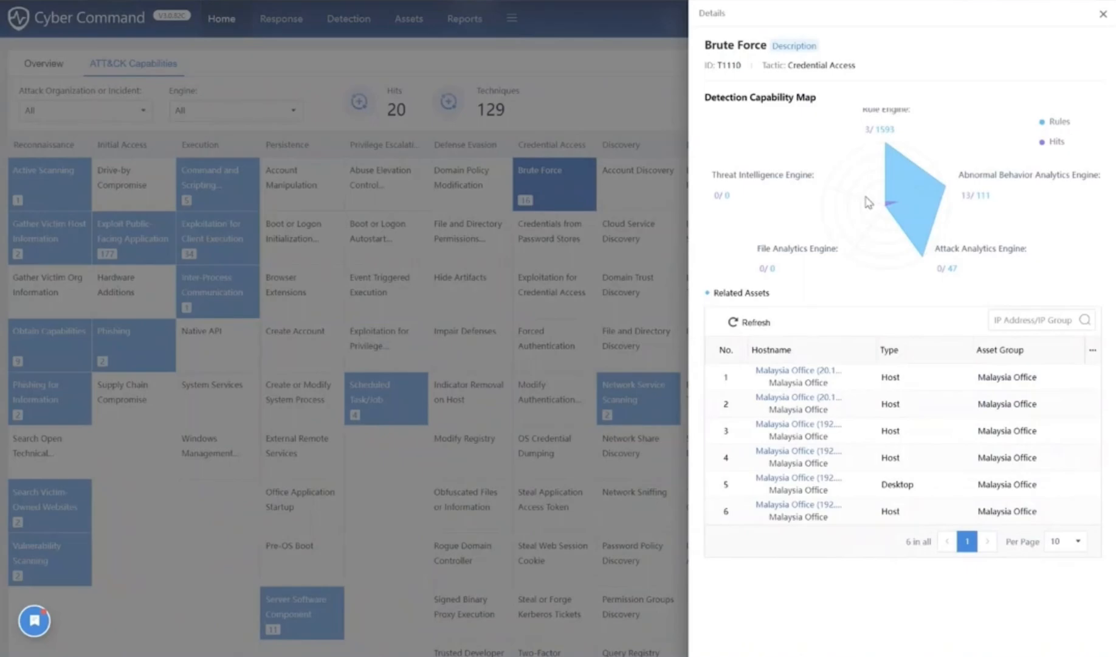
{"action": "mouse_move", "coordinate": [939, 196]}
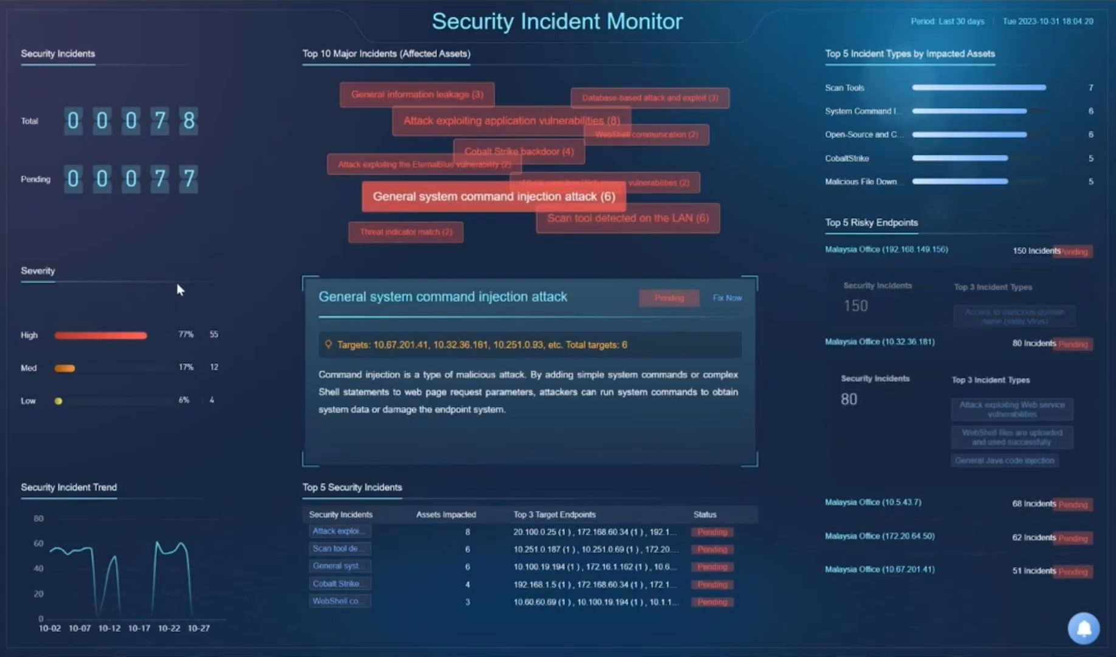
Leave the Security Incident Monitor and open the Lateral Threat Monitor on the Host → Server view.
{"action": "left_click", "coordinate": [520, 151]}
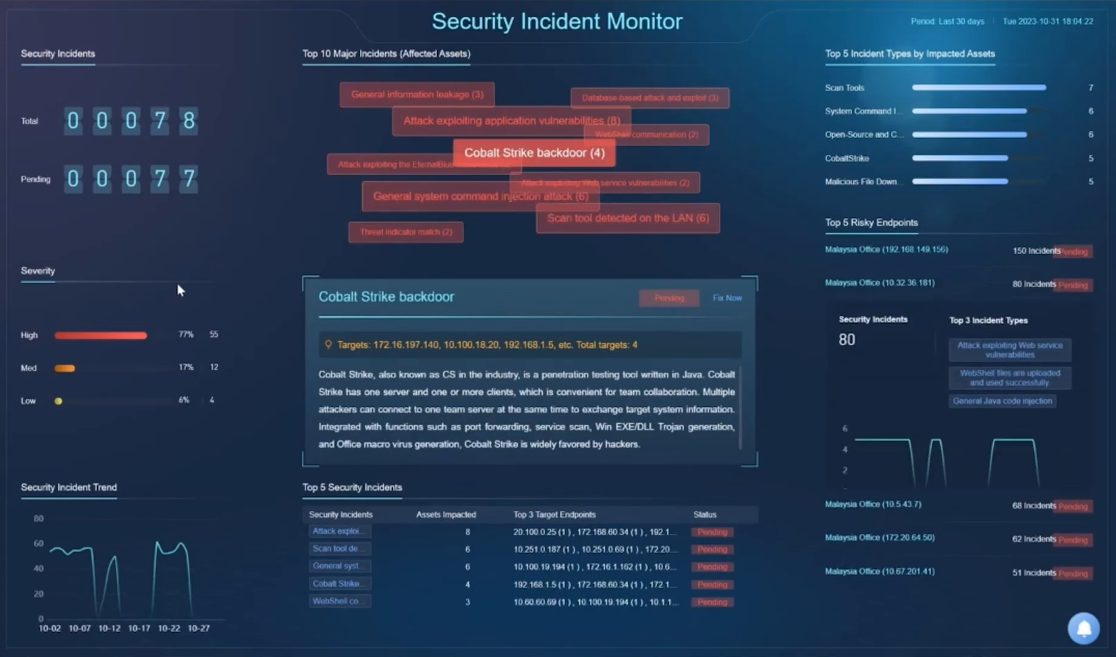
{"action": "left_click", "coordinate": [417, 94]}
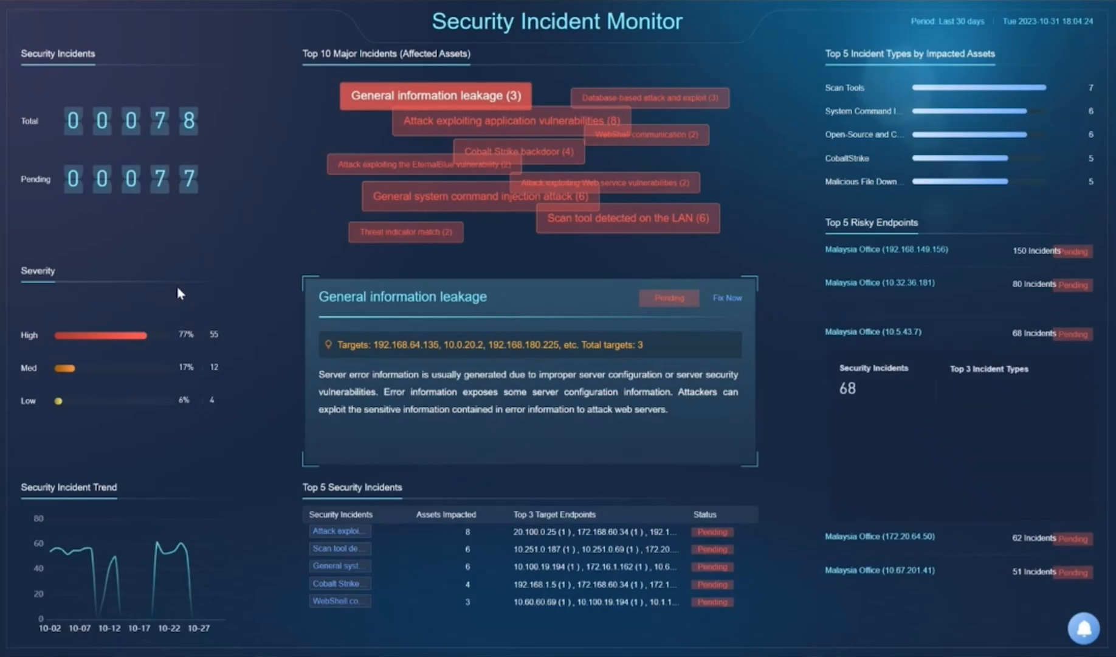
{"action": "left_click", "coordinate": [648, 97]}
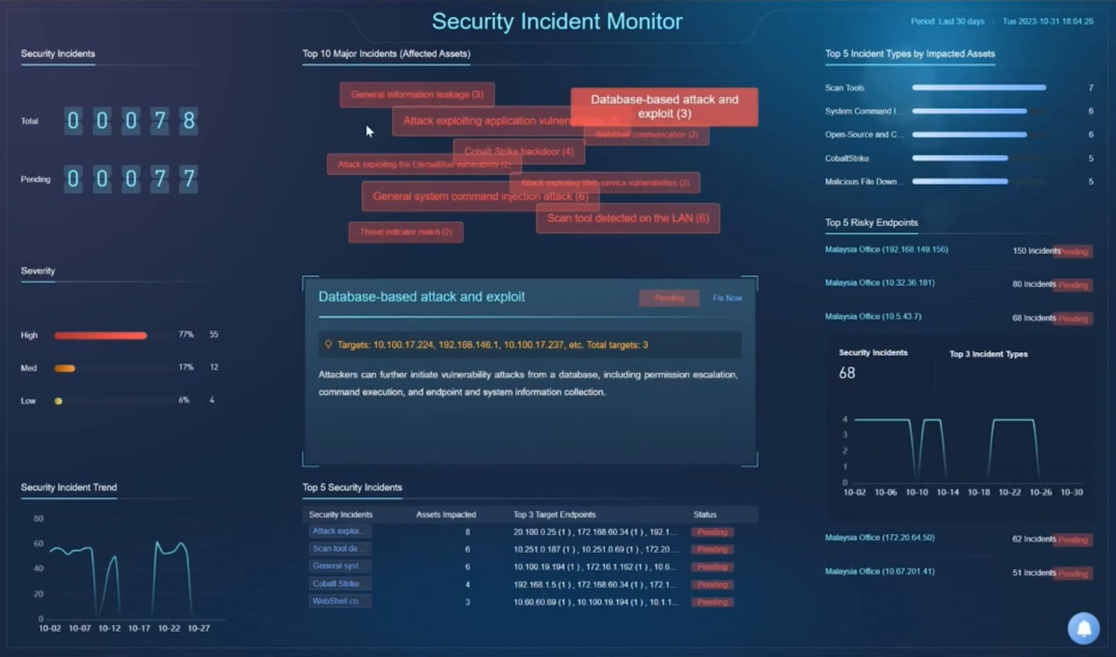
{"action": "left_click", "coordinate": [601, 182]}
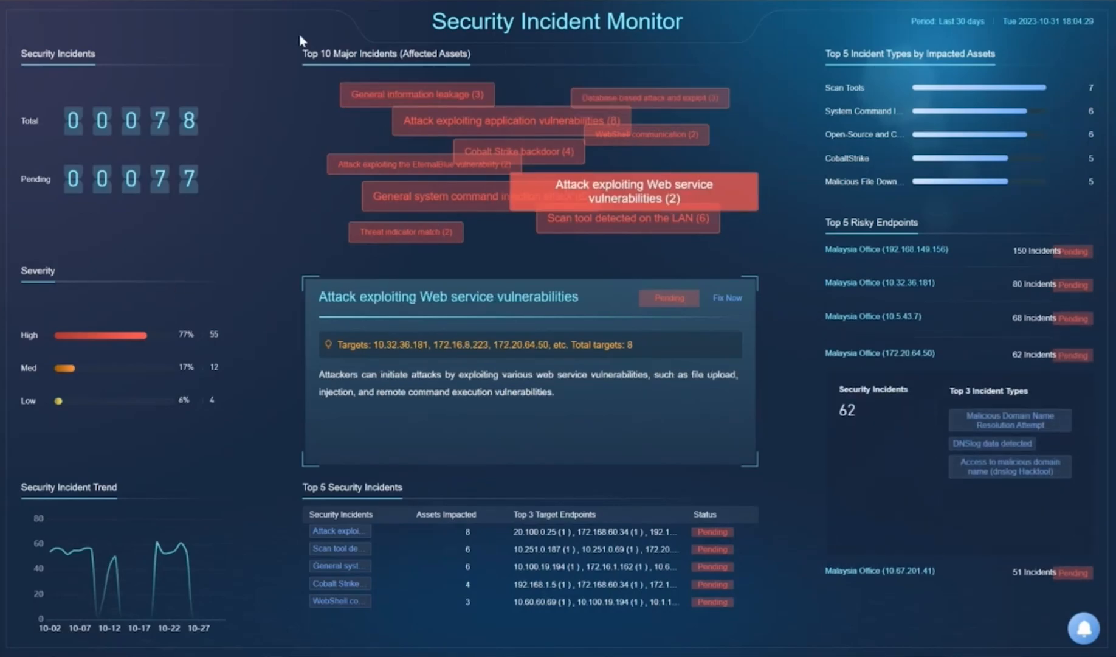
{"action": "left_click", "coordinate": [647, 135]}
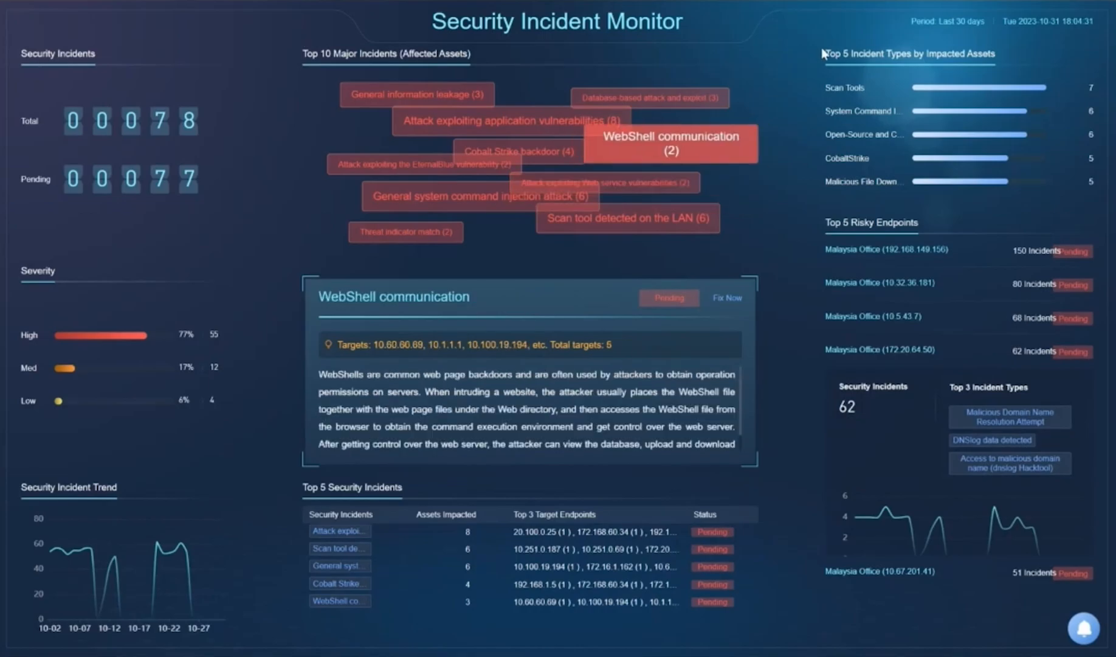
{"action": "left_click", "coordinate": [427, 234]}
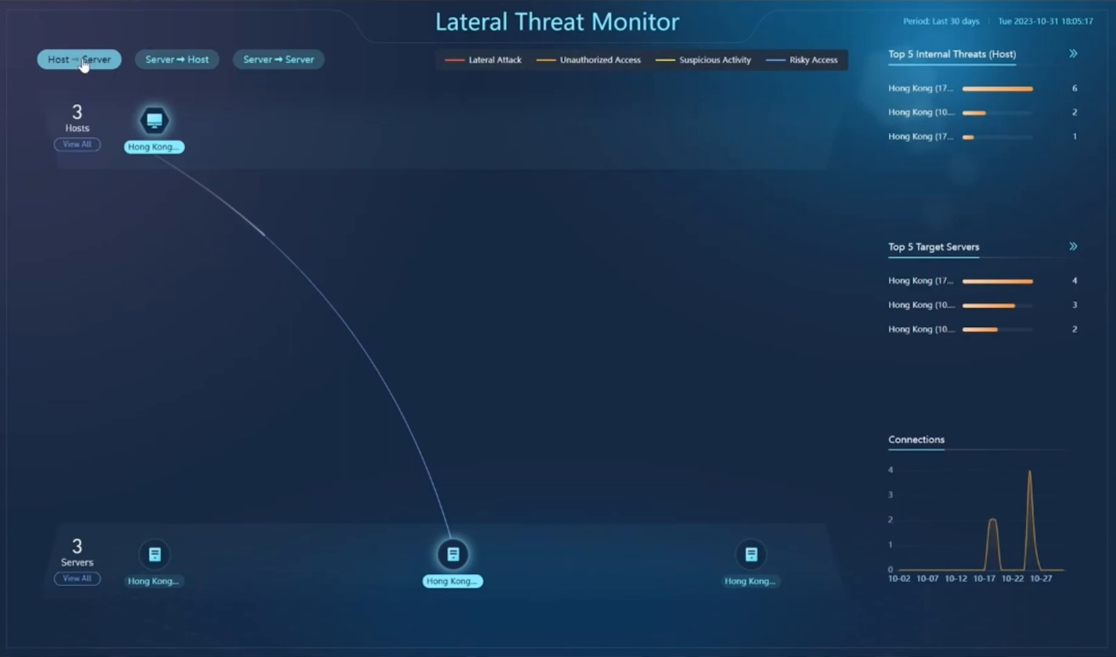
View the Server → Host and Server → Server lateral threat views, both reporting no data.
{"action": "left_click", "coordinate": [177, 60]}
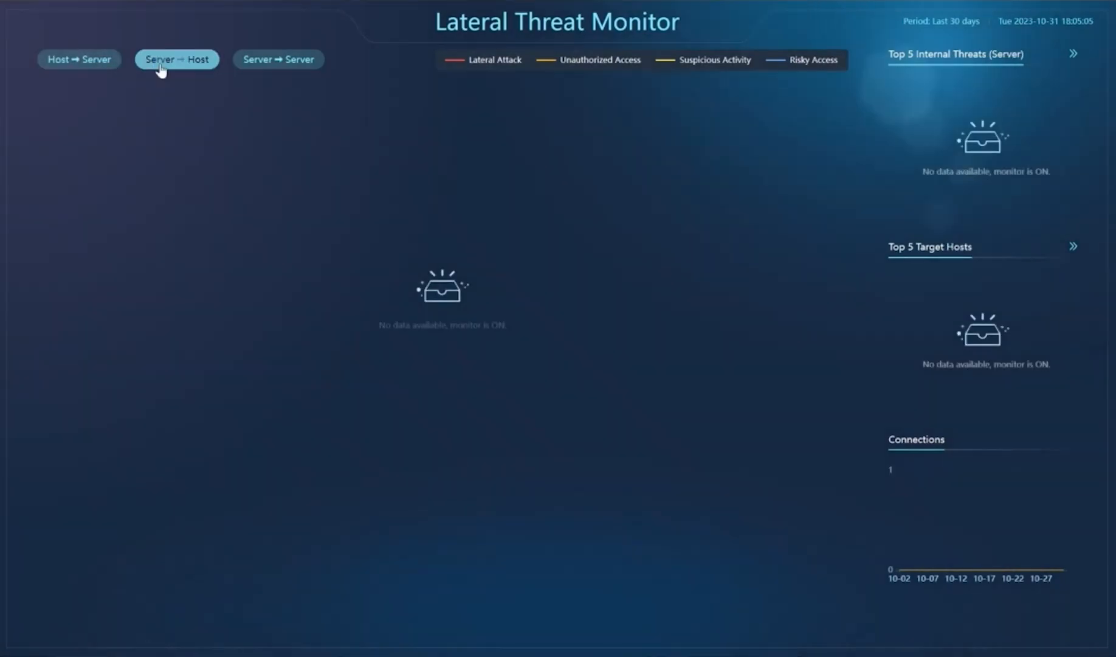
{"action": "left_click", "coordinate": [279, 60]}
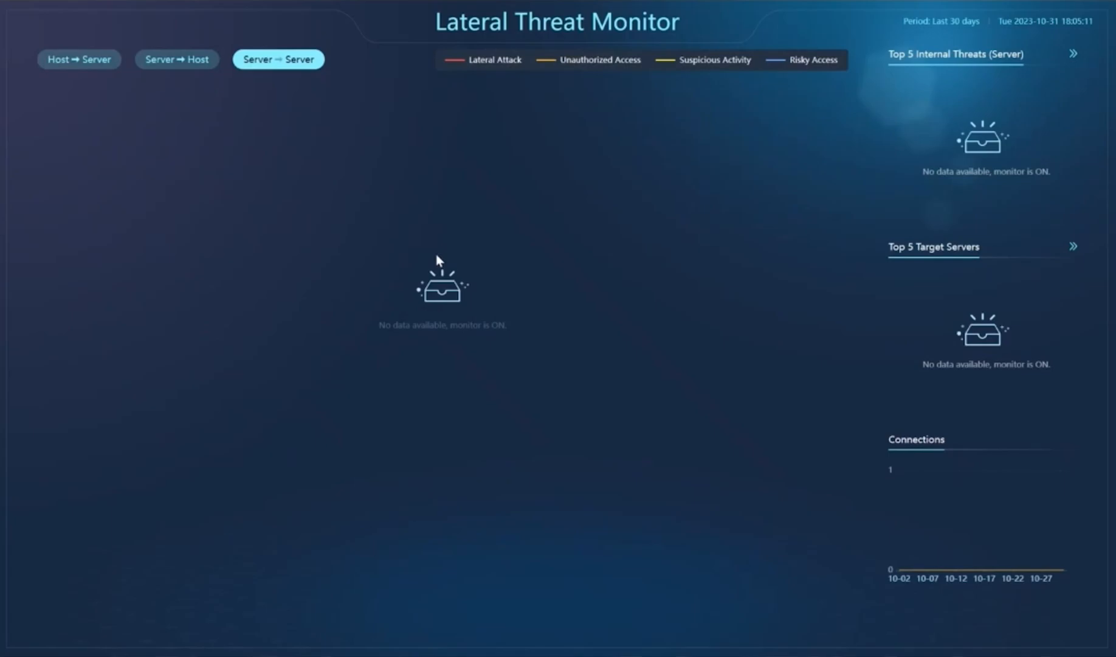
{"action": "mouse_move", "coordinate": [450, 298]}
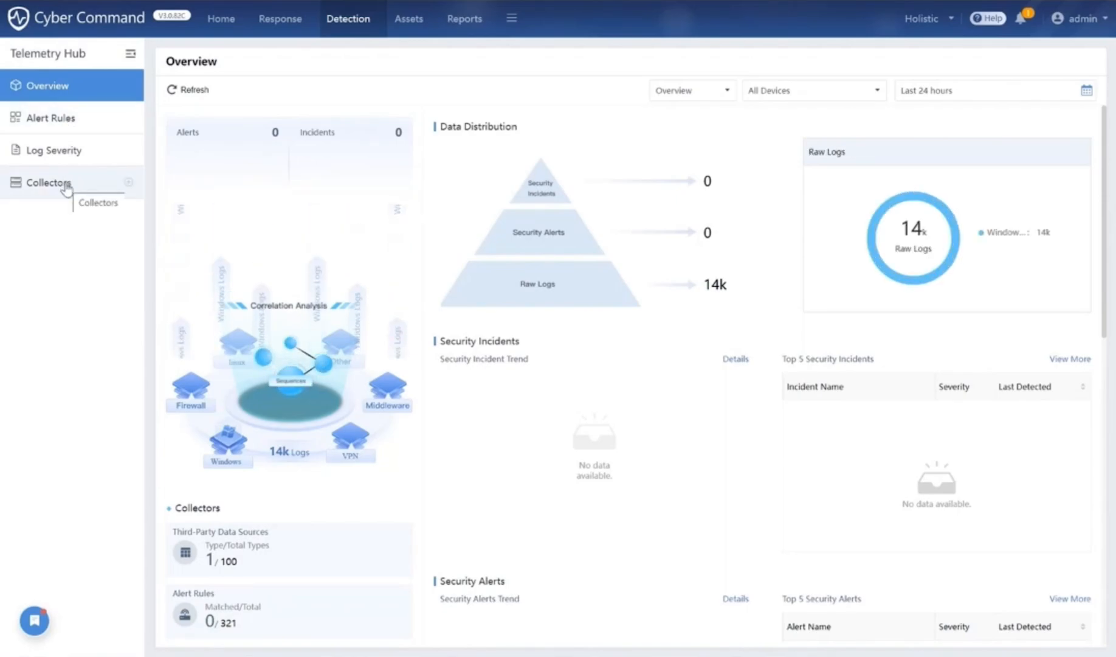
Preview the new collector form's Parsing Rule and Type options without saving, then show Alert Rules.
{"action": "left_click", "coordinate": [48, 183]}
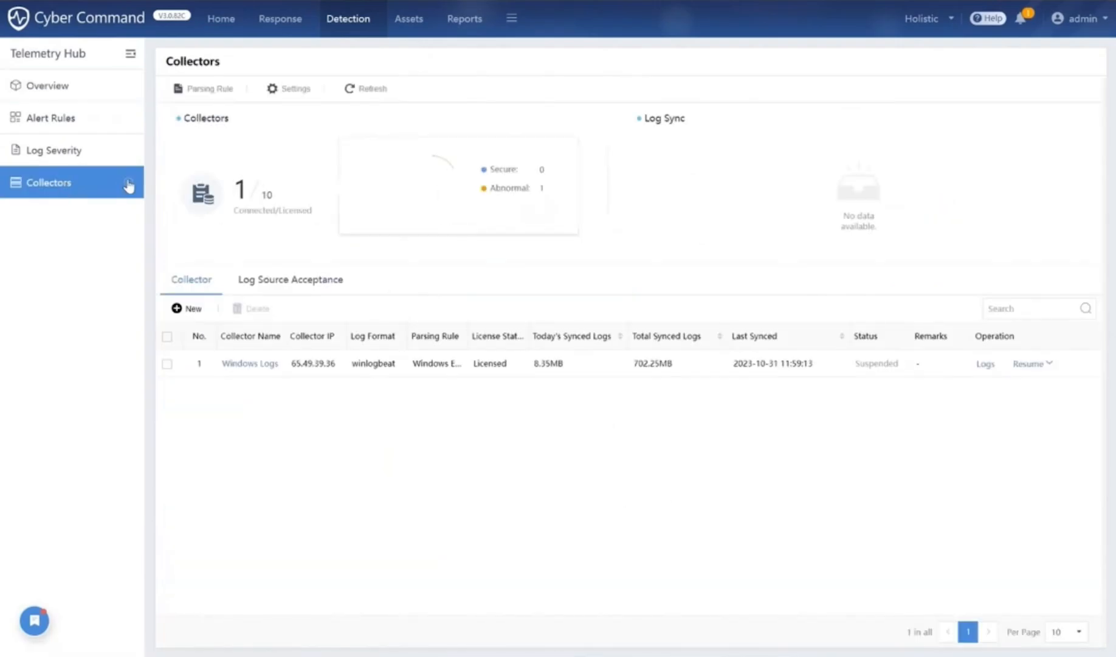
{"action": "left_click", "coordinate": [187, 309]}
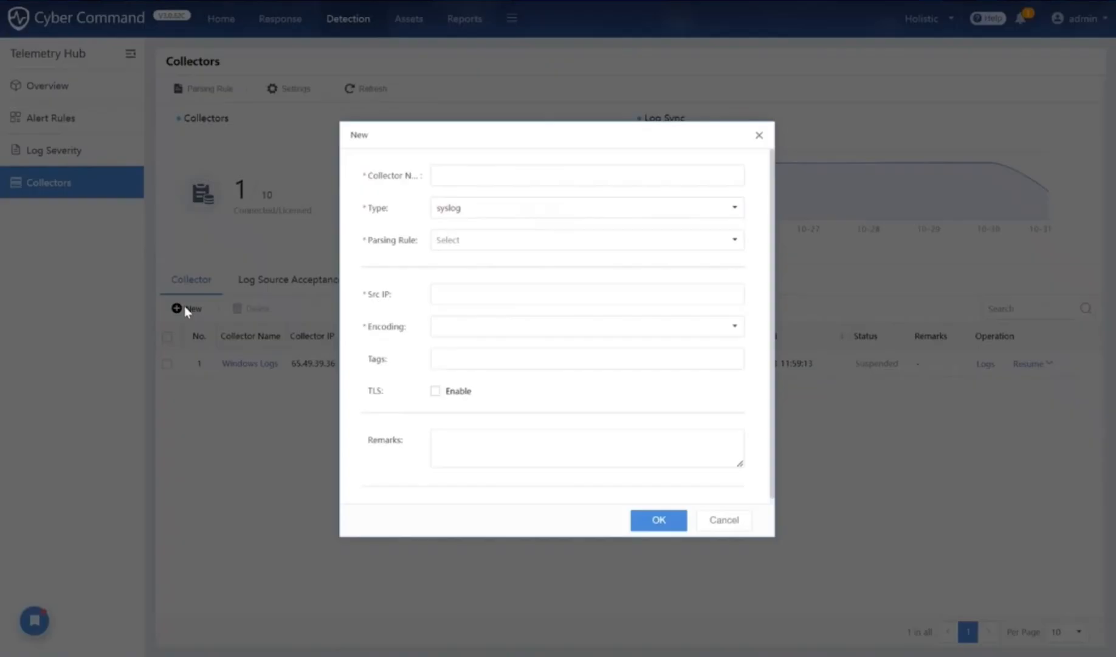
{"action": "left_click", "coordinate": [584, 239]}
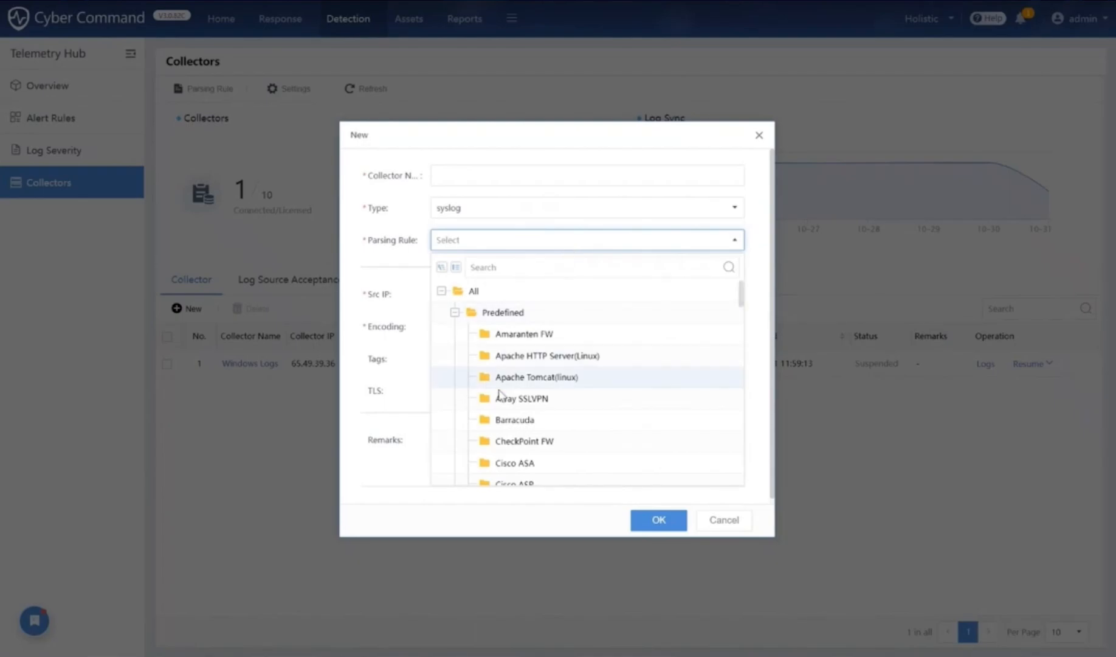
{"action": "scroll", "scroll_direction": "down", "scroll_amount": 3}
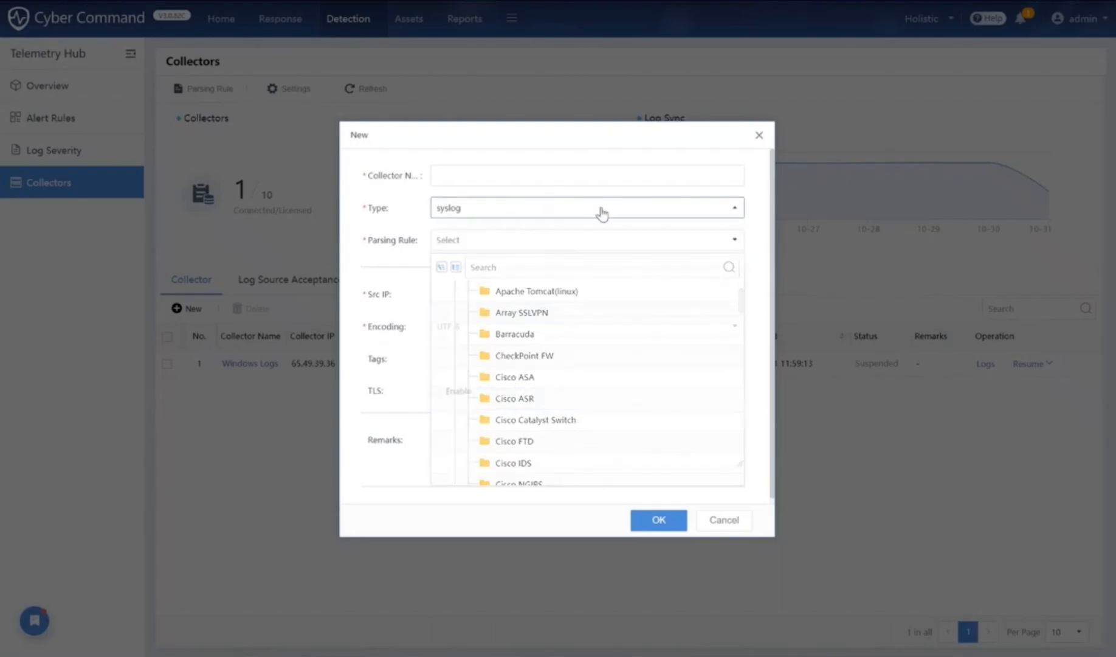
{"action": "left_click", "coordinate": [586, 208]}
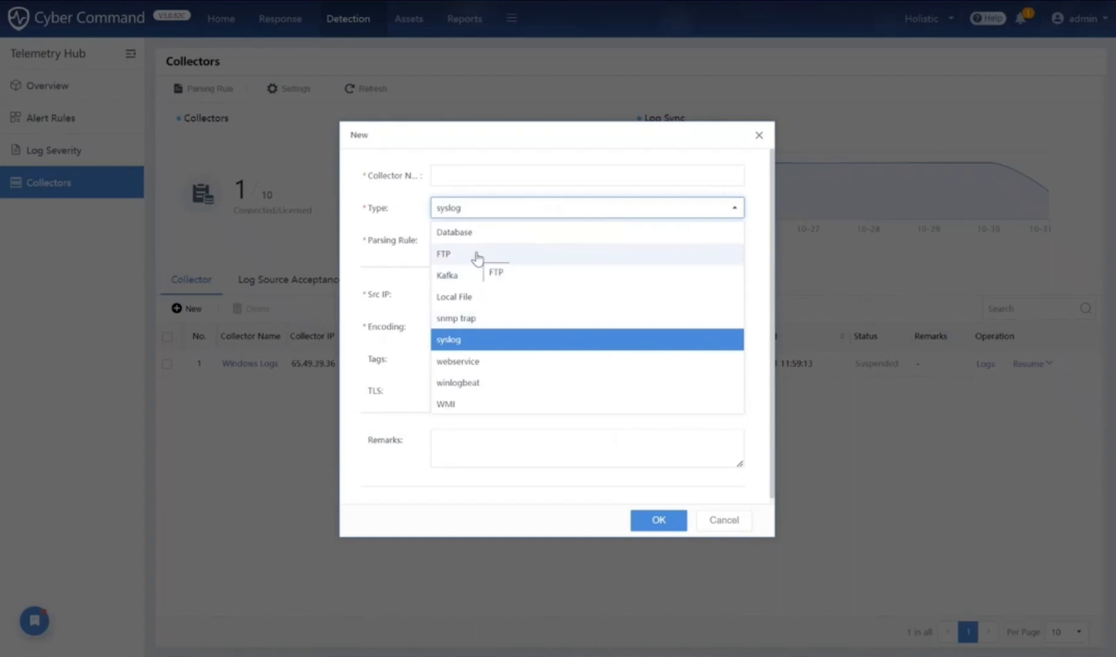
{"action": "left_click", "coordinate": [50, 118]}
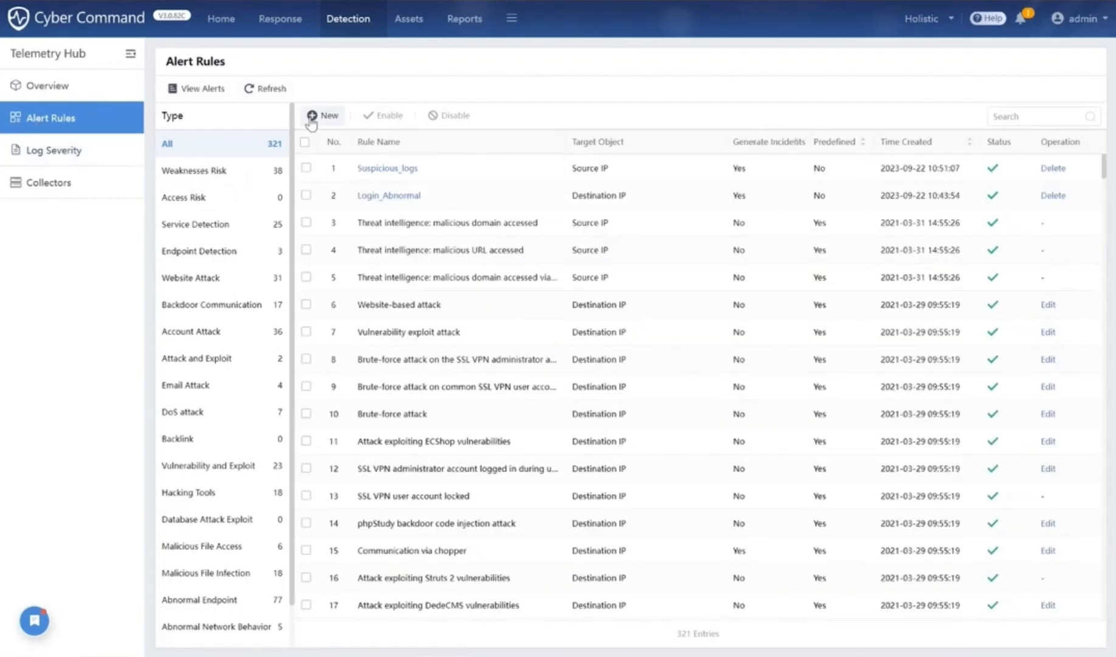
Start a new Statistical correlation rule and cancel the wizard, leaving the 321 alert rules unchanged.
{"action": "left_click", "coordinate": [322, 115]}
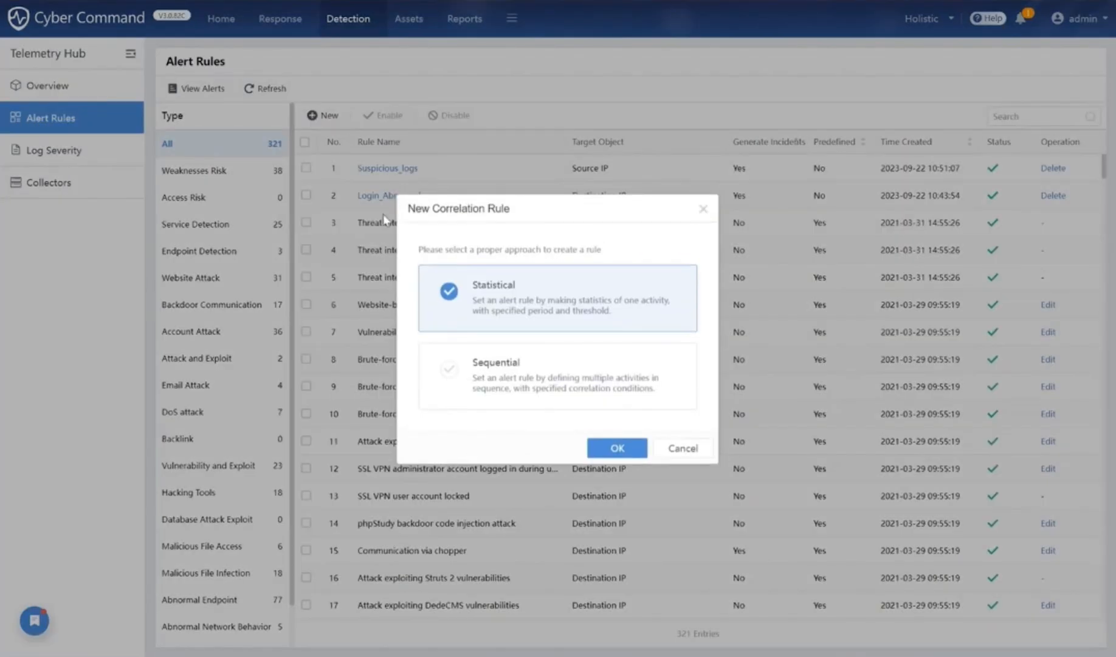
{"action": "left_click", "coordinate": [615, 447]}
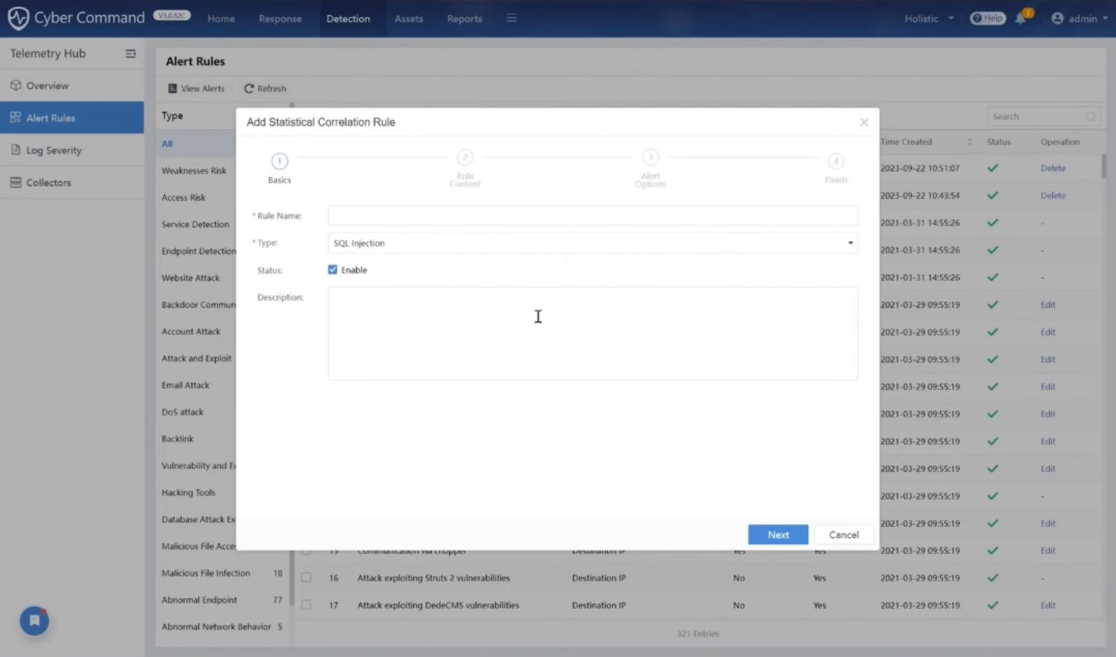
{"action": "left_click", "coordinate": [844, 534]}
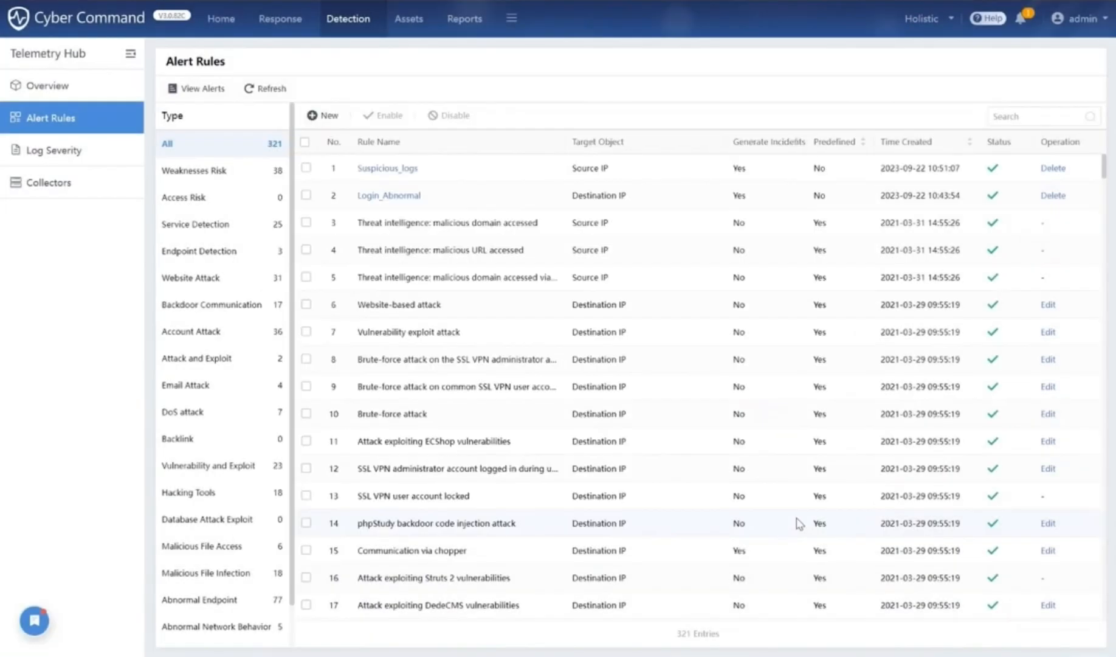
{"action": "mouse_move", "coordinate": [661, 448]}
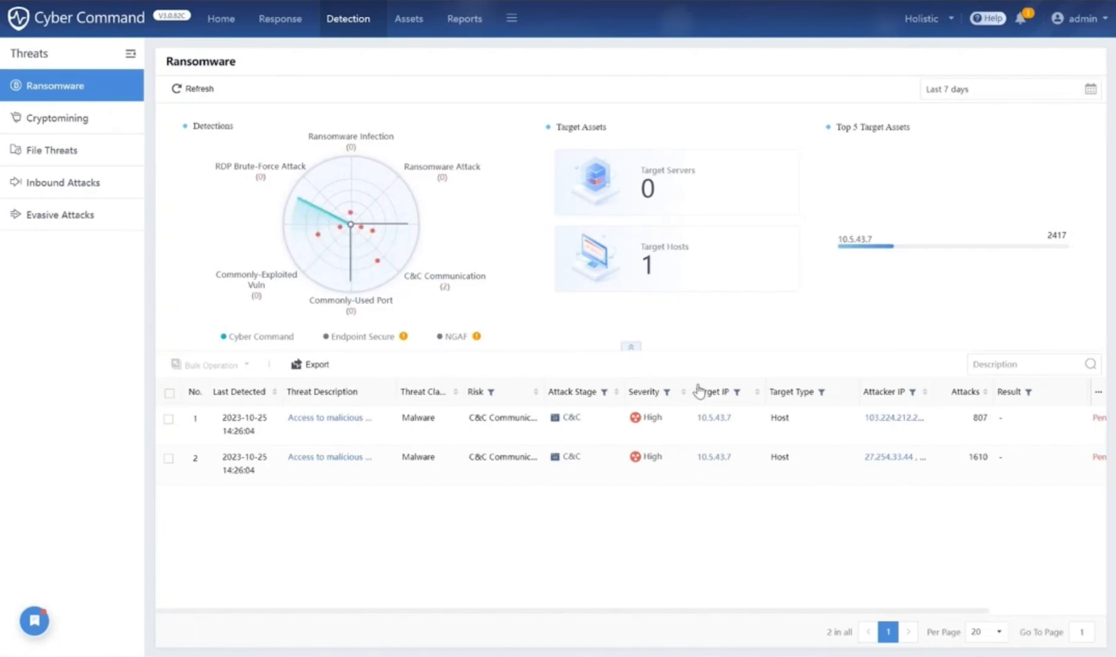
{"action": "mouse_move", "coordinate": [747, 405]}
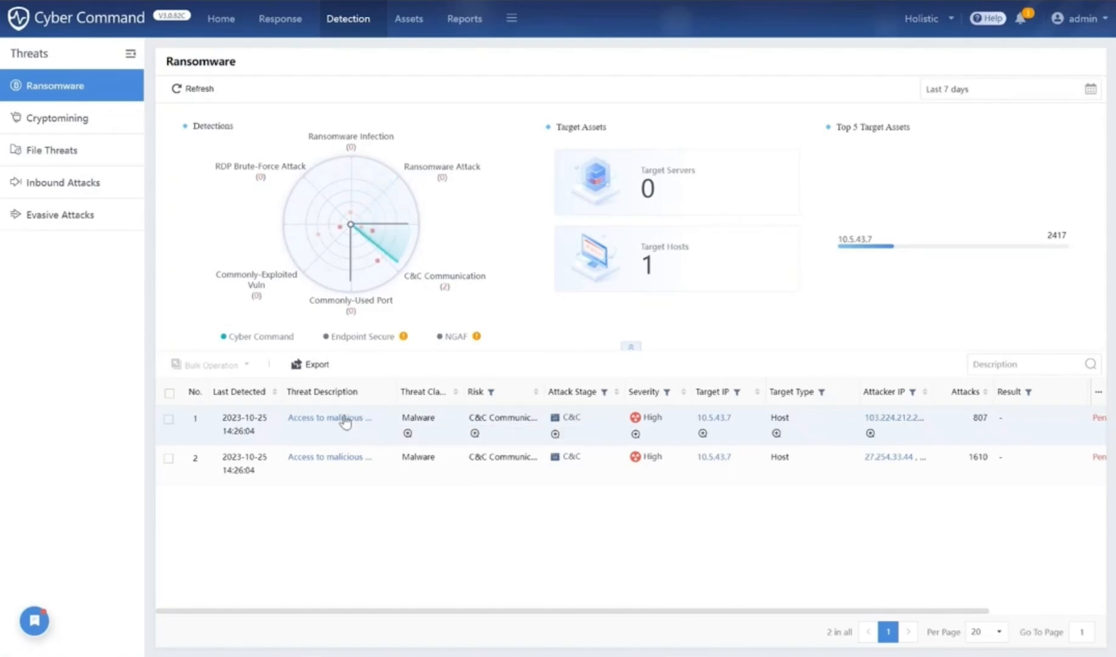
Review the first ransomware detection's details, original logs and recommendations, then close it.
{"action": "left_click", "coordinate": [329, 417]}
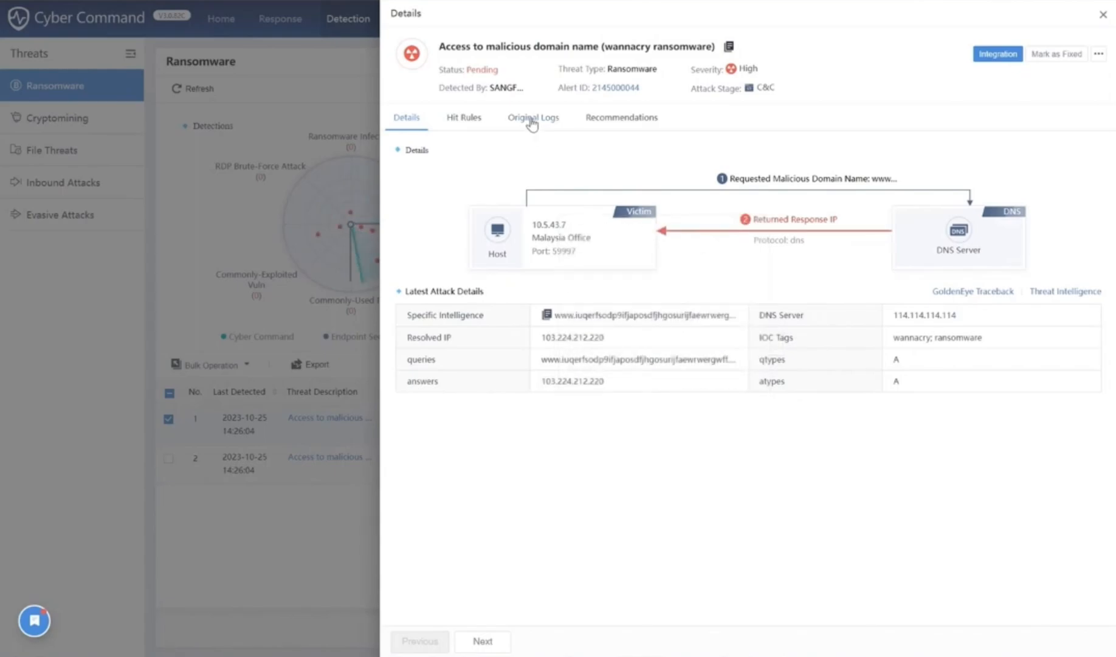
{"action": "left_click", "coordinate": [531, 118]}
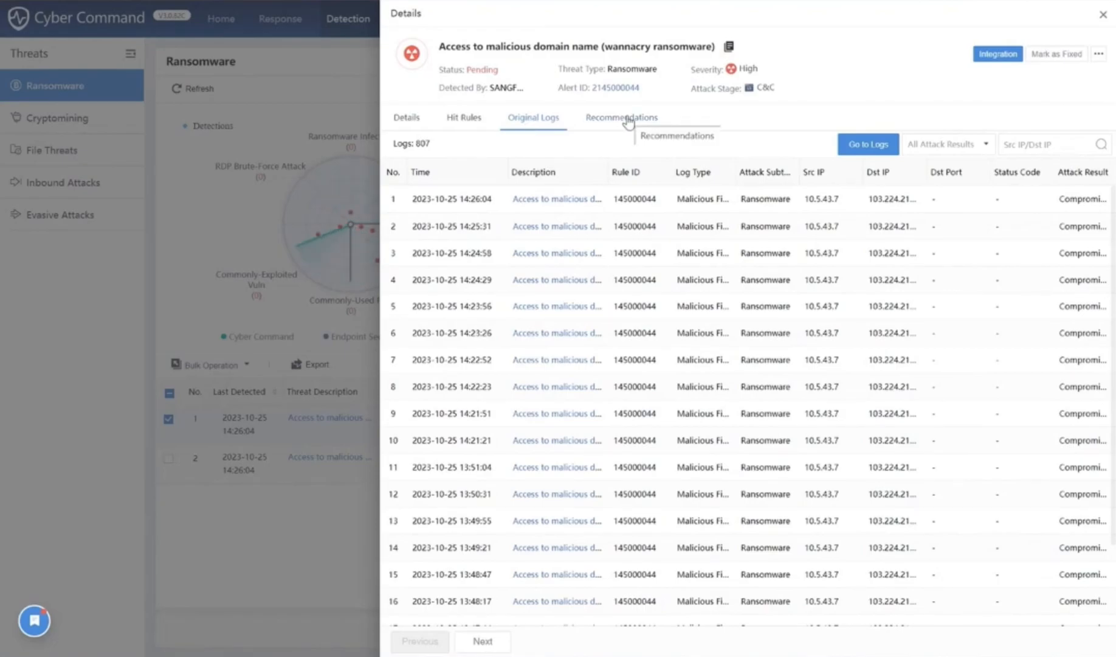
{"action": "left_click", "coordinate": [622, 117]}
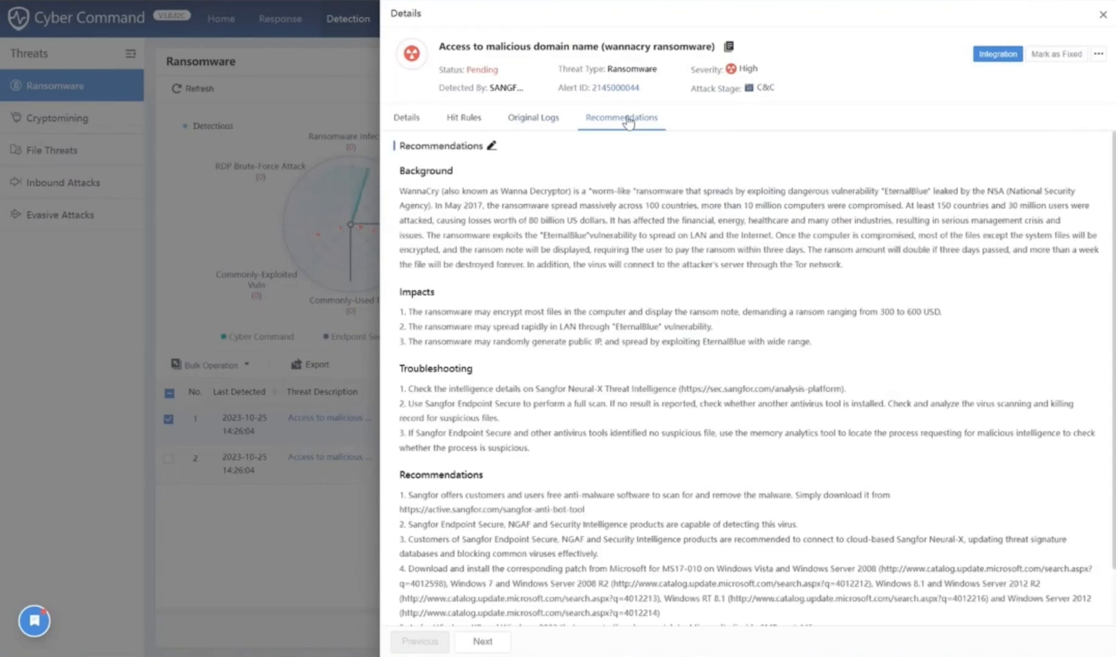
{"action": "scroll", "scroll_direction": "down", "scroll_amount": 3}
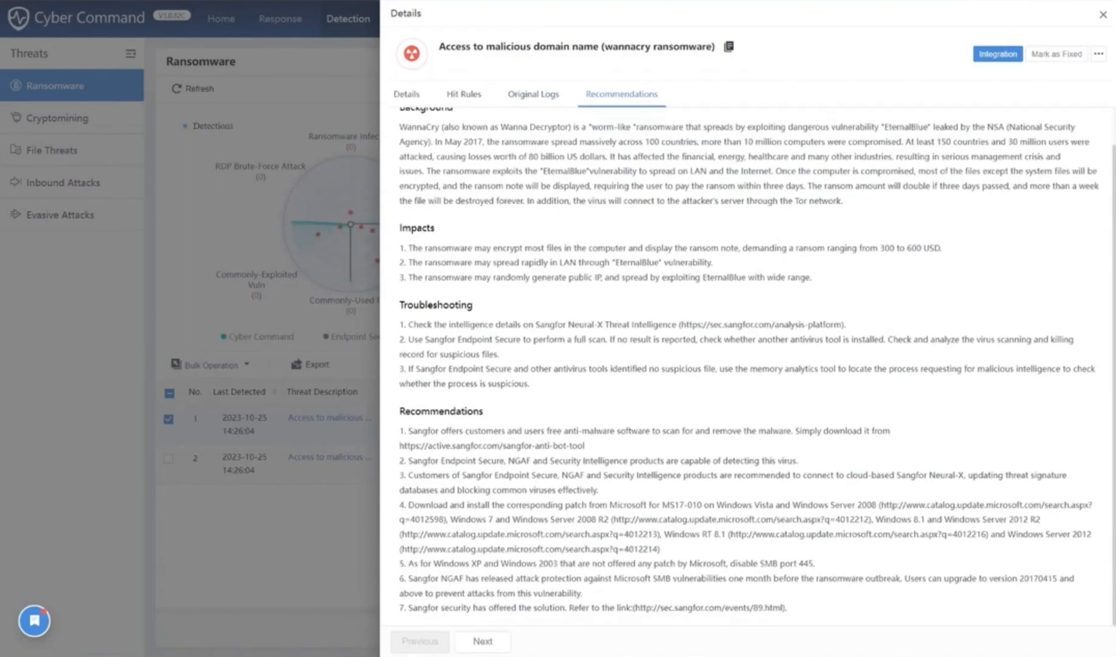
{"action": "left_click", "coordinate": [58, 118]}
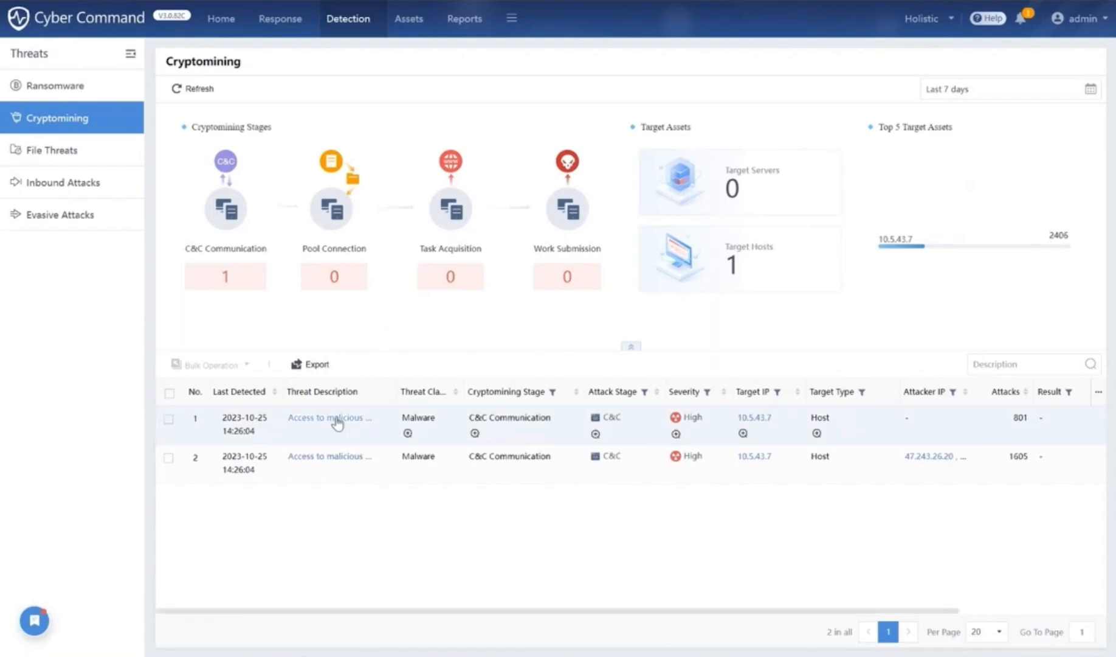
Review the first cryptomining detection's details, original logs and remediation recommendations.
{"action": "left_click", "coordinate": [329, 417]}
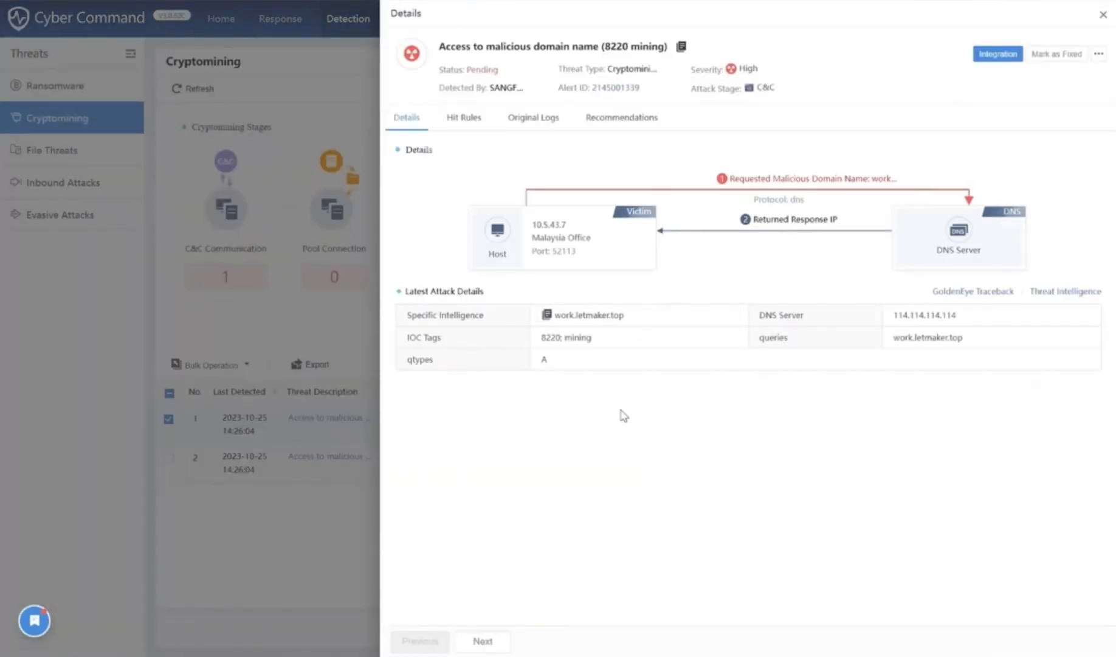
{"action": "mouse_move", "coordinate": [732, 369]}
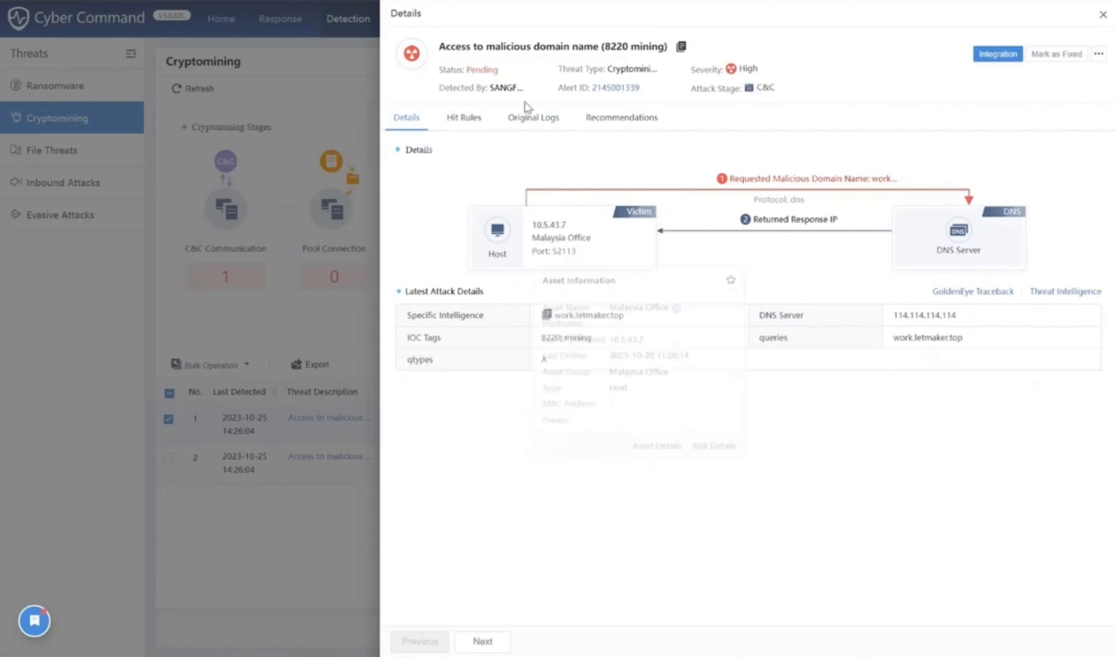
{"action": "left_click", "coordinate": [533, 118]}
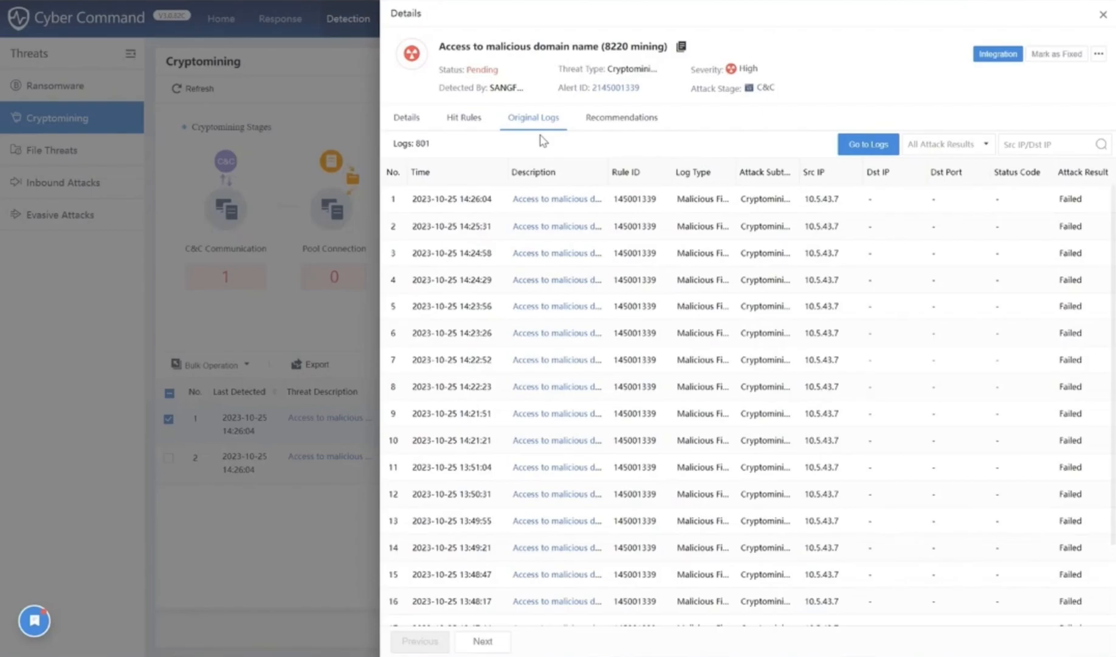
{"action": "left_click", "coordinate": [621, 118]}
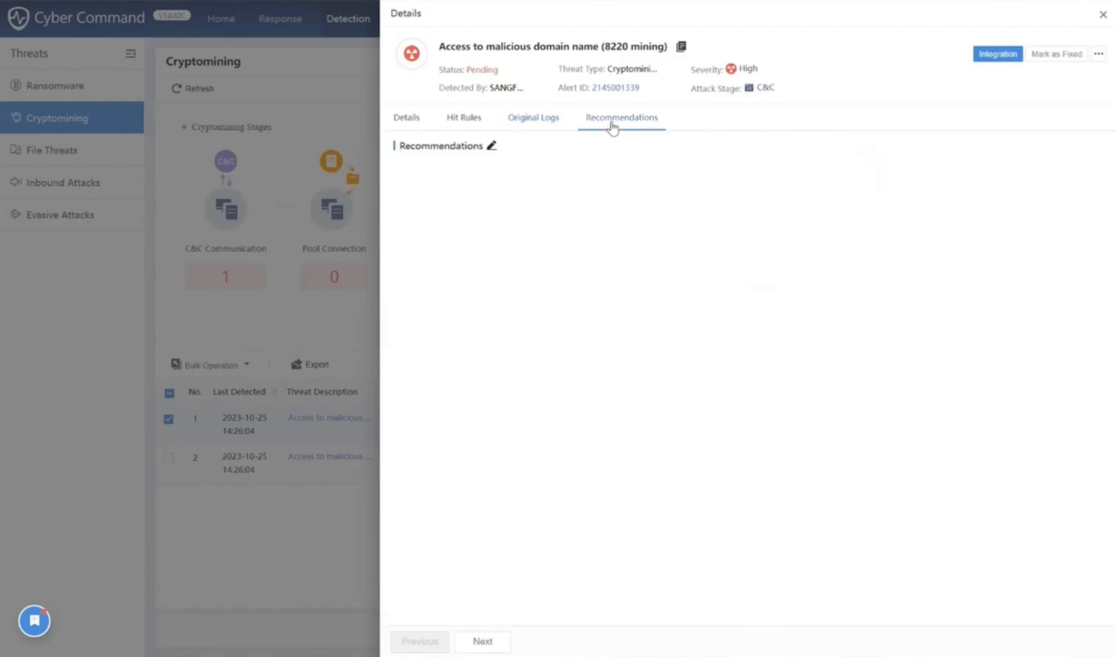
{"action": "left_click", "coordinate": [622, 117]}
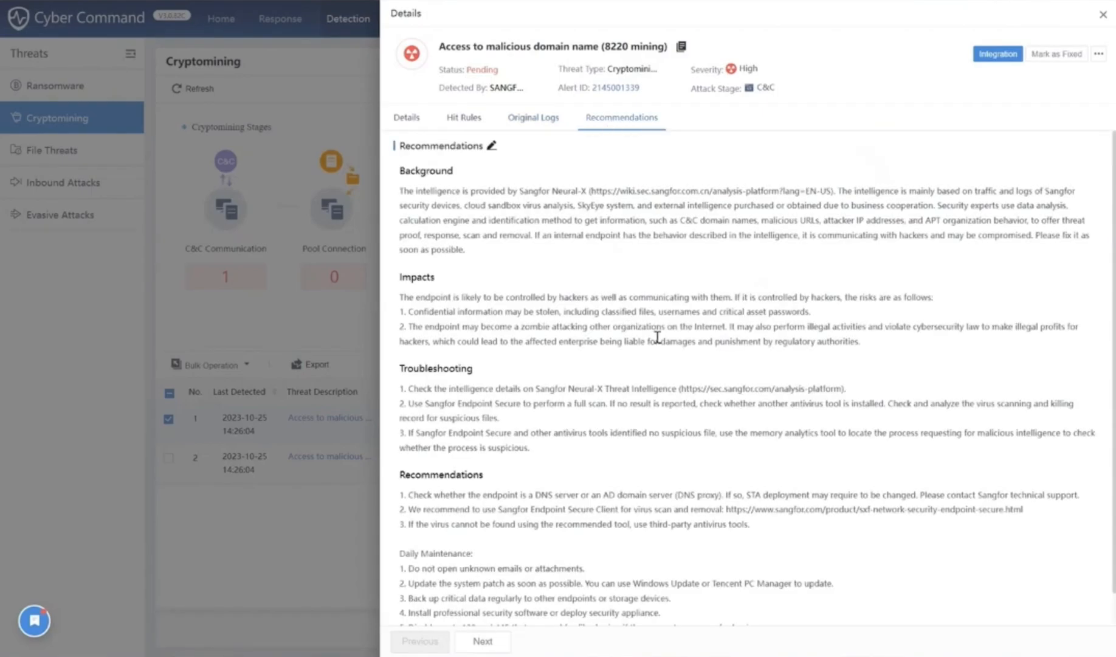
{"action": "scroll", "scroll_direction": "down", "scroll_amount": 3}
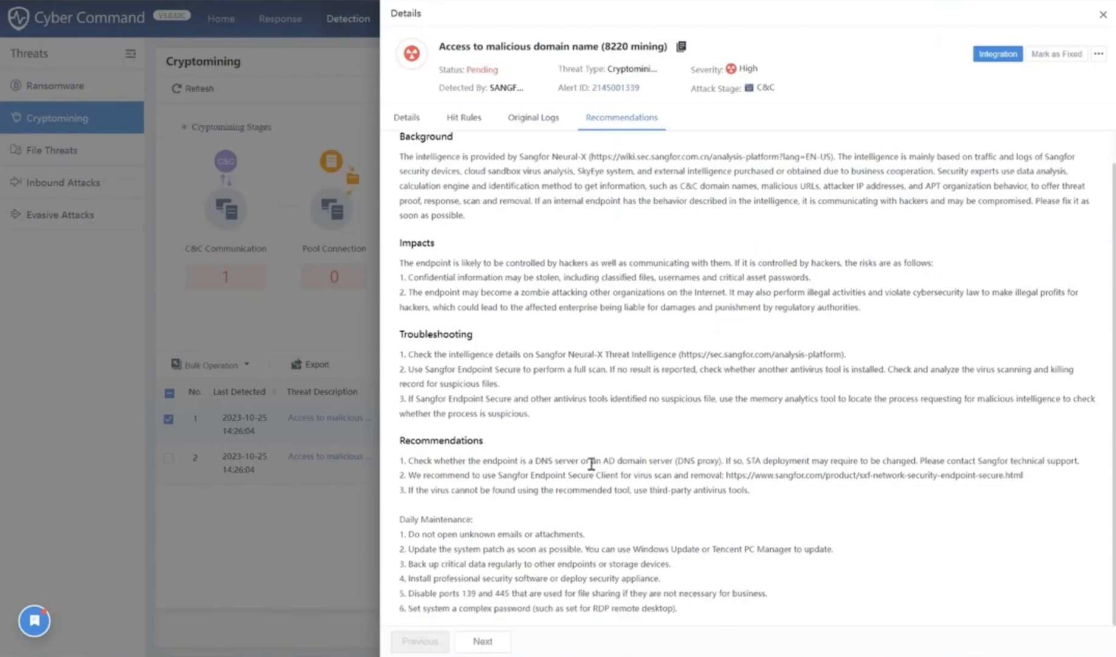
{"action": "mouse_move", "coordinate": [1007, 114]}
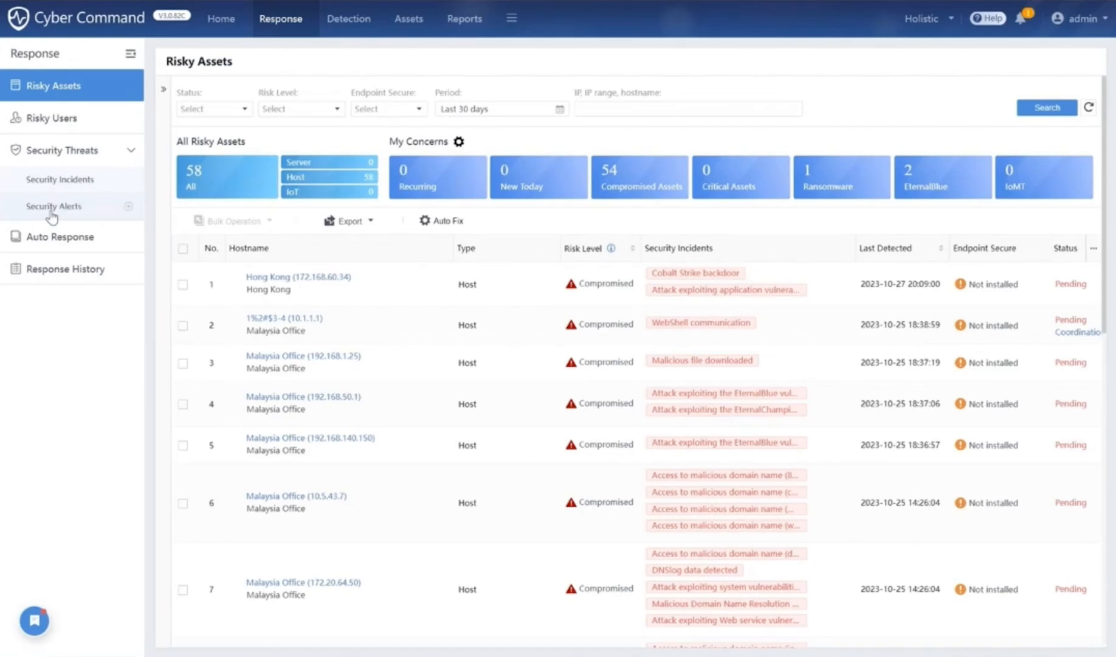
From Security Alerts, review the Scan Tool zgrab Detection alert's details, original log and recommendations.
{"action": "left_click", "coordinate": [52, 206]}
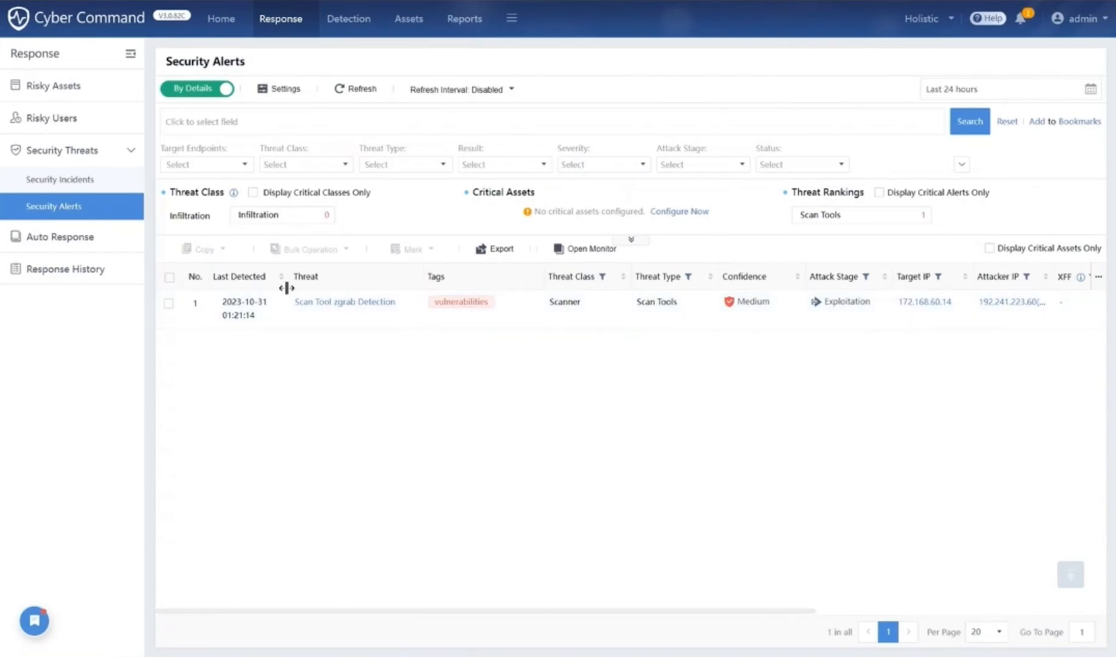
{"action": "mouse_move", "coordinate": [583, 277]}
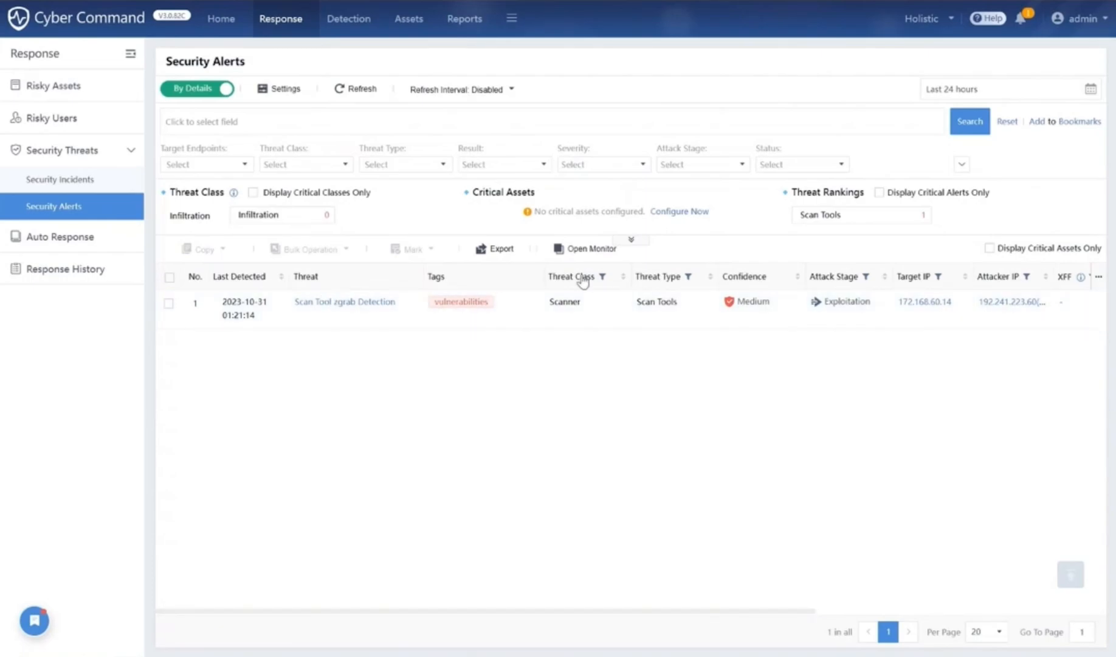
{"action": "mouse_move", "coordinate": [789, 289]}
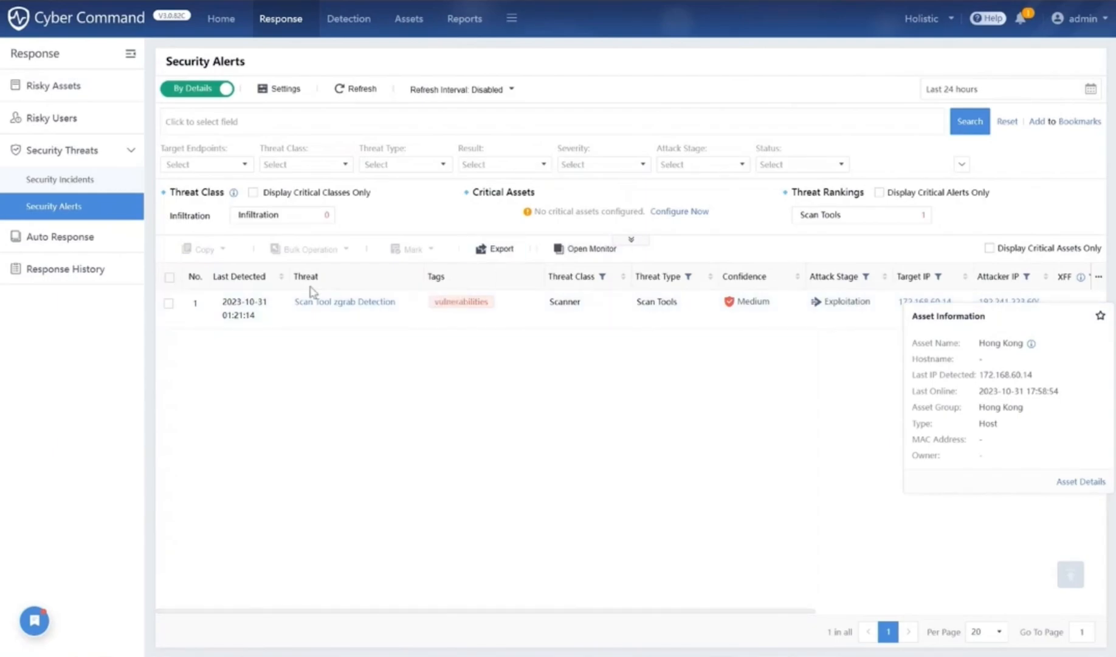
{"action": "left_click", "coordinate": [345, 302]}
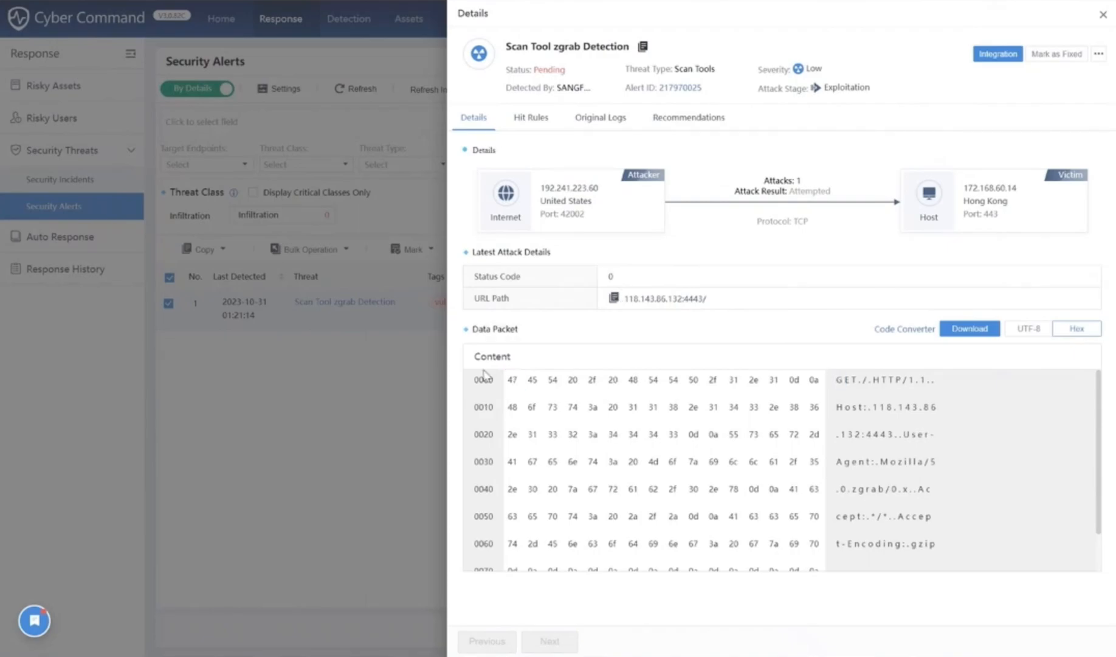
{"action": "mouse_move", "coordinate": [715, 480]}
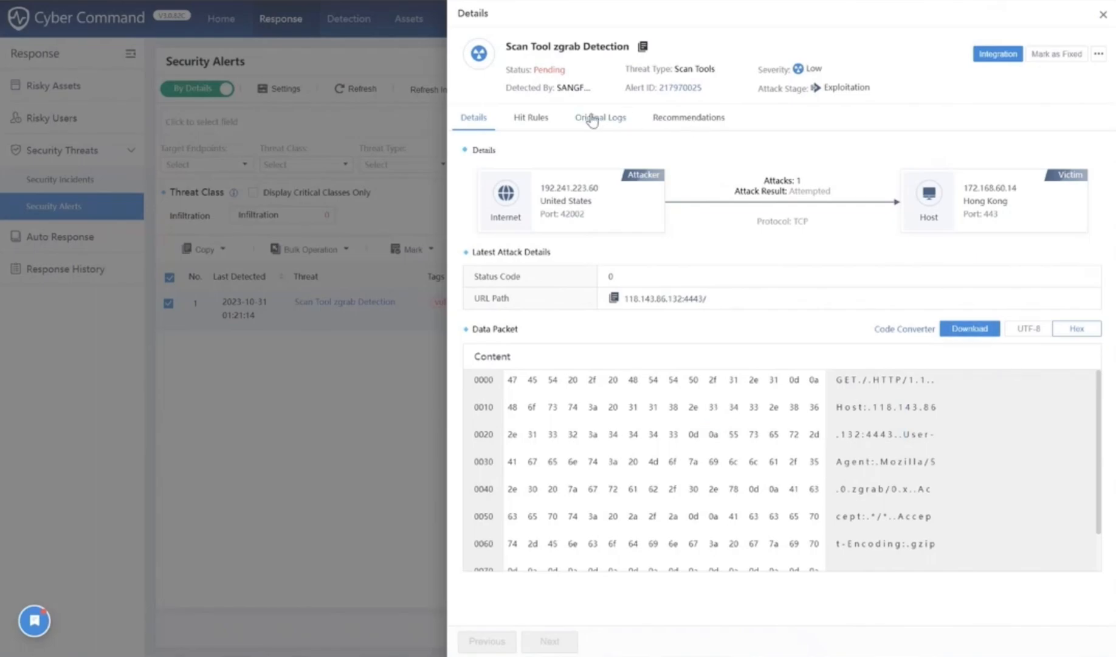
{"action": "left_click", "coordinate": [601, 118]}
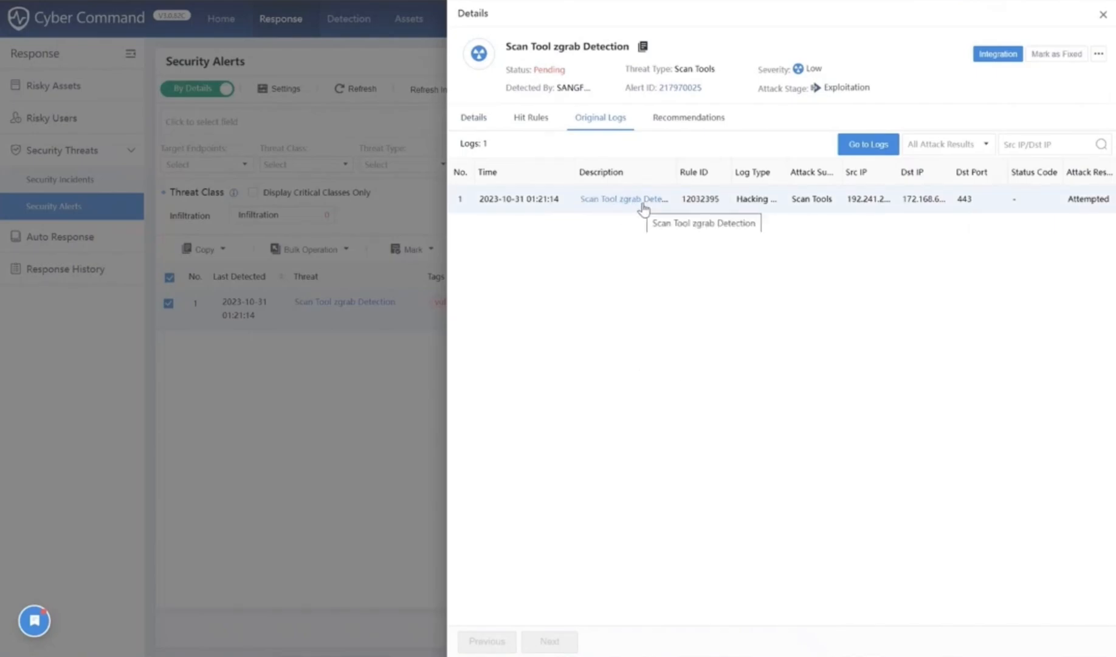
{"action": "mouse_move", "coordinate": [677, 235]}
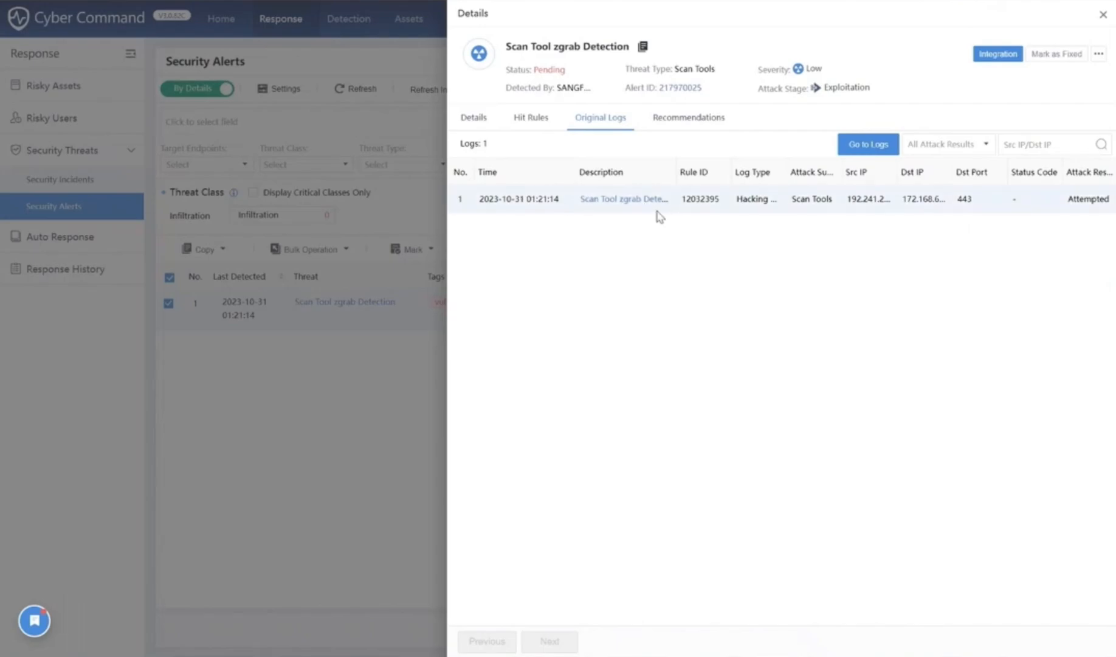
{"action": "left_click", "coordinate": [688, 118]}
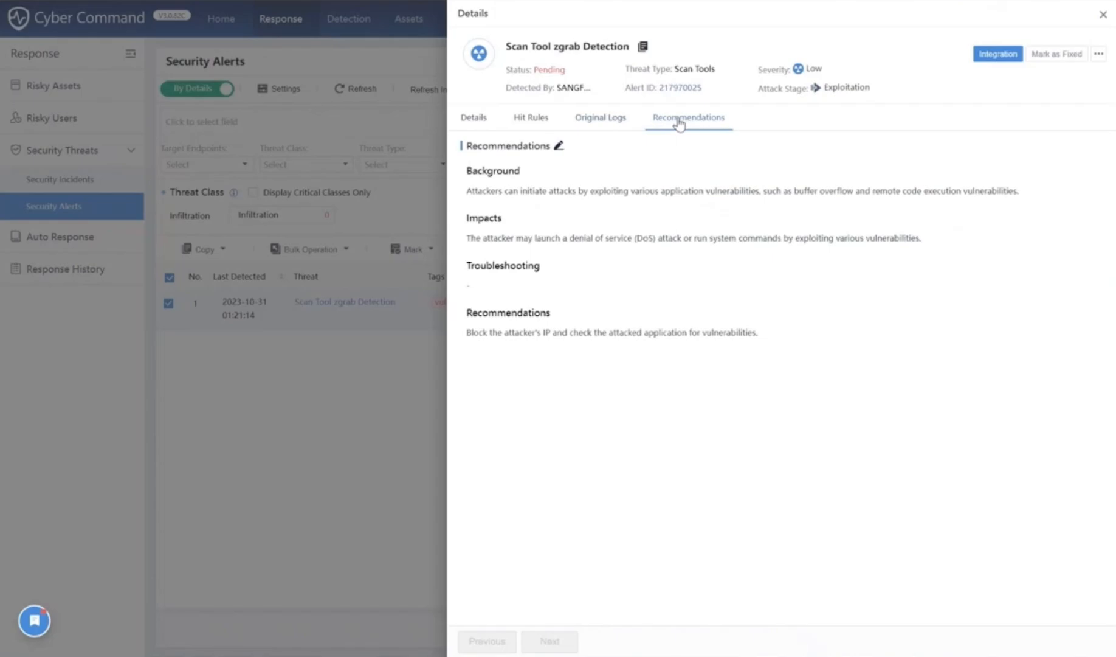
{"action": "mouse_move", "coordinate": [647, 234]}
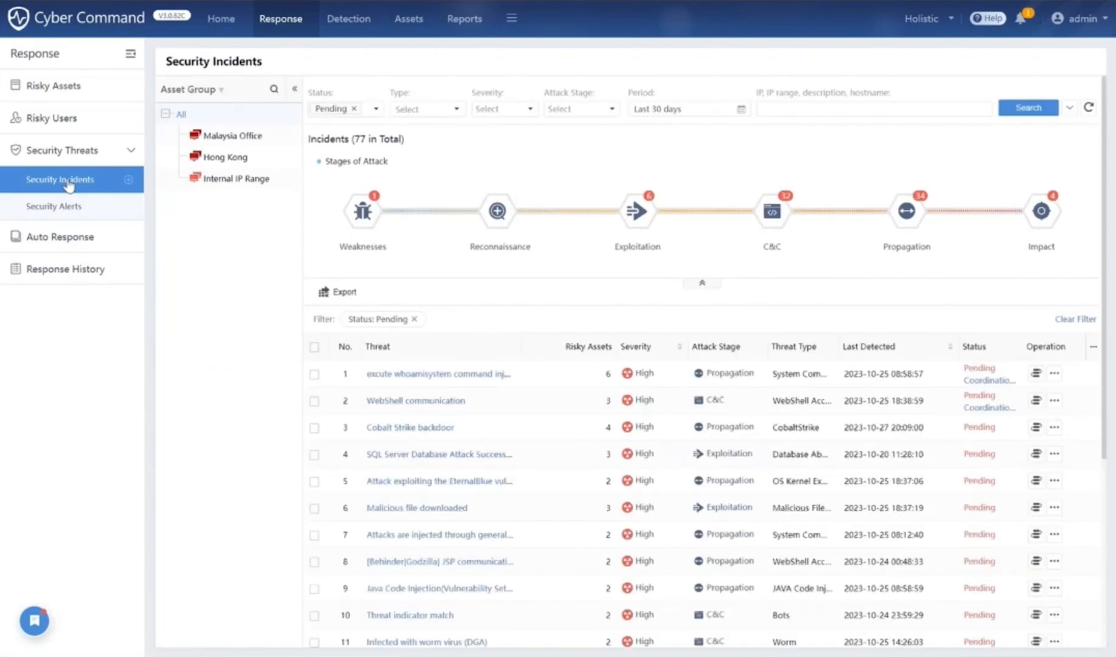
{"action": "mouse_move", "coordinate": [651, 348]}
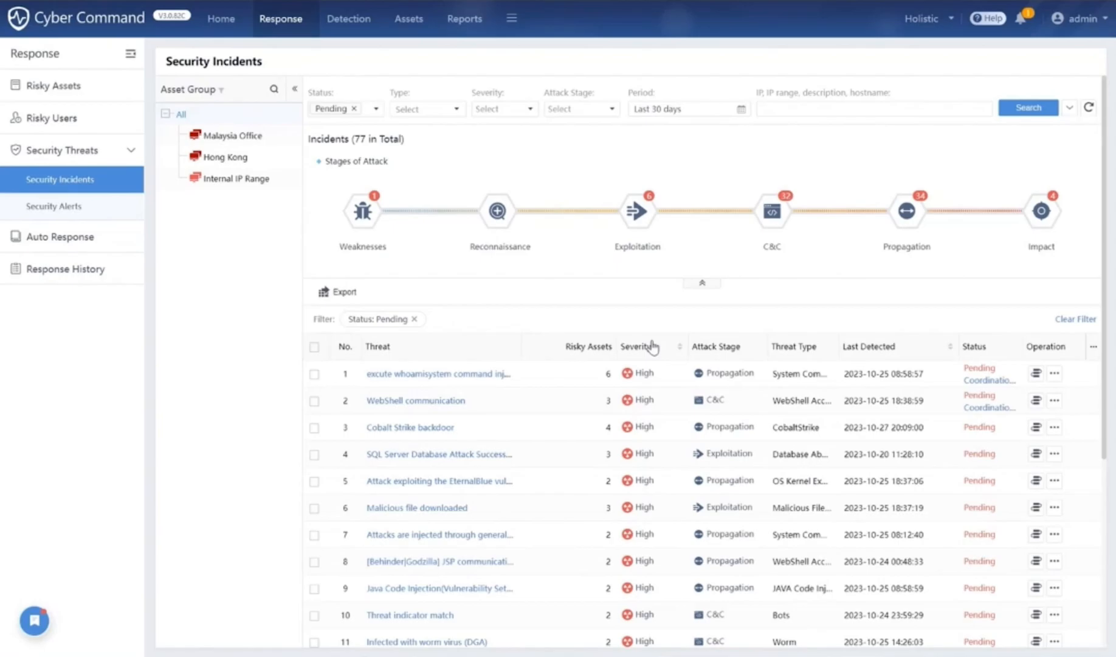
{"action": "mouse_move", "coordinate": [624, 317]}
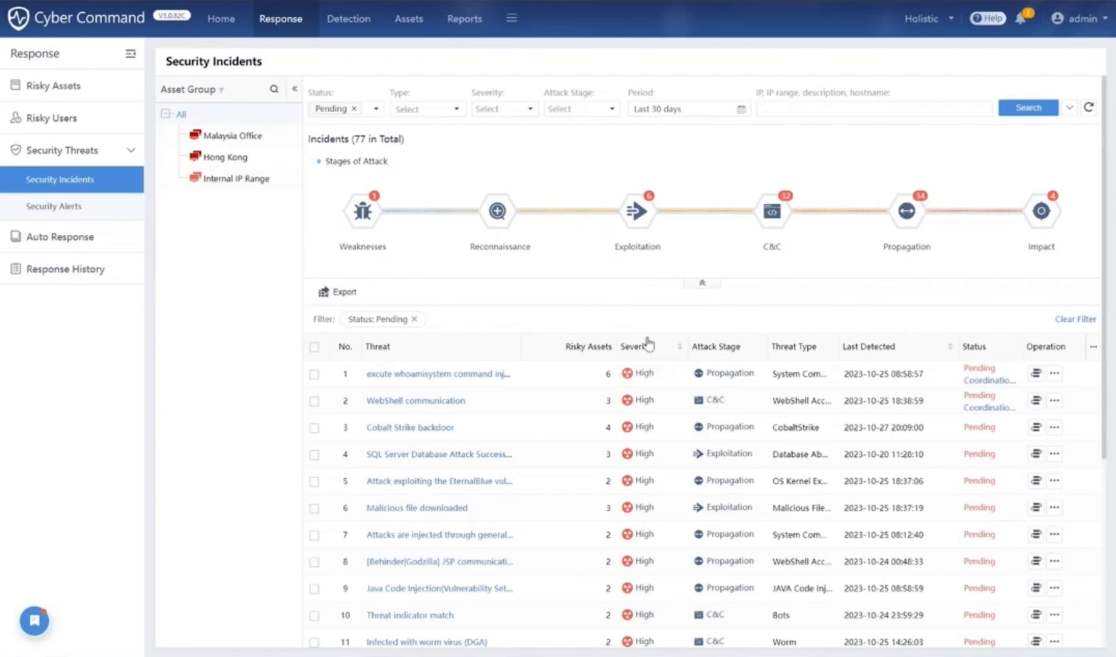
{"action": "mouse_move", "coordinate": [514, 346]}
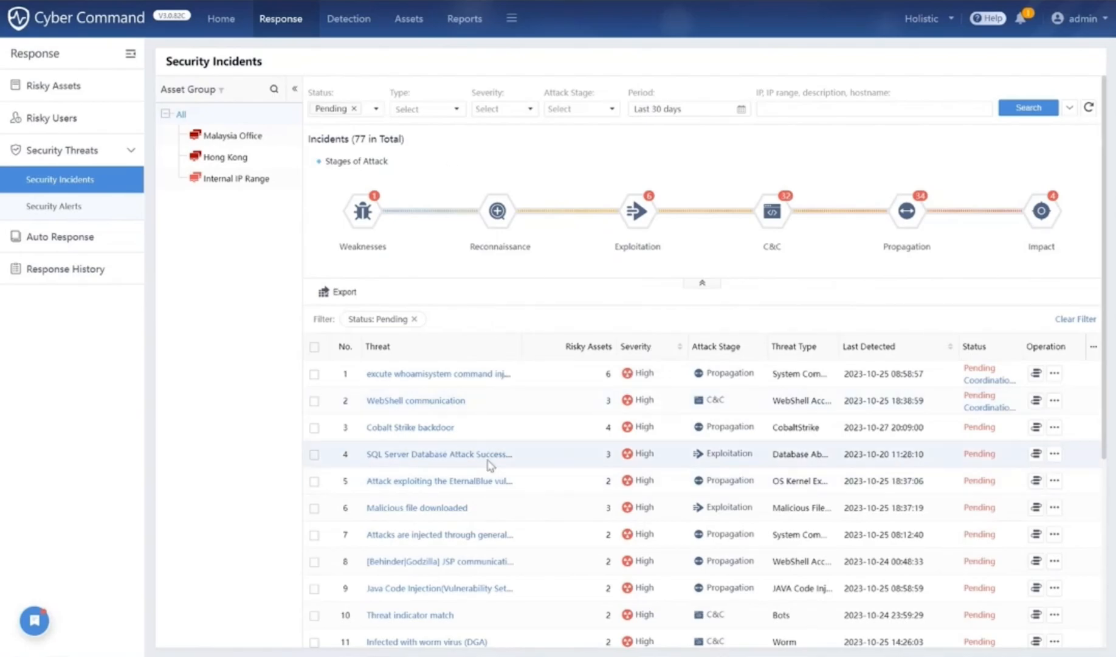
Go to Assets > Weaknesses to show the weaknesses overview.
{"action": "left_click", "coordinate": [407, 19]}
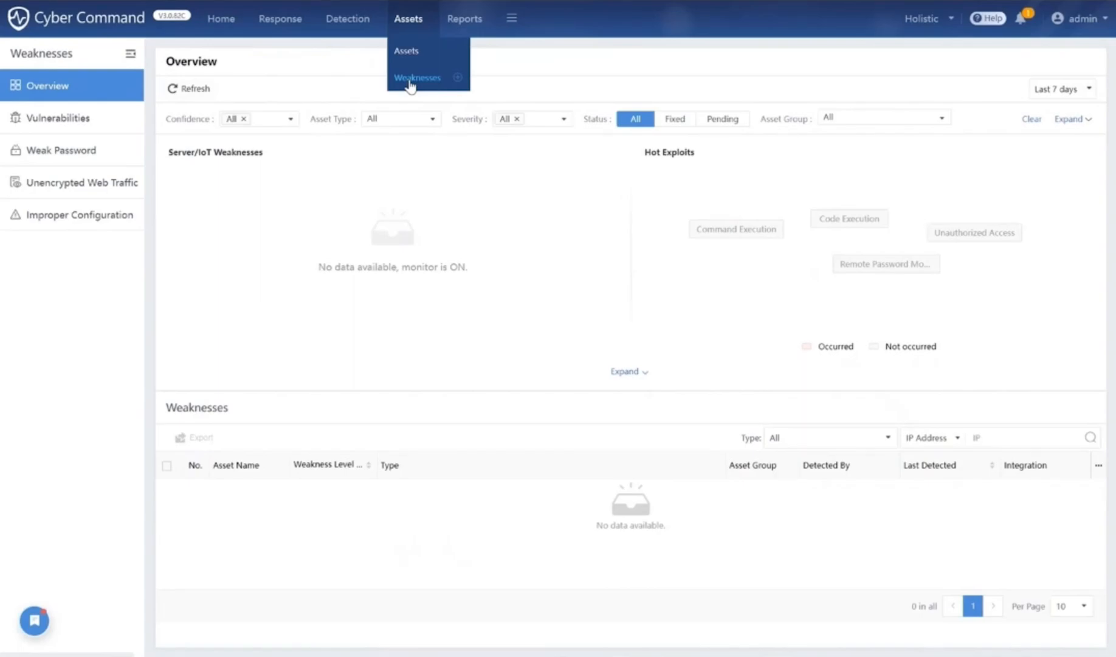
{"action": "mouse_move", "coordinate": [263, 37]}
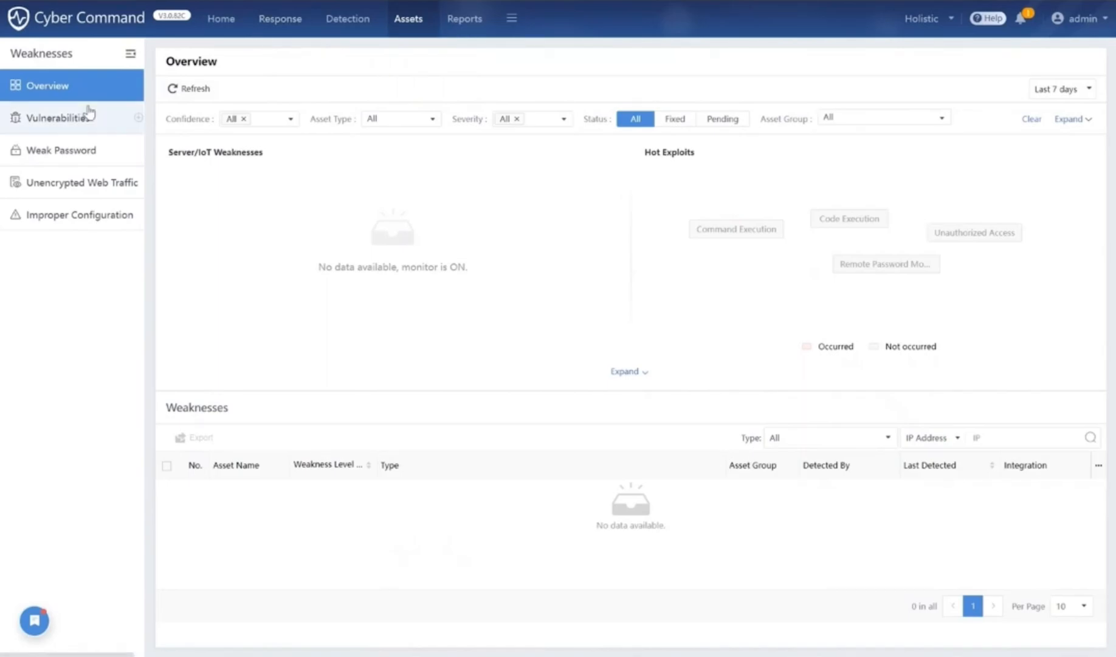
Review the Vulnerabilities, Unencrypted Web Traffic and Improper Configuration weakness pages.
{"action": "left_click", "coordinate": [60, 118]}
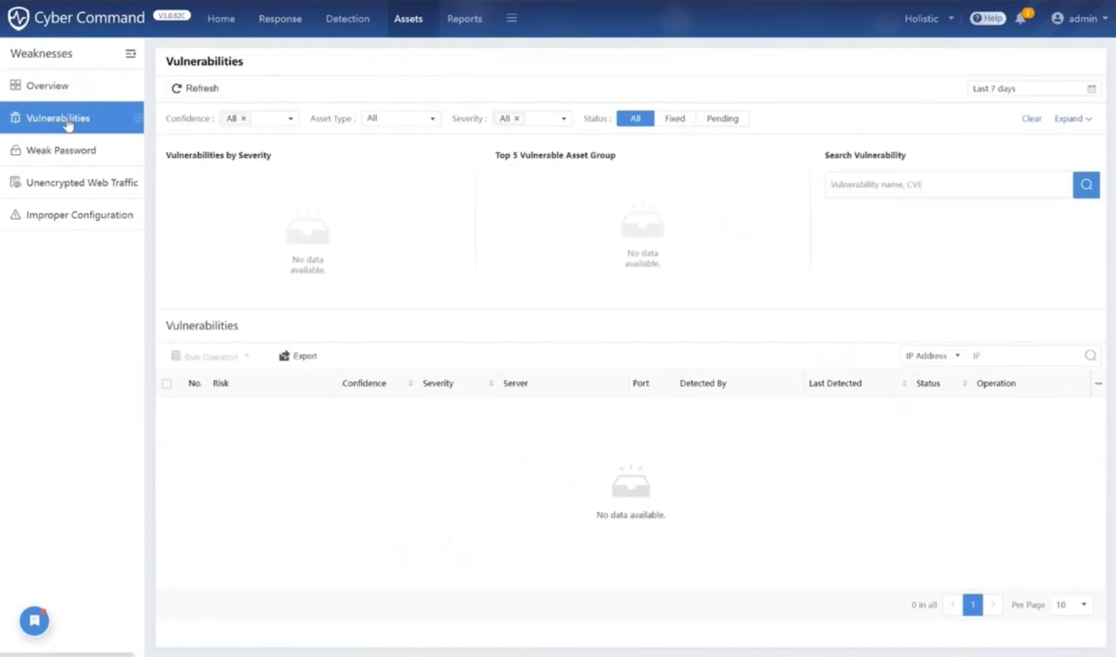
{"action": "left_click", "coordinate": [80, 183]}
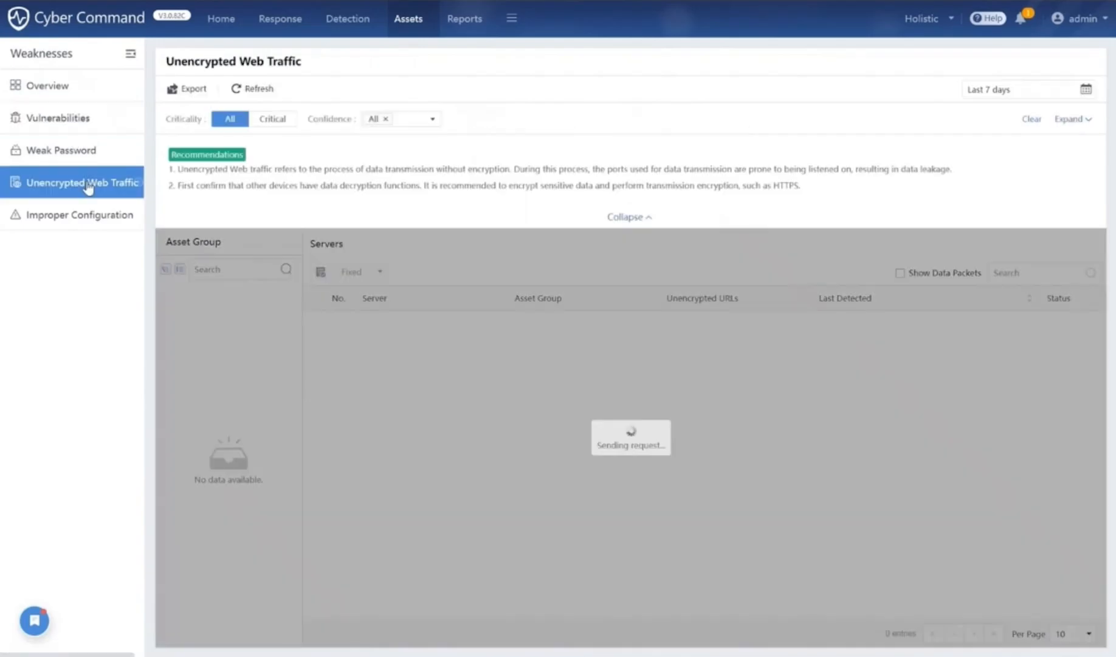
{"action": "left_click", "coordinate": [82, 214]}
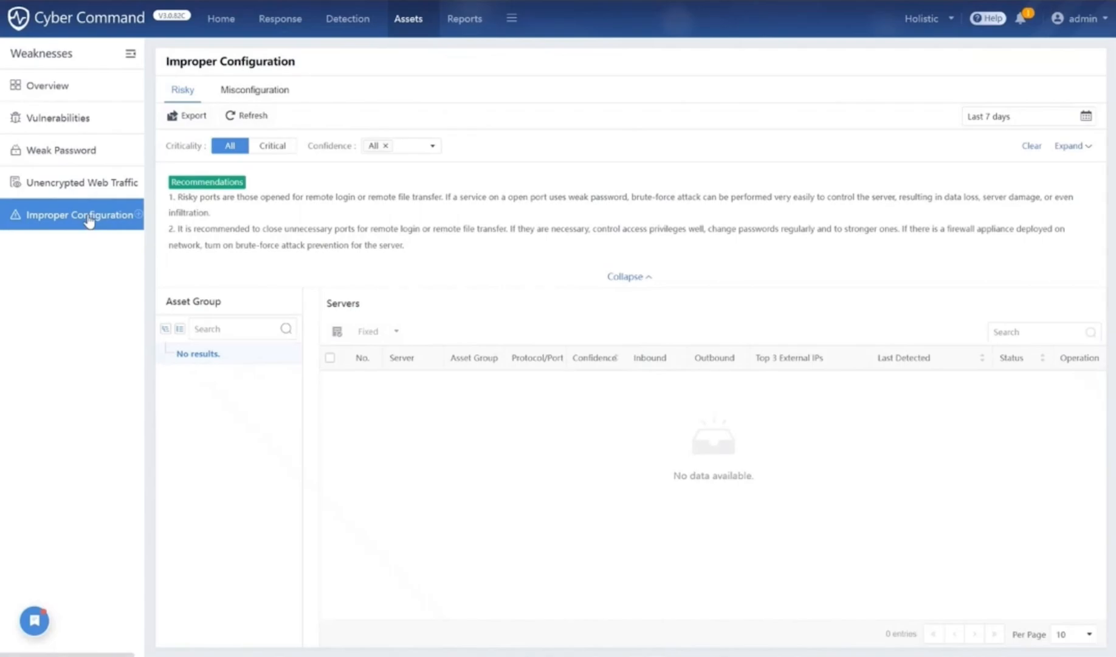
Go to the Detection section's UEBA anomalies page.
{"action": "left_click", "coordinate": [408, 18]}
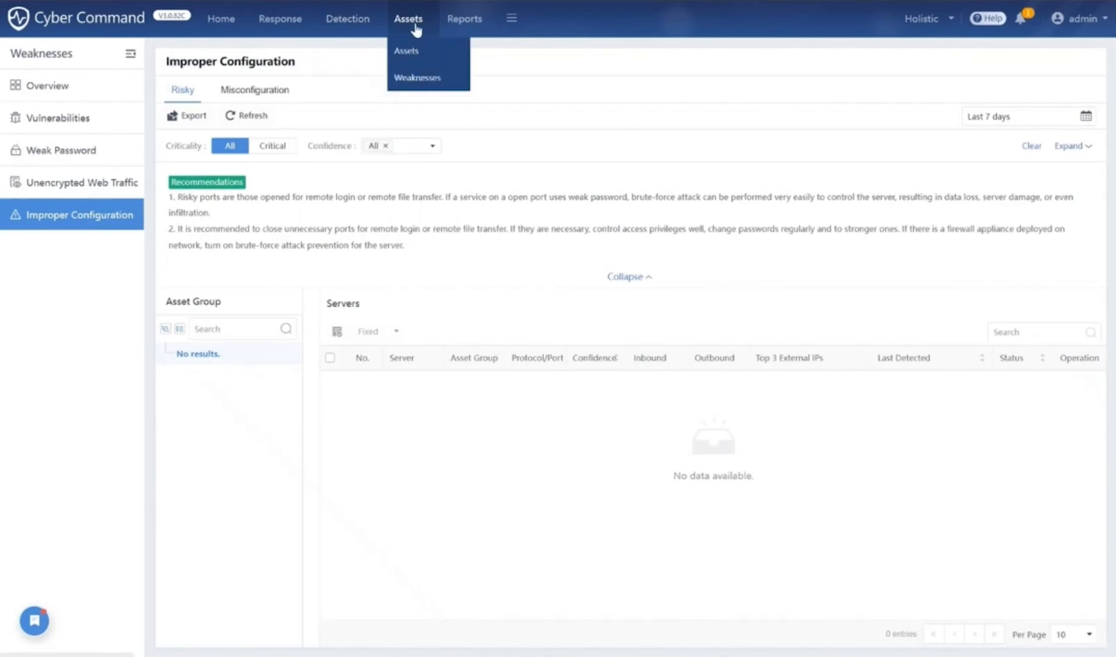
{"action": "left_click", "coordinate": [348, 18]}
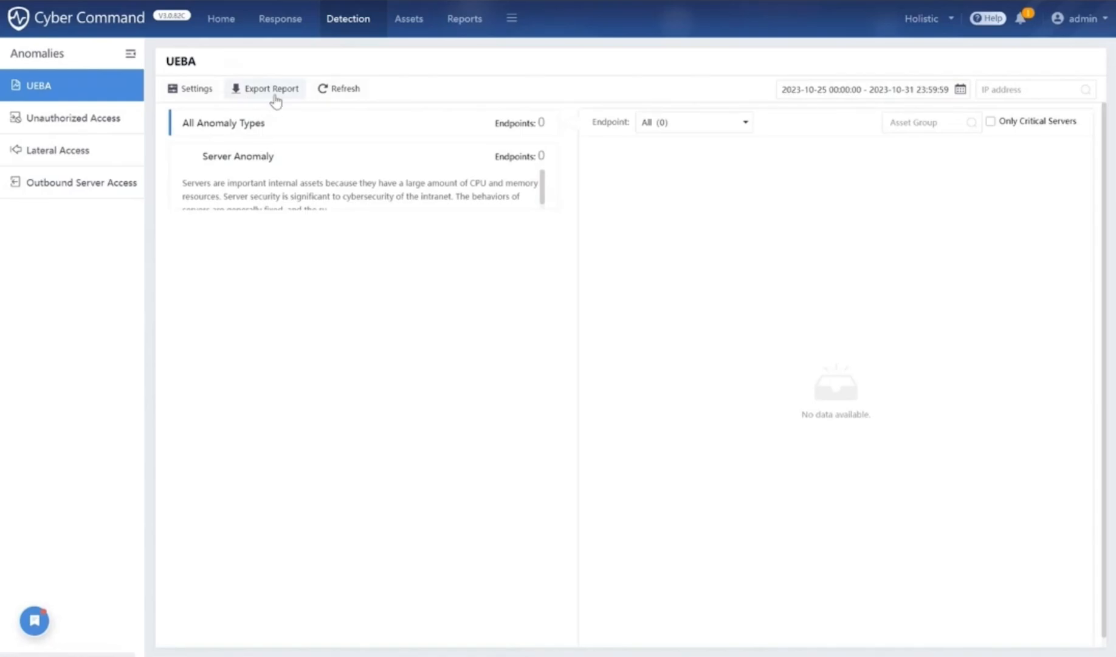
From the home overview's UEBA widget, show the traffic trend for endpoint 10.70.128.11.
{"action": "left_click", "coordinate": [220, 18]}
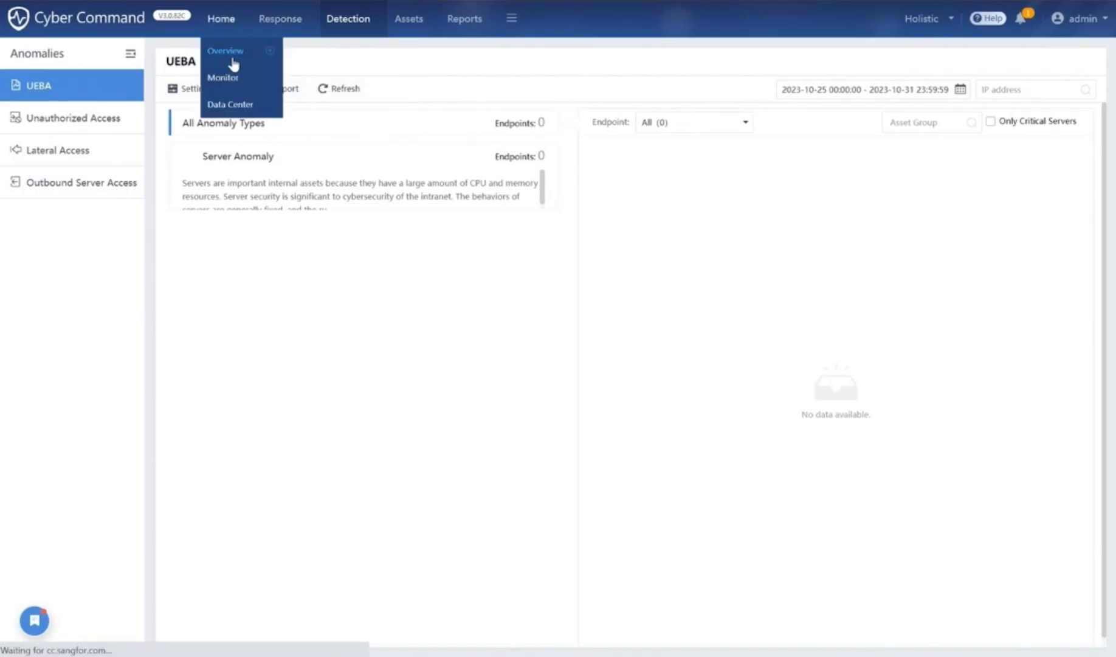
{"action": "left_click", "coordinate": [220, 18]}
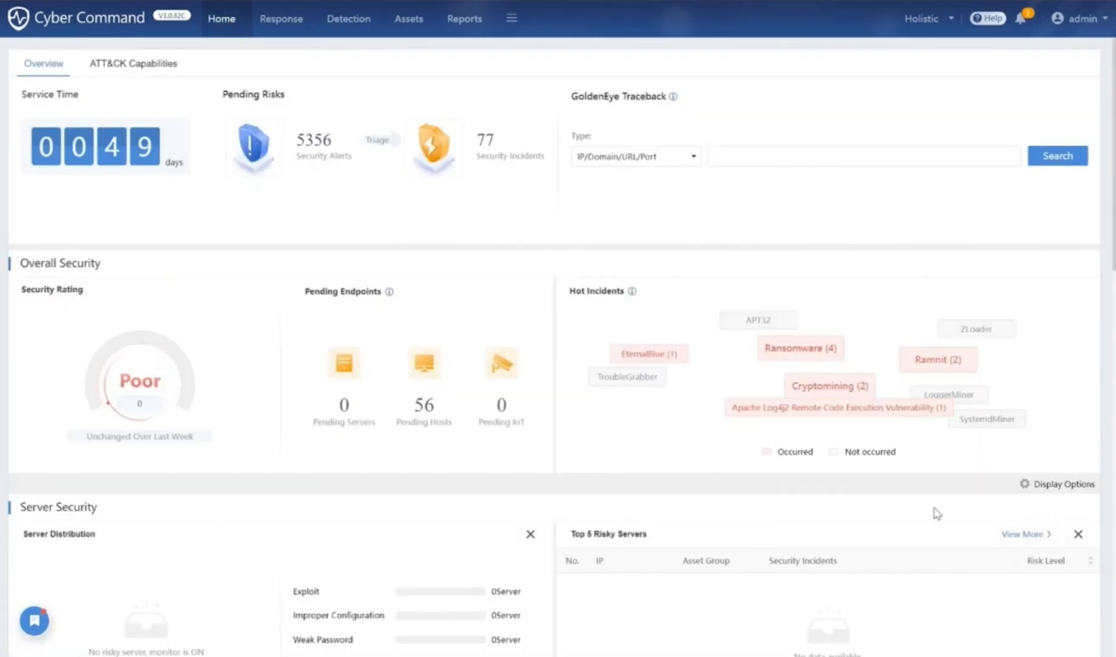
{"action": "scroll", "scroll_direction": "down", "scroll_amount": 3}
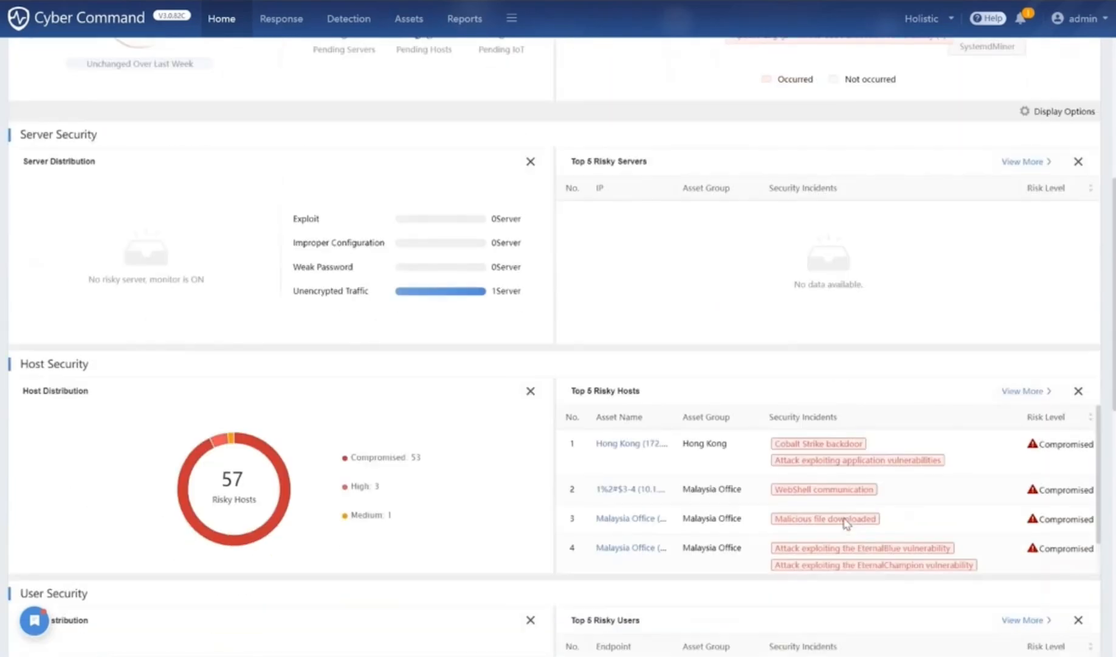
{"action": "scroll", "scroll_direction": "down", "scroll_amount": 3}
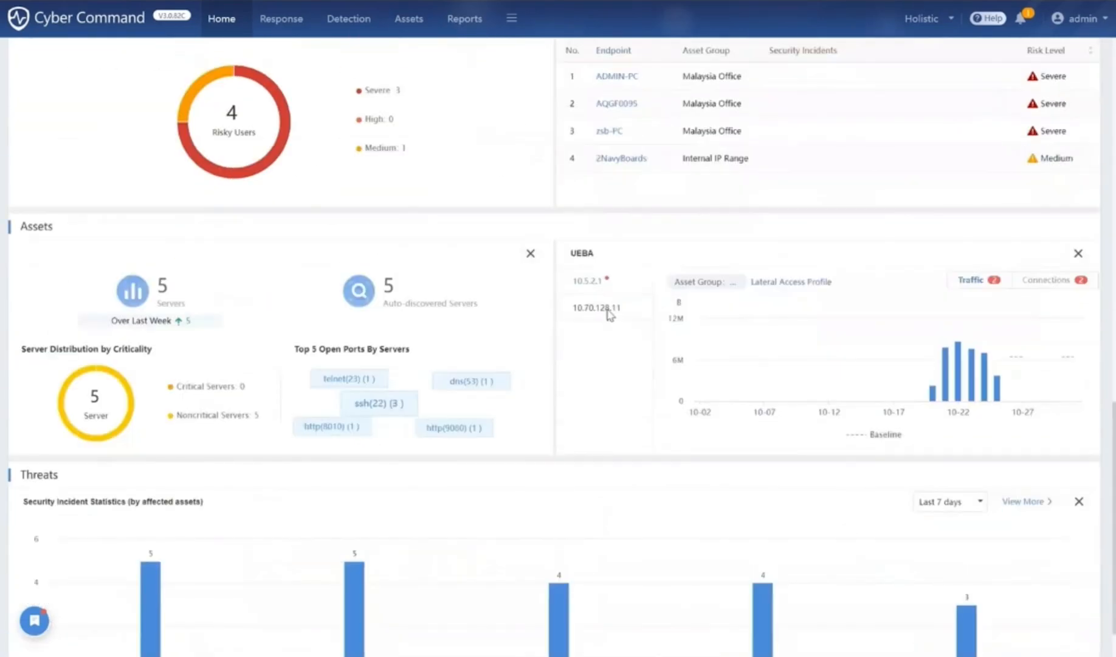
{"action": "left_click", "coordinate": [598, 308]}
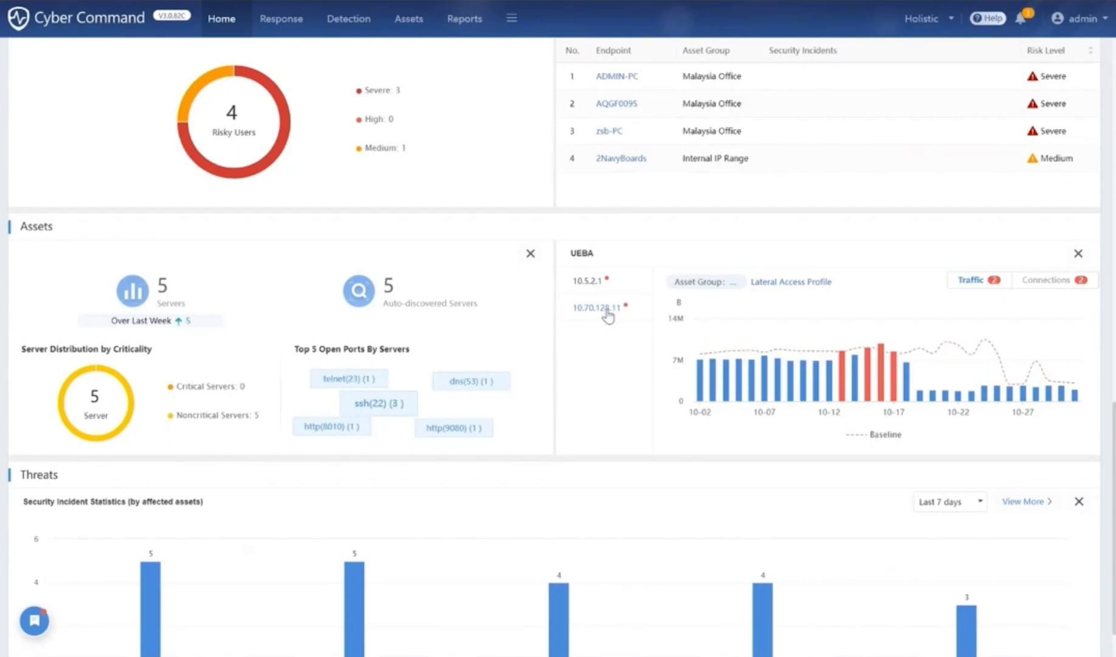
{"action": "mouse_move", "coordinate": [741, 380]}
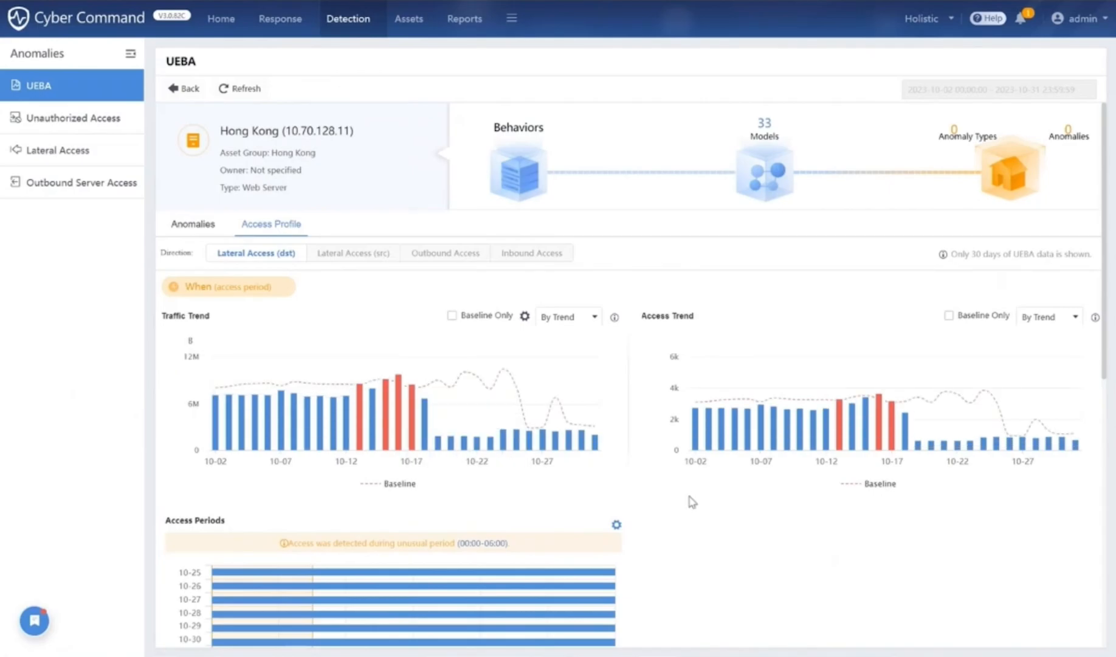
Review 10.70.128.11's access trend and off-hours periods, then return to the home overview.
{"action": "scroll", "scroll_direction": "down", "scroll_amount": 3}
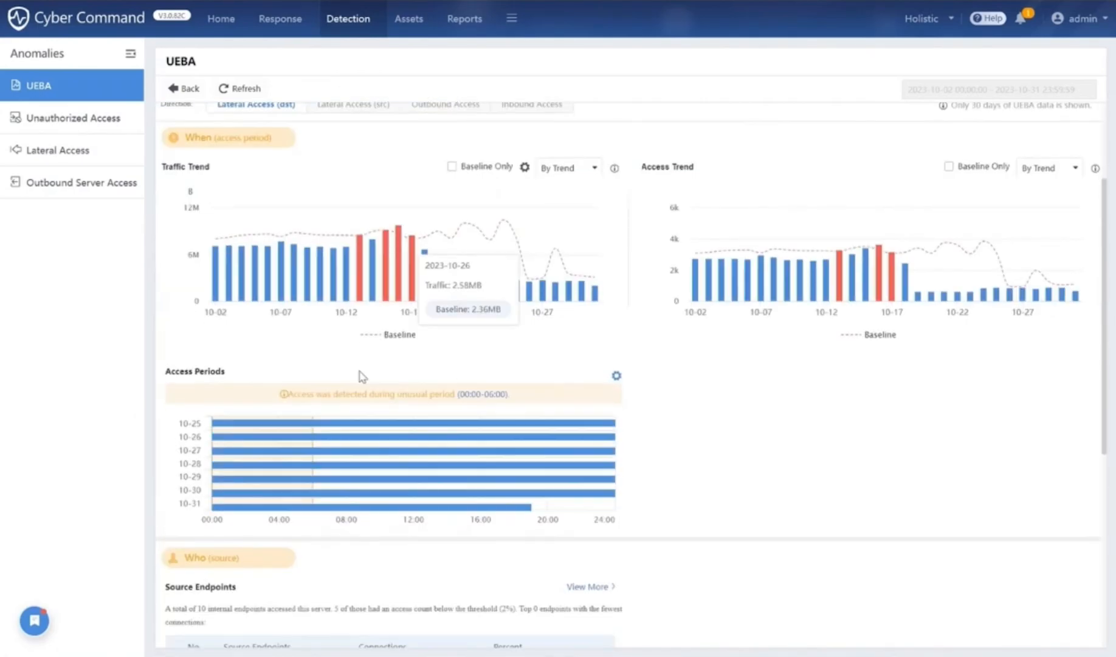
{"action": "mouse_move", "coordinate": [284, 436]}
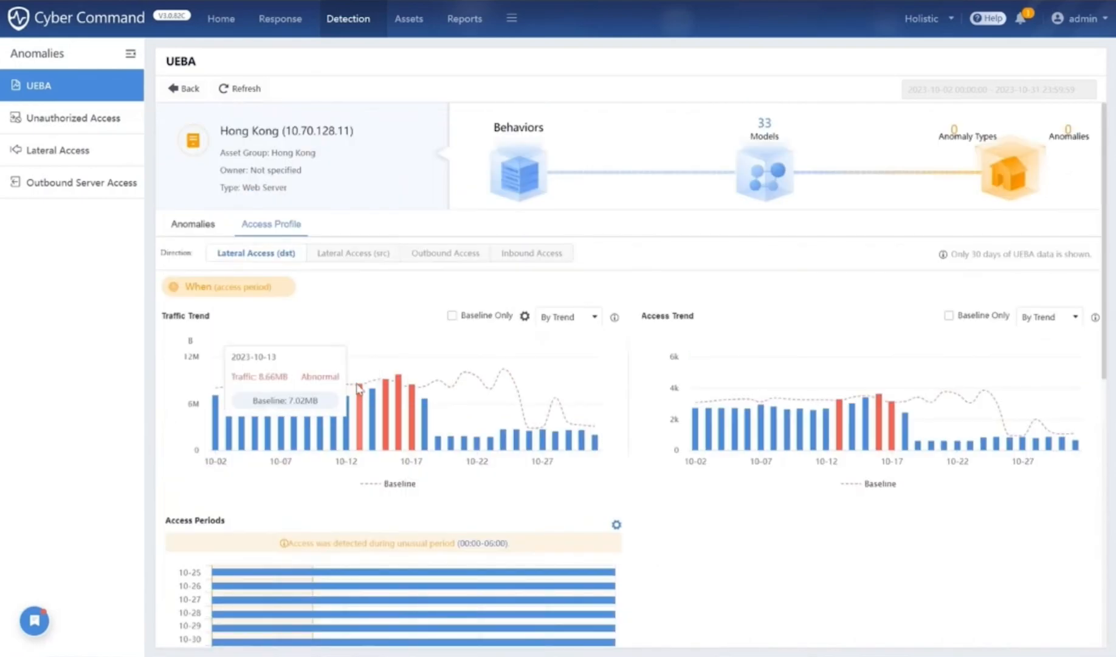
{"action": "mouse_move", "coordinate": [356, 463]}
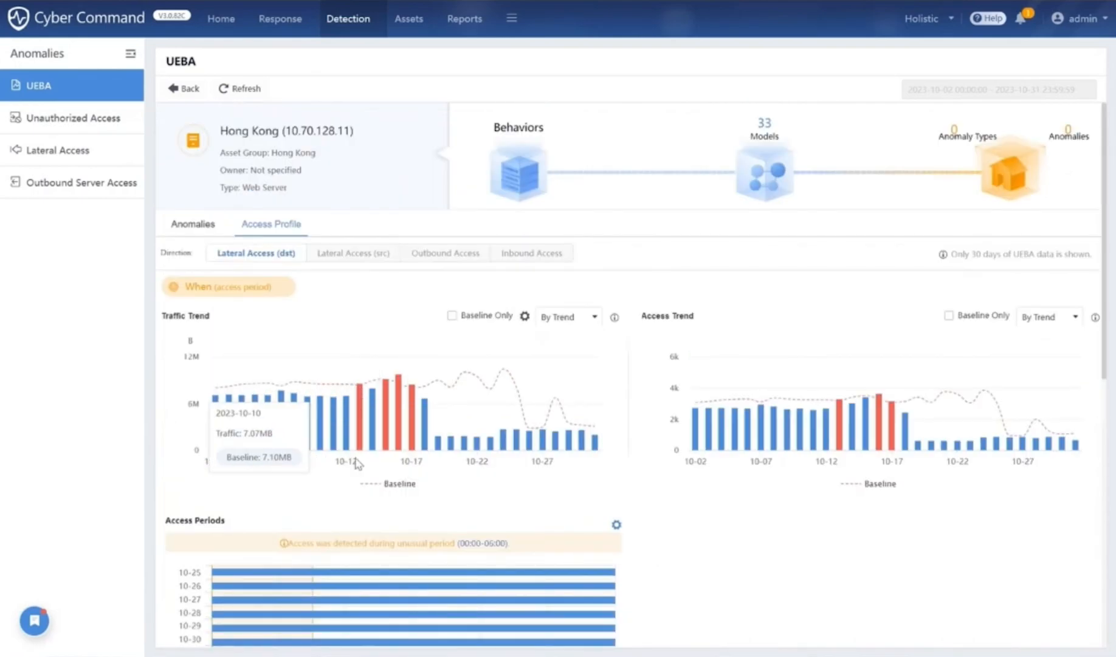
{"action": "mouse_move", "coordinate": [238, 421]}
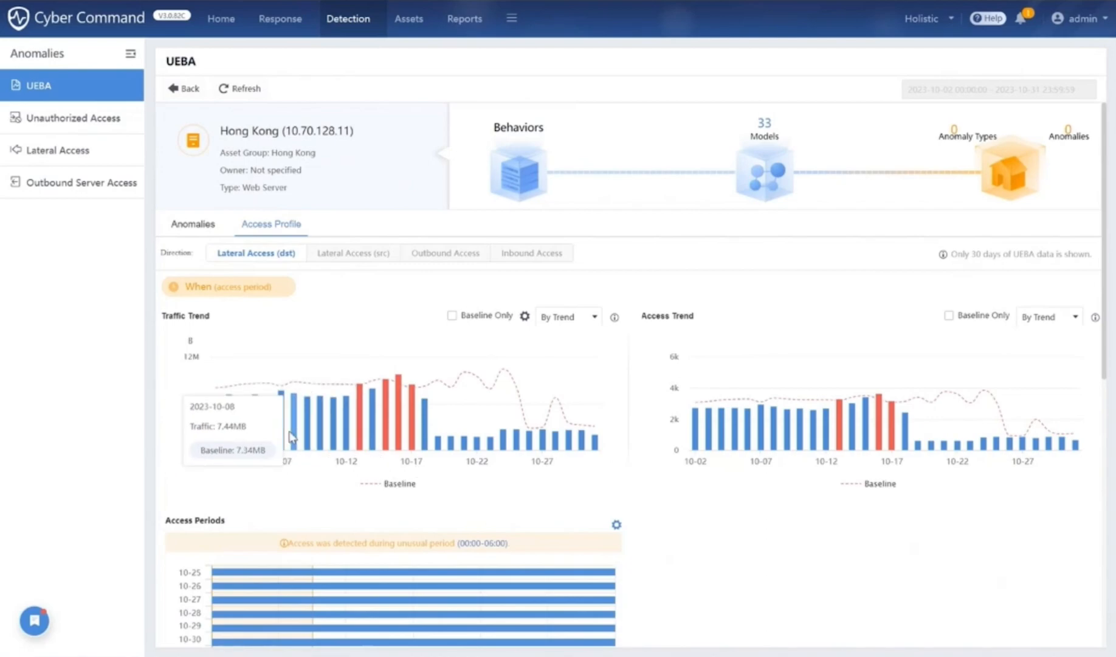
{"action": "mouse_move", "coordinate": [412, 421]}
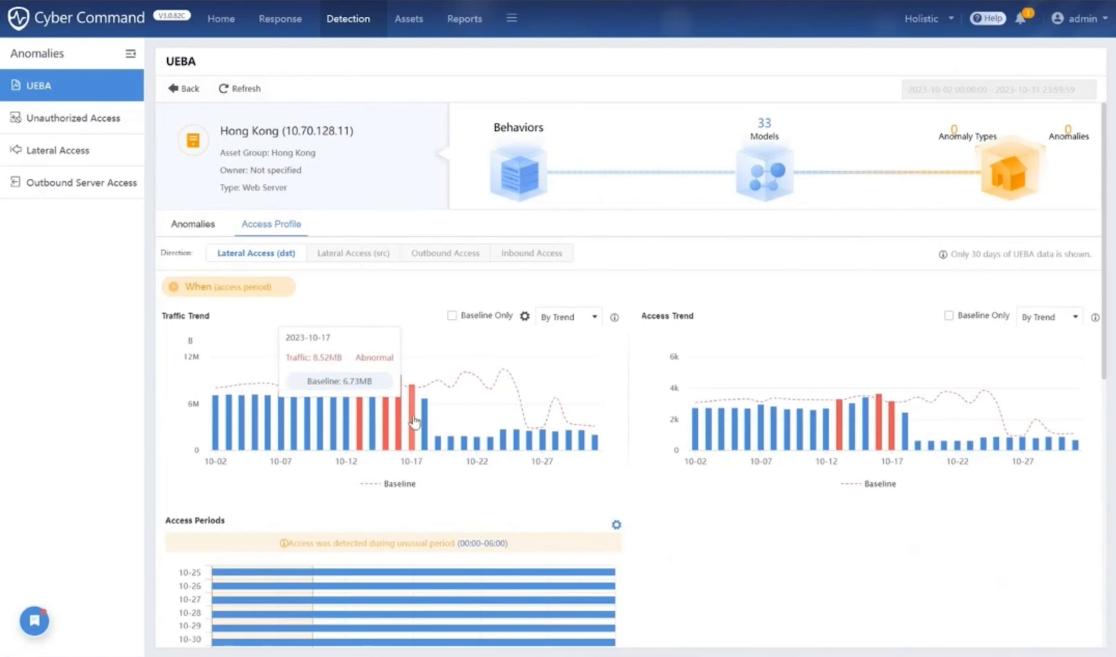
{"action": "mouse_move", "coordinate": [309, 433]}
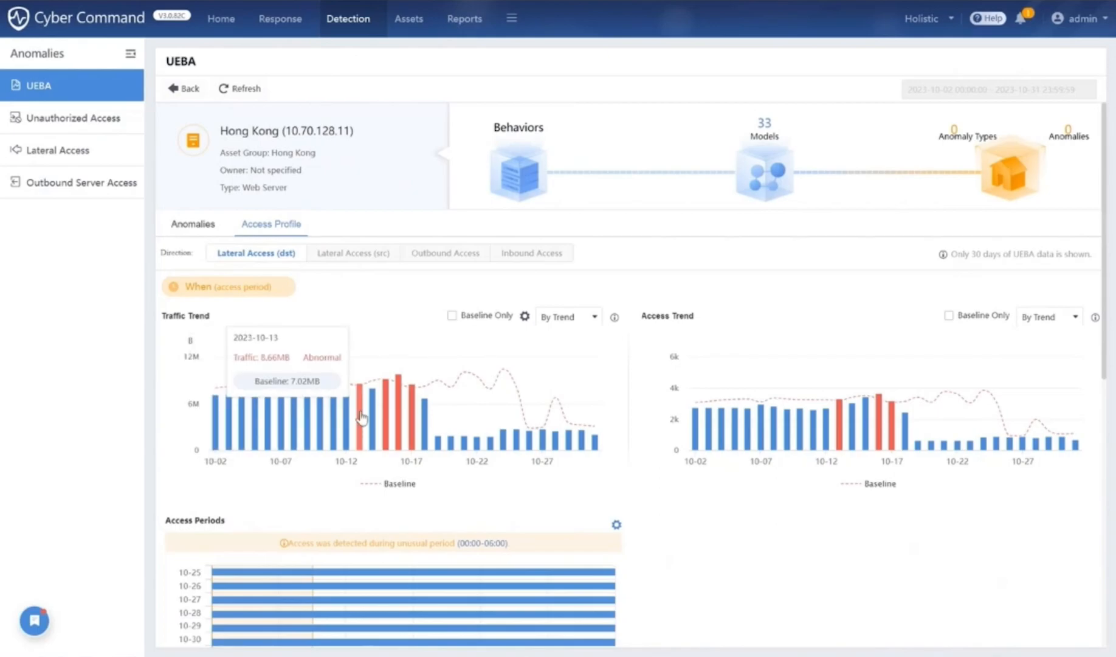
{"action": "scroll", "scroll_direction": "down", "scroll_amount": 3}
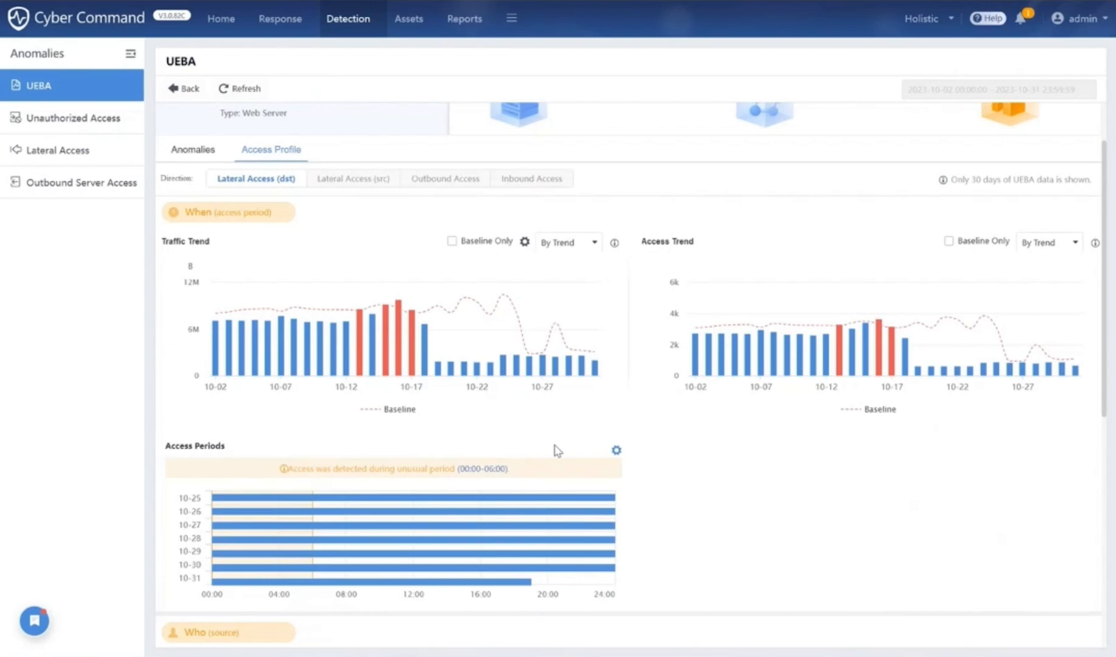
{"action": "mouse_move", "coordinate": [457, 411]}
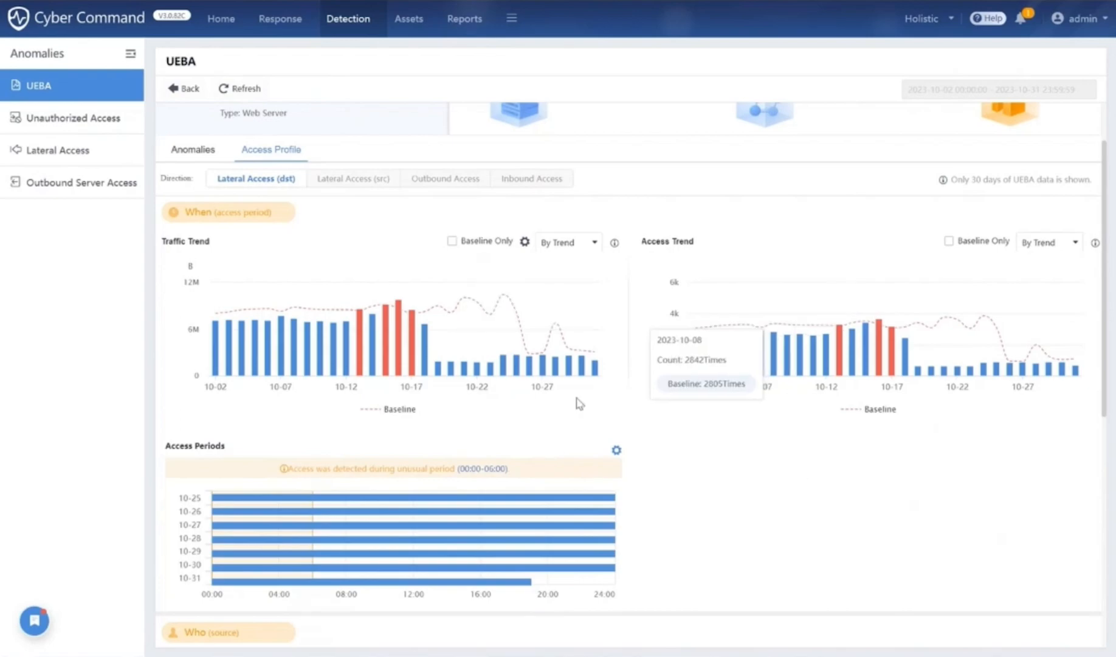
{"action": "mouse_move", "coordinate": [83, 330]}
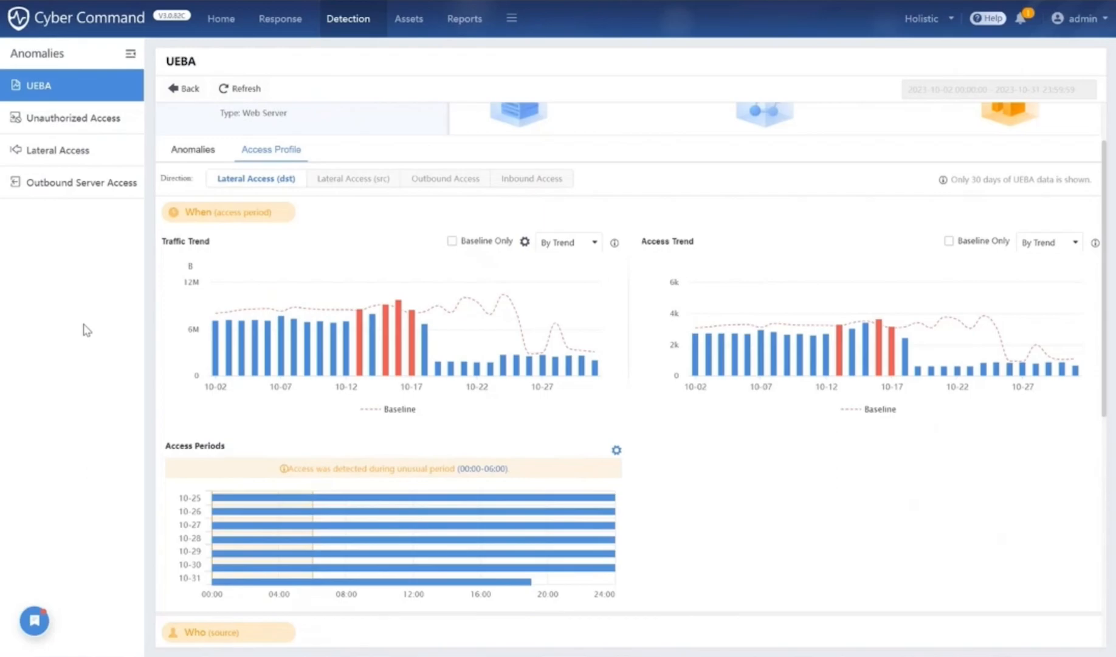
{"action": "left_click", "coordinate": [220, 18]}
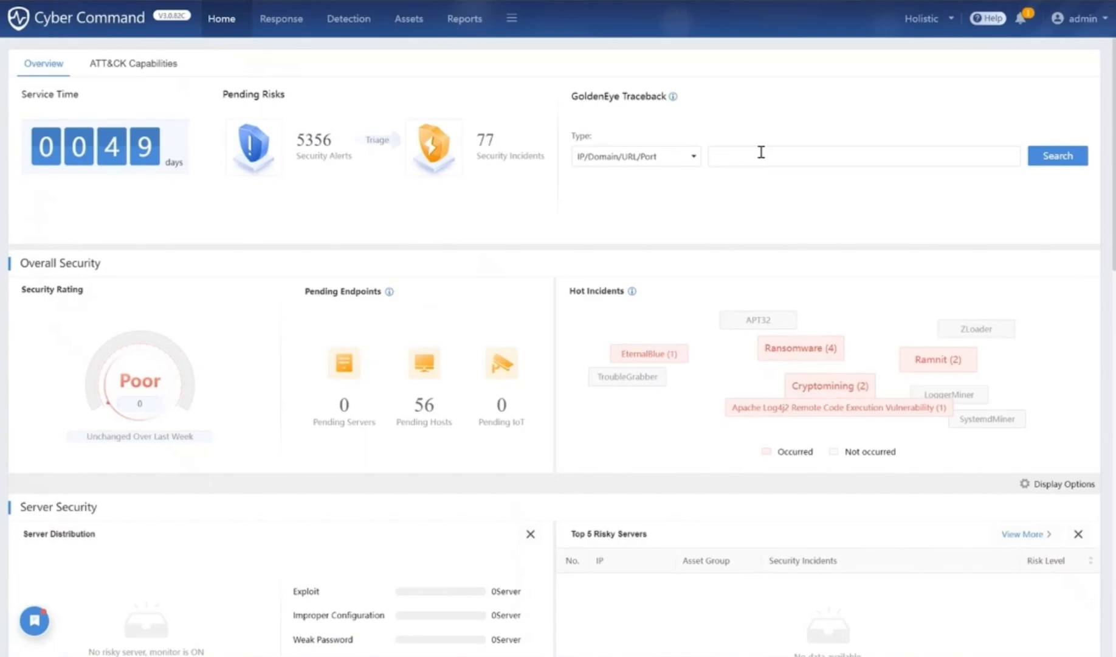
Run a GoldenEye traceback search for host 172.20.64.50 to show its access map.
{"action": "left_click", "coordinate": [1057, 155]}
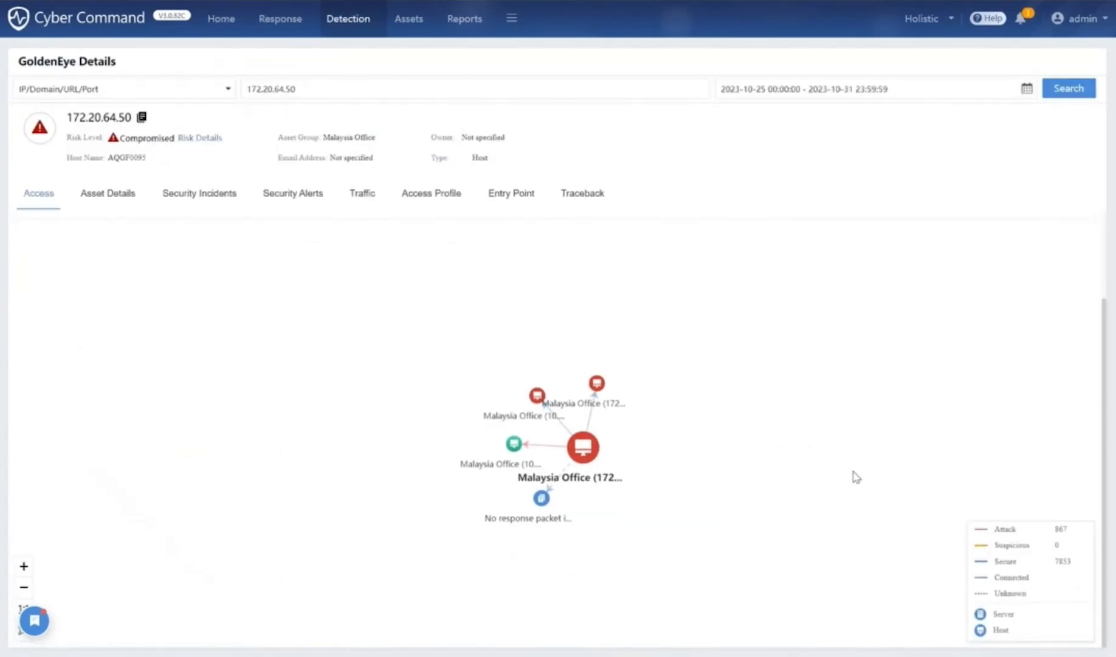
{"action": "mouse_move", "coordinate": [897, 511]}
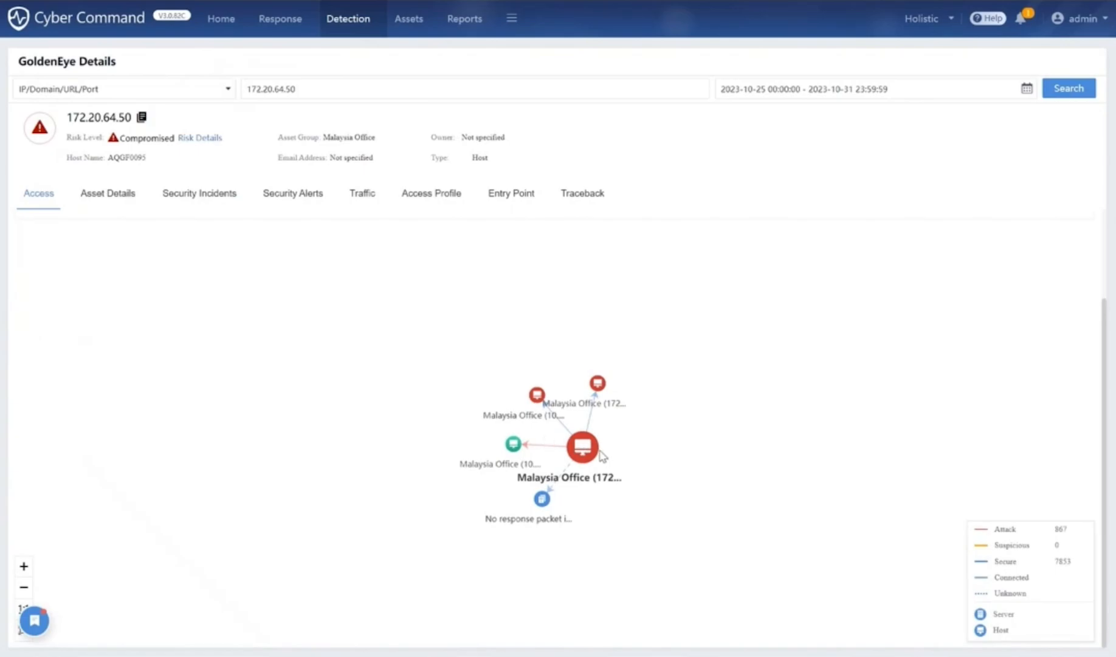
{"action": "mouse_move", "coordinate": [528, 534]}
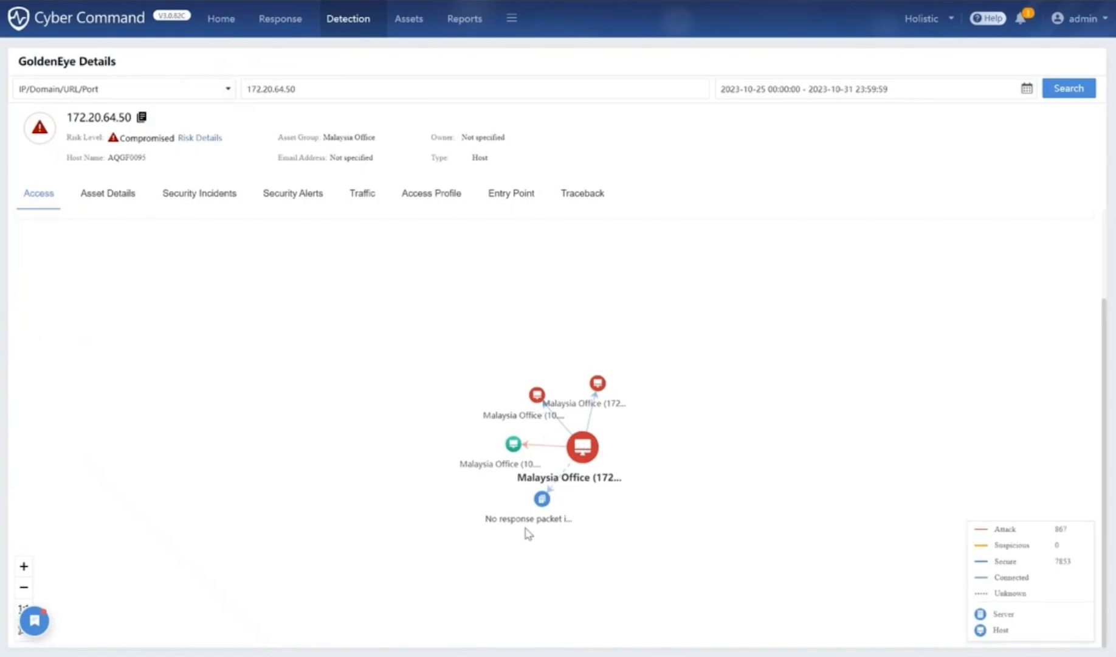
{"action": "mouse_move", "coordinate": [511, 193]}
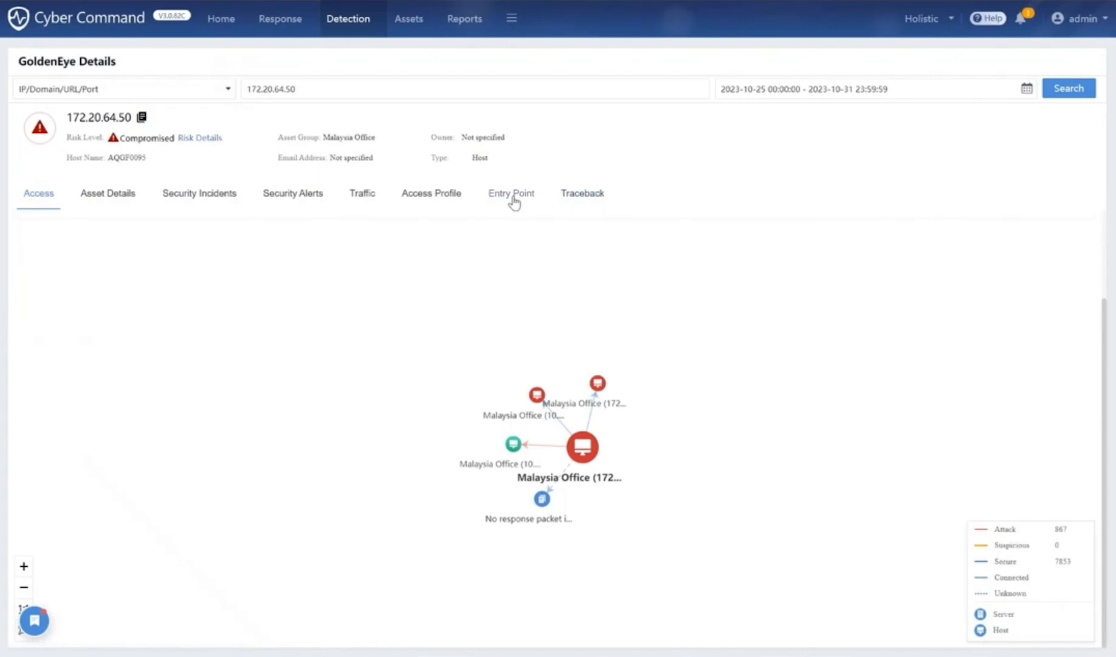
Show host 172.20.64.50's Entry Point summary with its 29 entry points and traceback list.
{"action": "left_click", "coordinate": [511, 194]}
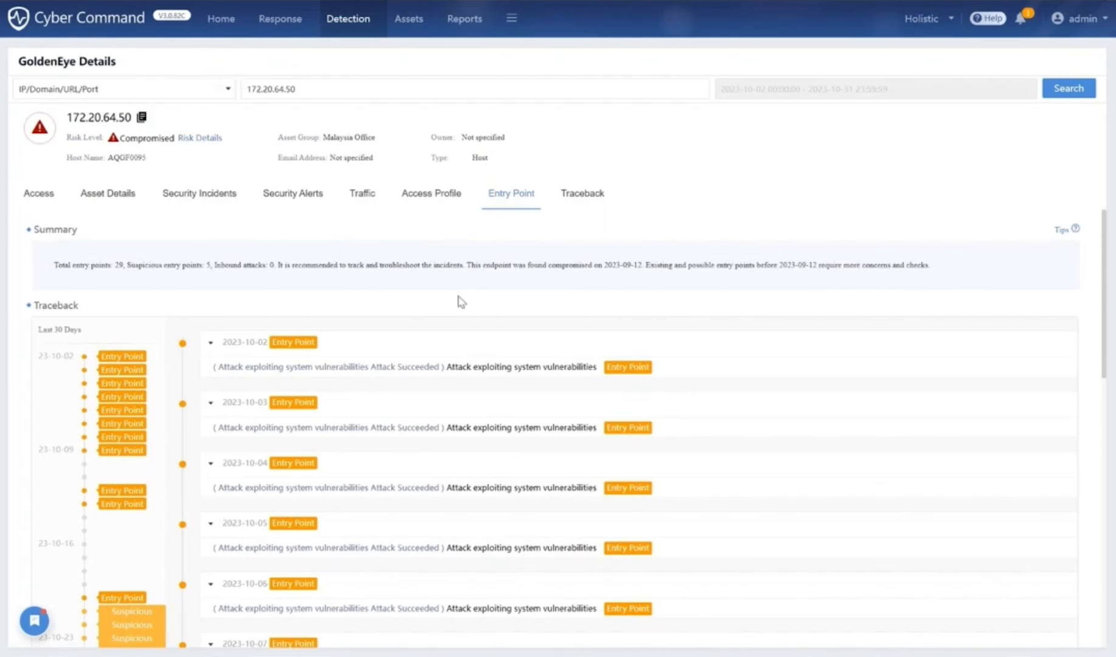
{"action": "scroll", "scroll_direction": "down", "scroll_amount": 3}
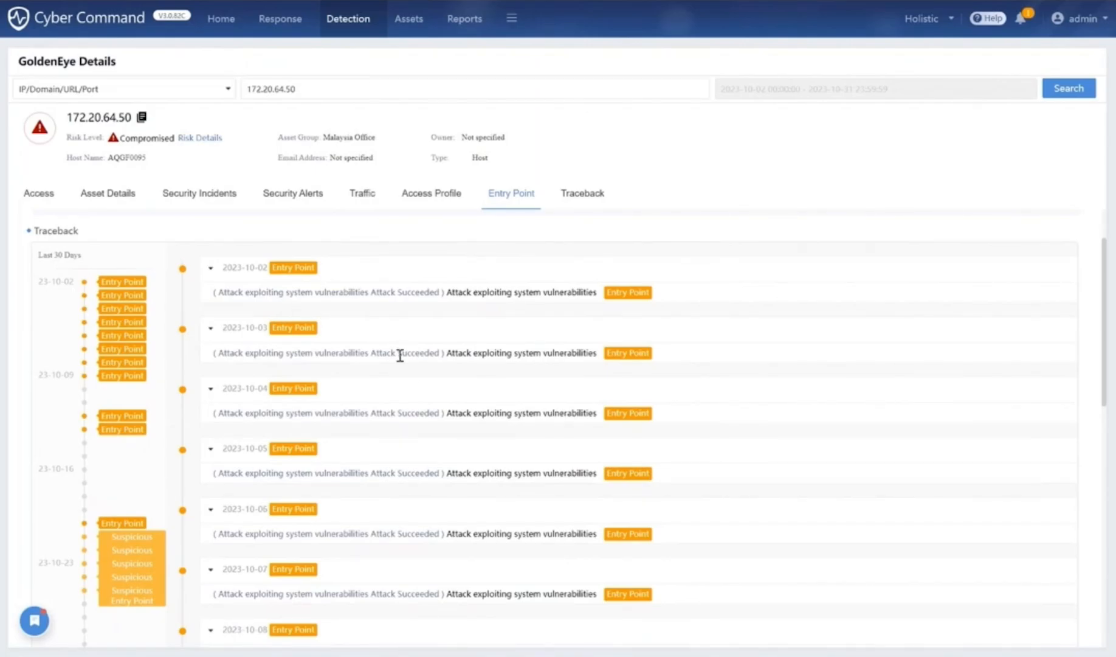
List the 3 pending security incidents for host 172.20.64.50, including malicious dnslog domain access.
{"action": "left_click", "coordinate": [199, 194]}
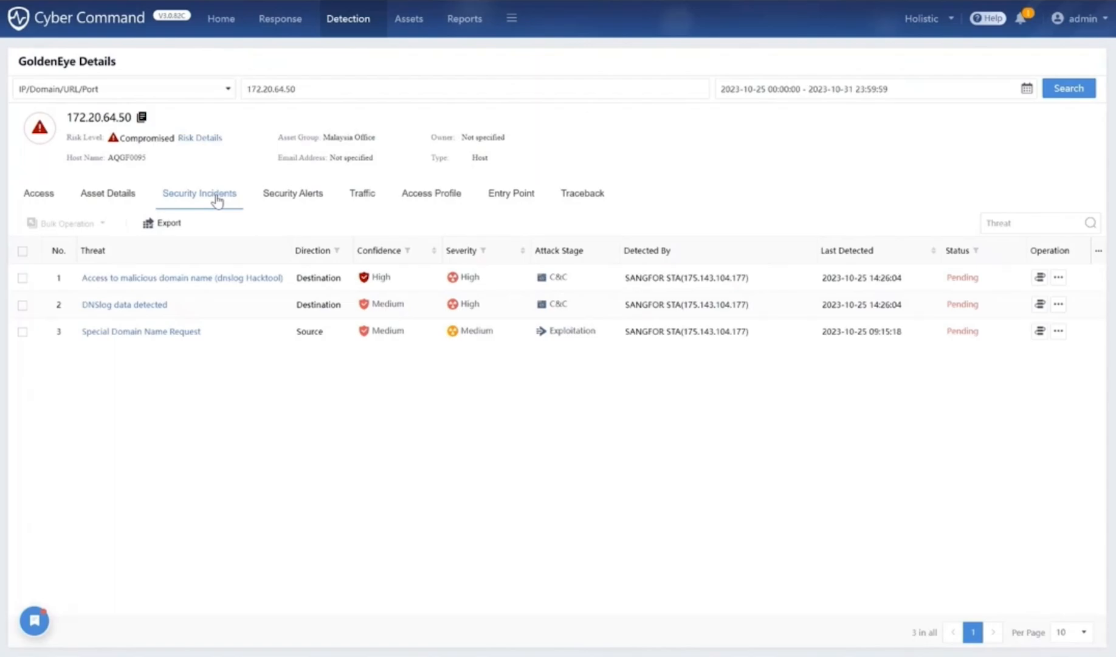
{"action": "mouse_move", "coordinate": [248, 210]}
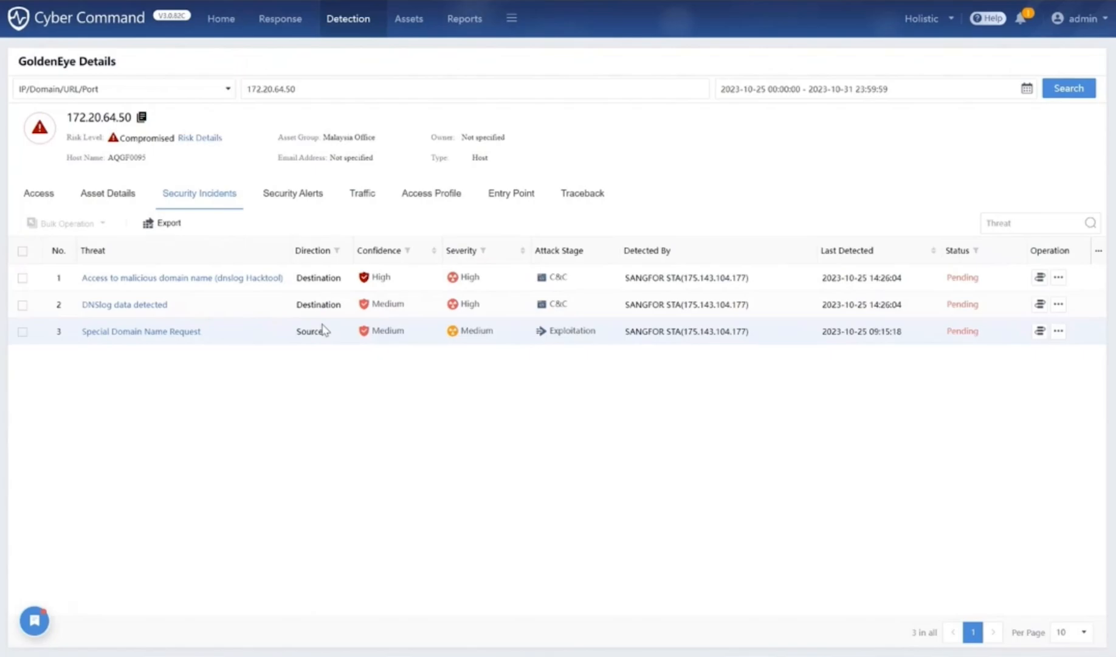
Revisit the Entry Point traceback timeline for 172.20.64.50, then head to the Response section.
{"action": "left_click", "coordinate": [510, 194]}
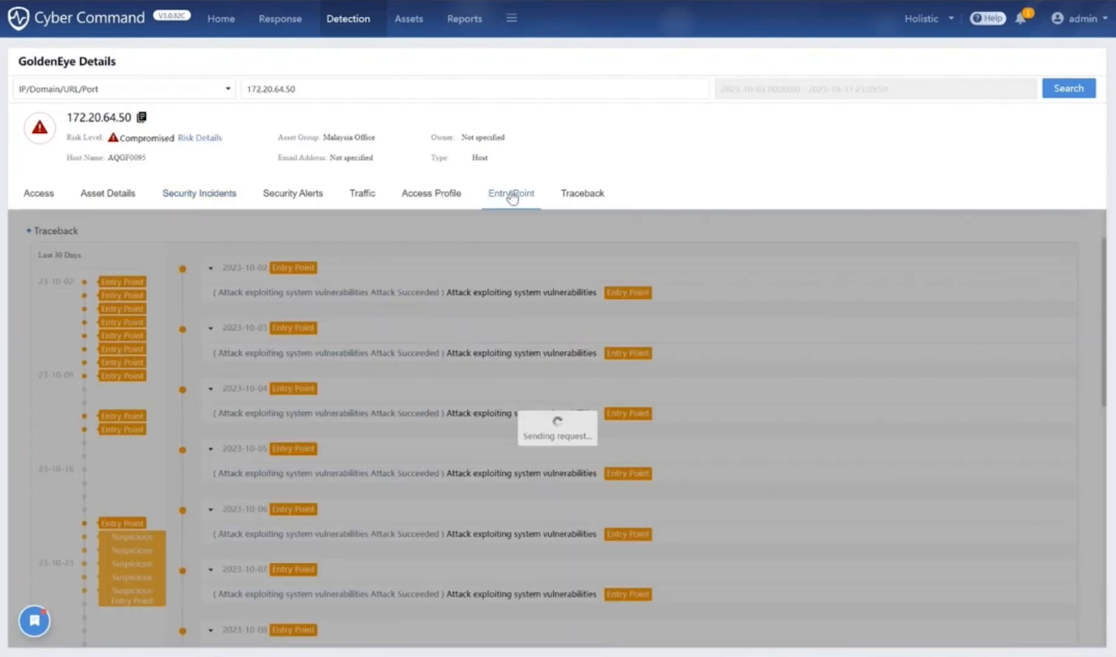
{"action": "left_click", "coordinate": [511, 194]}
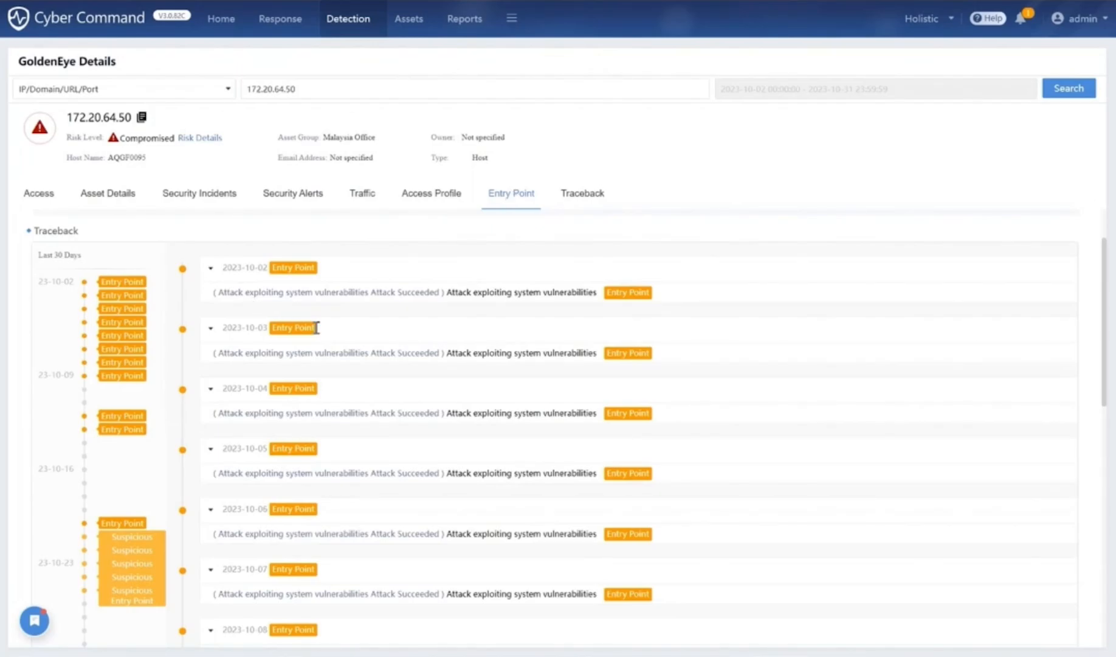
{"action": "scroll", "scroll_direction": "down", "scroll_amount": 3}
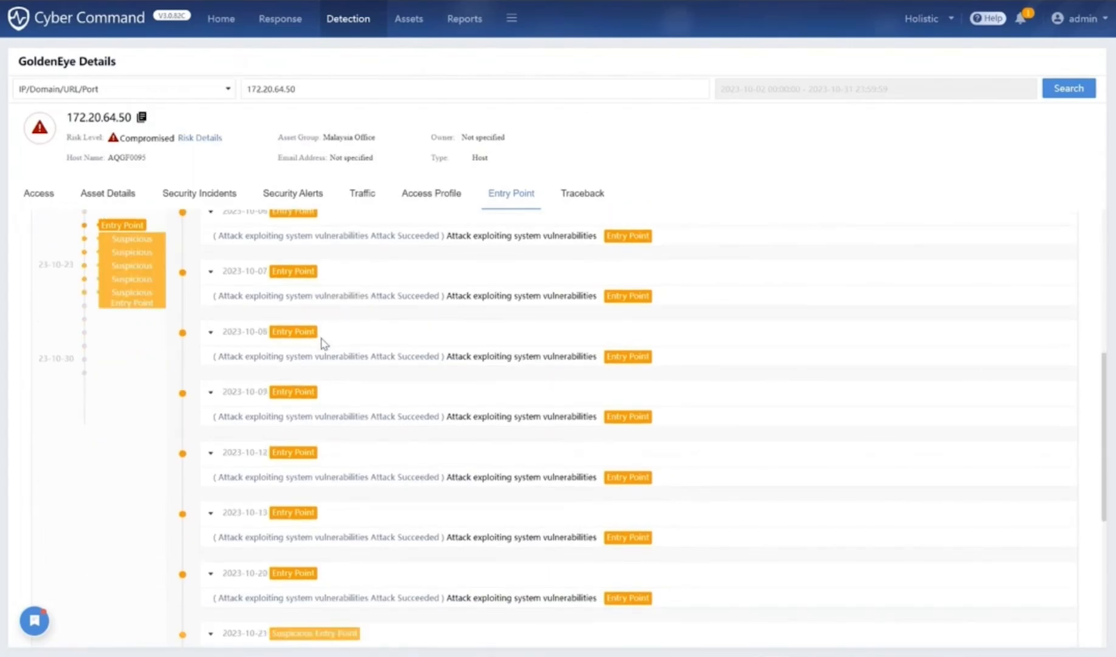
{"action": "mouse_move", "coordinate": [201, 309]}
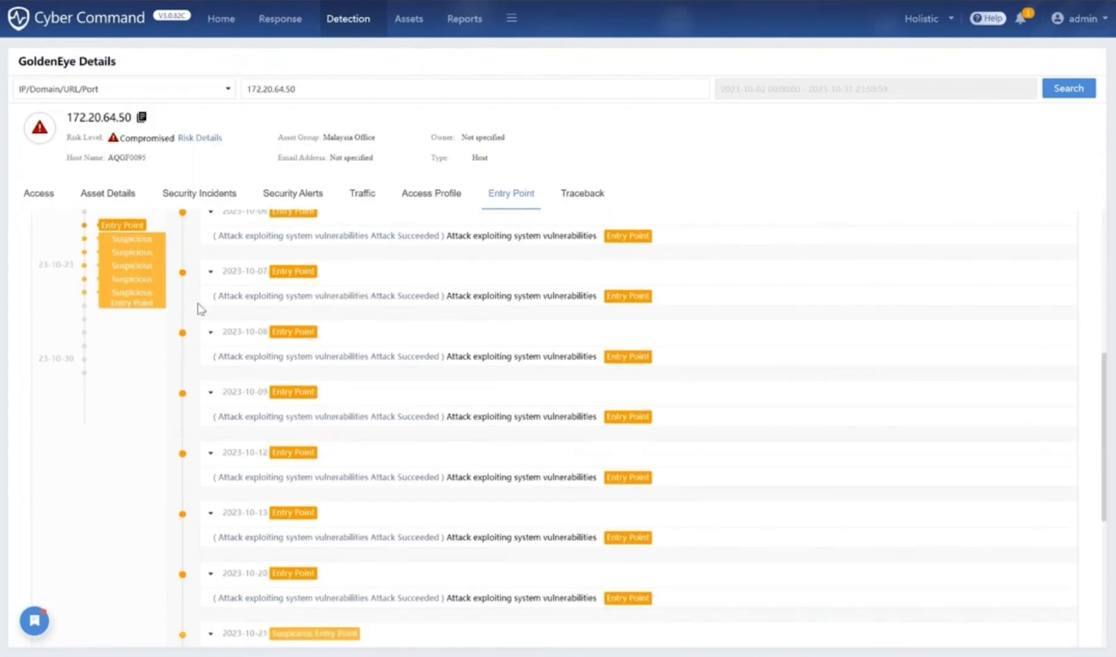
{"action": "mouse_move", "coordinate": [330, 376]}
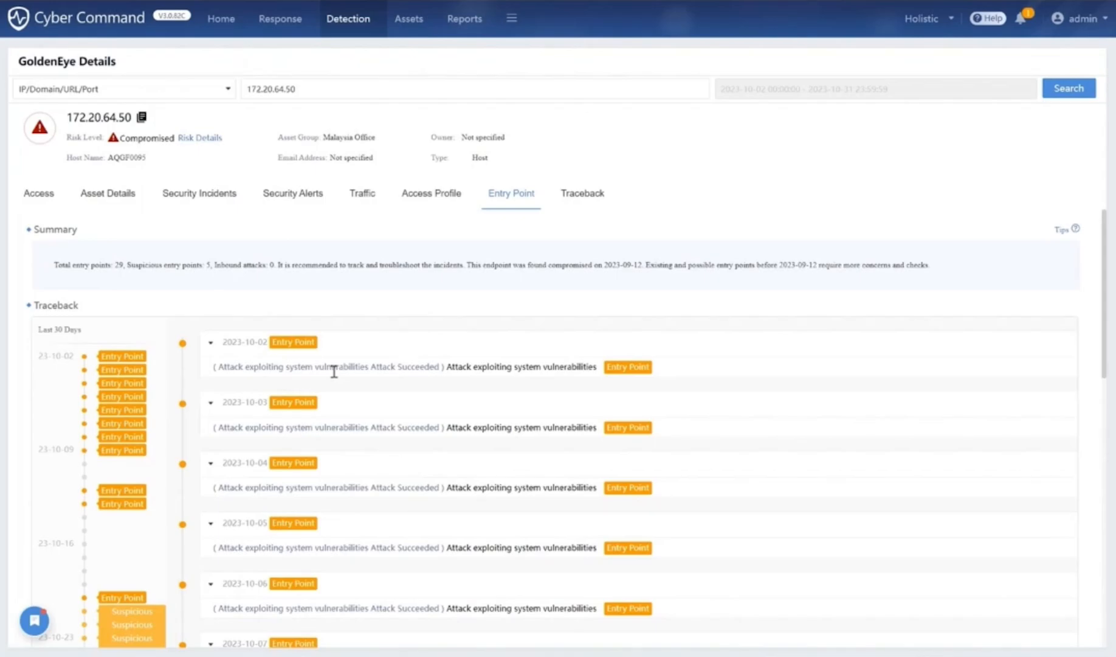
{"action": "left_click", "coordinate": [280, 18]}
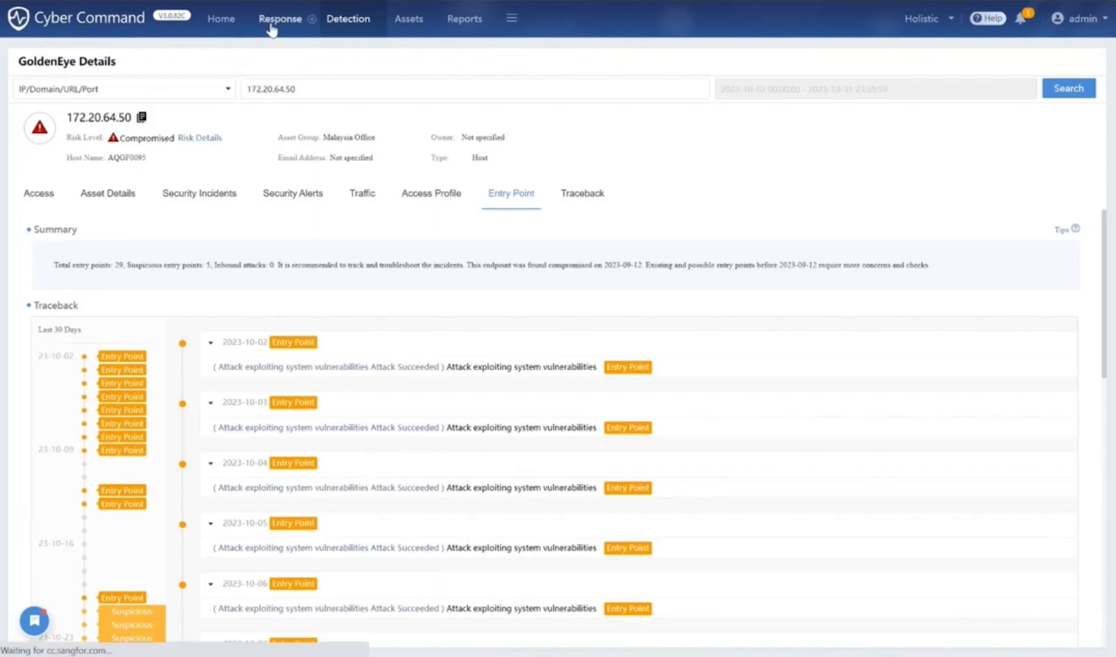
Show the Auto Response policies list of 60 policies and switch to Policy Templates.
{"action": "left_click", "coordinate": [281, 19]}
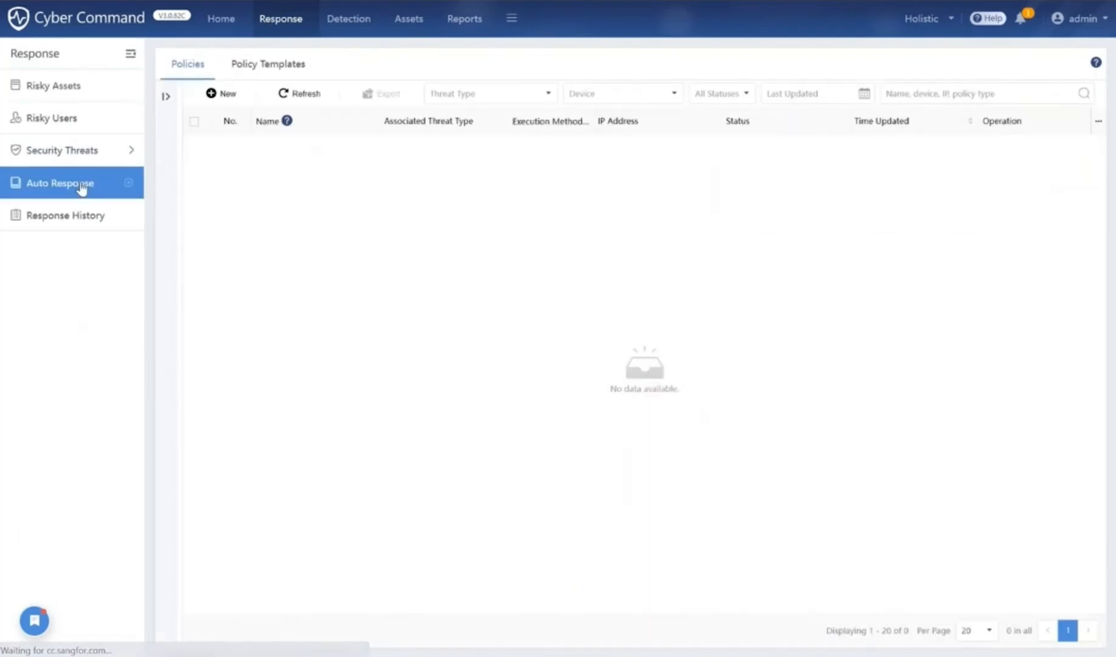
{"action": "left_click", "coordinate": [619, 93]}
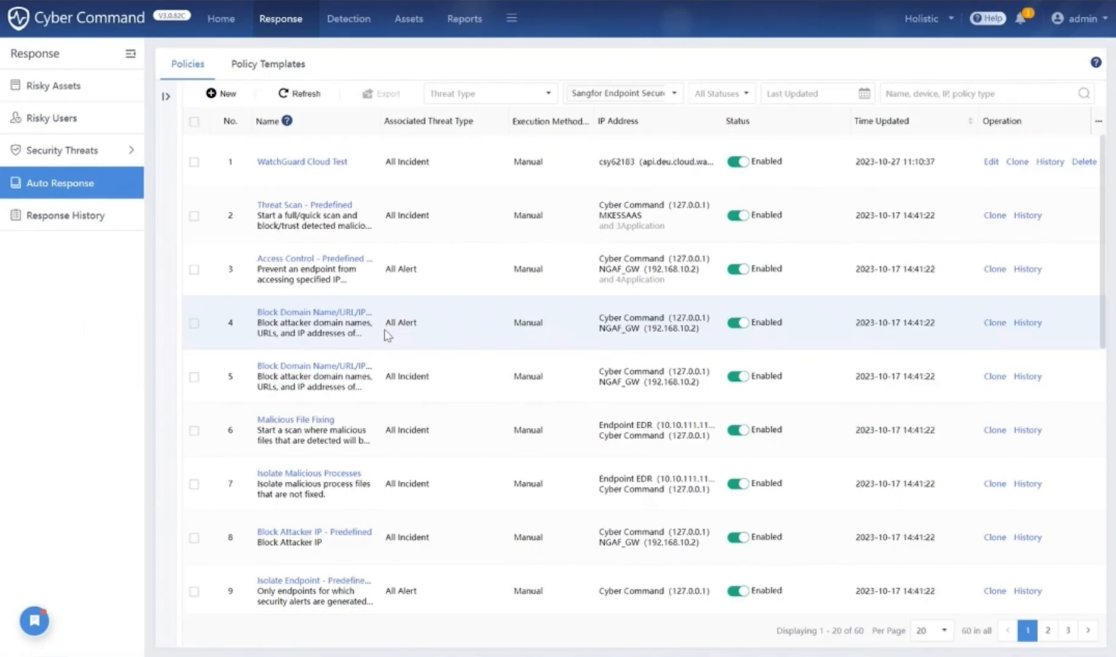
{"action": "left_click", "coordinate": [267, 64]}
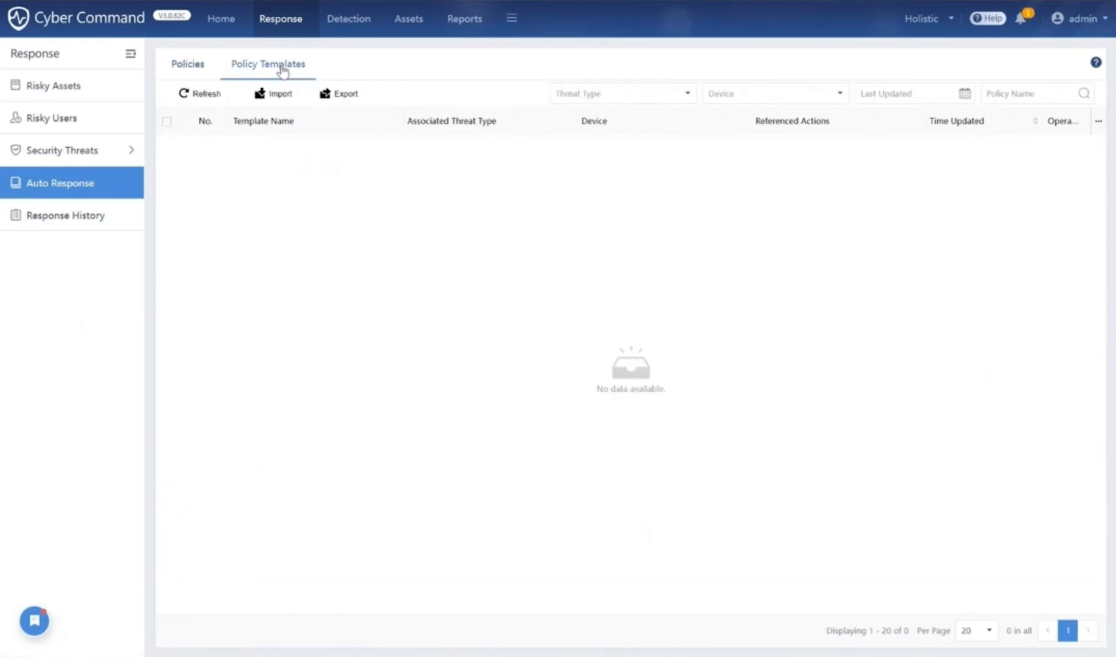
Load the 29 policy templates and view the predefined Block Attacker IP template workflow.
{"action": "left_click", "coordinate": [772, 93]}
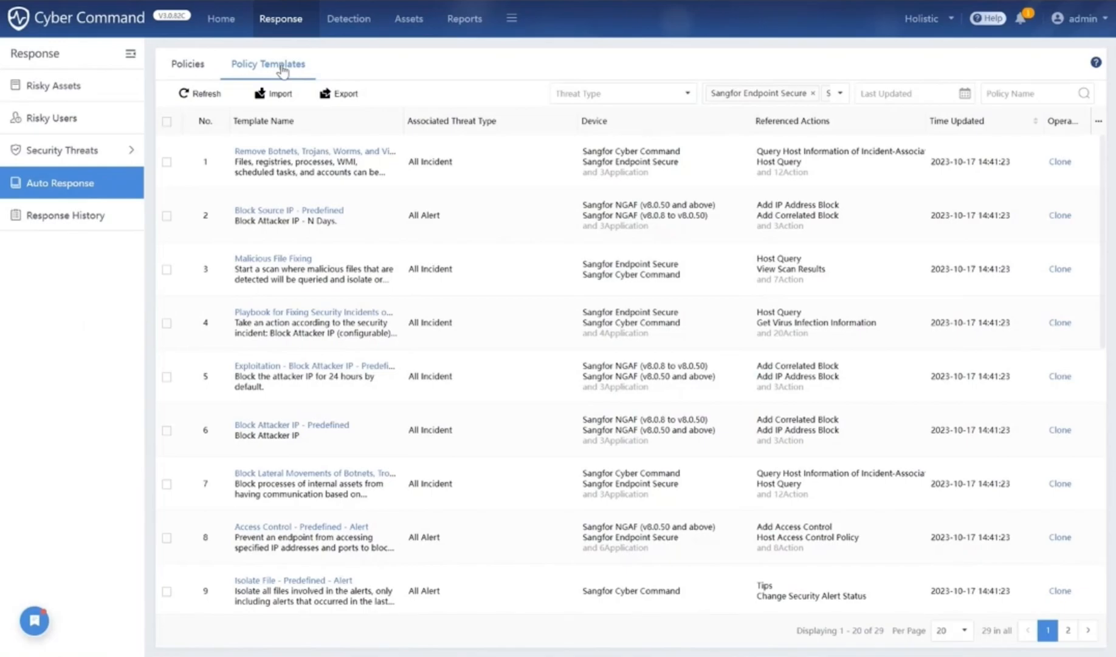
{"action": "mouse_move", "coordinate": [302, 72]}
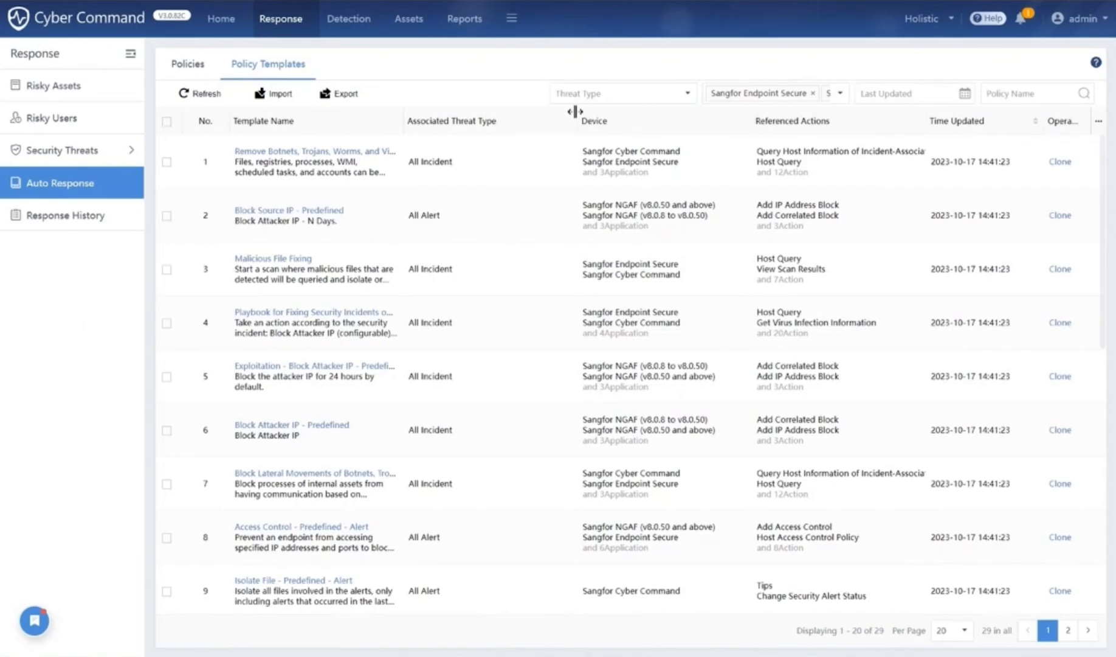
{"action": "mouse_move", "coordinate": [511, 371]}
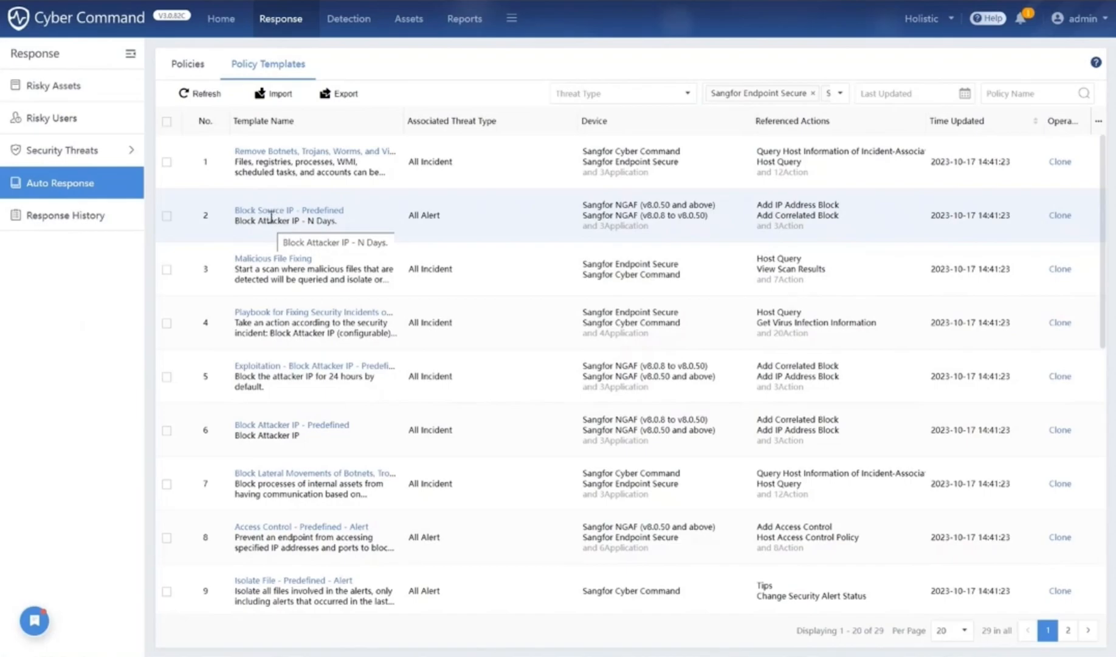
{"action": "mouse_move", "coordinate": [259, 172]}
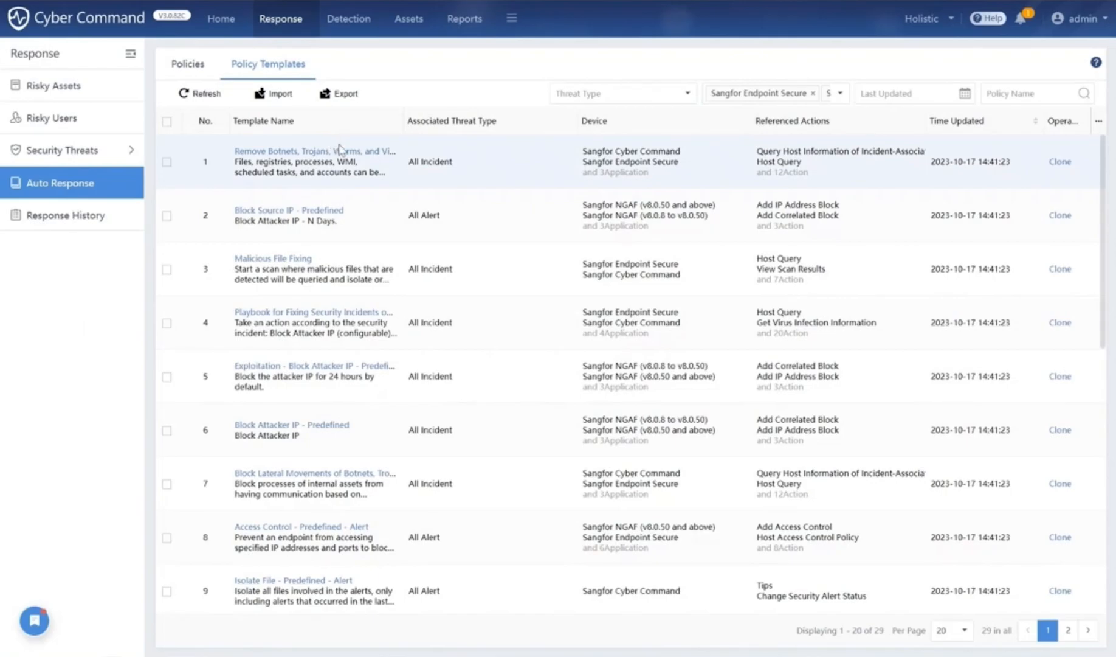
{"action": "mouse_move", "coordinate": [349, 209]}
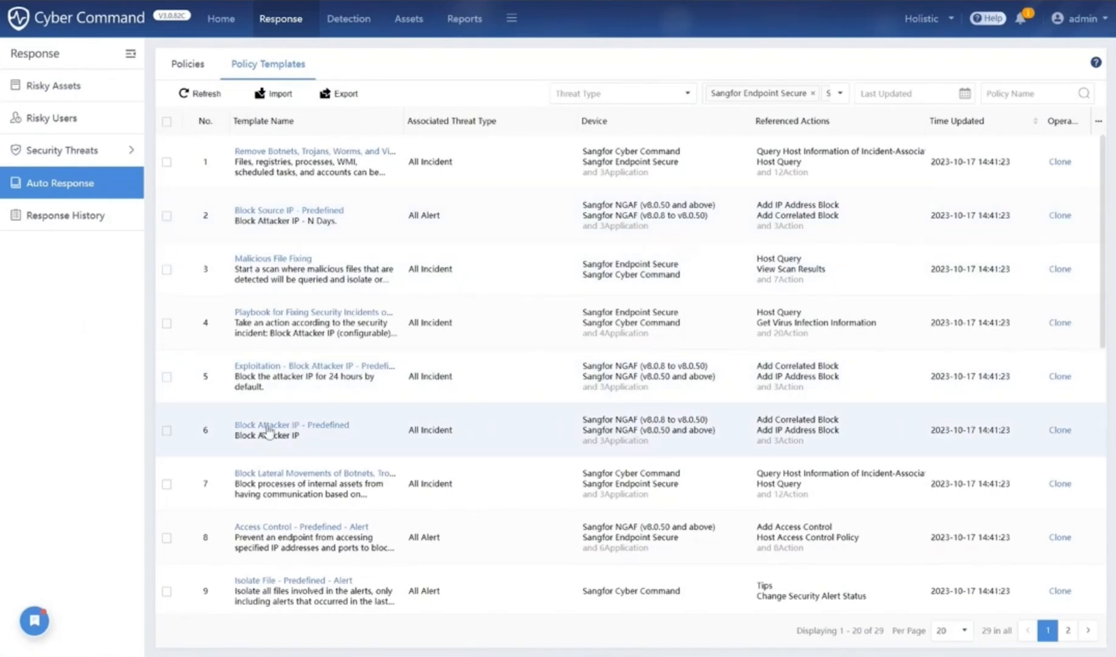
{"action": "left_click", "coordinate": [291, 425]}
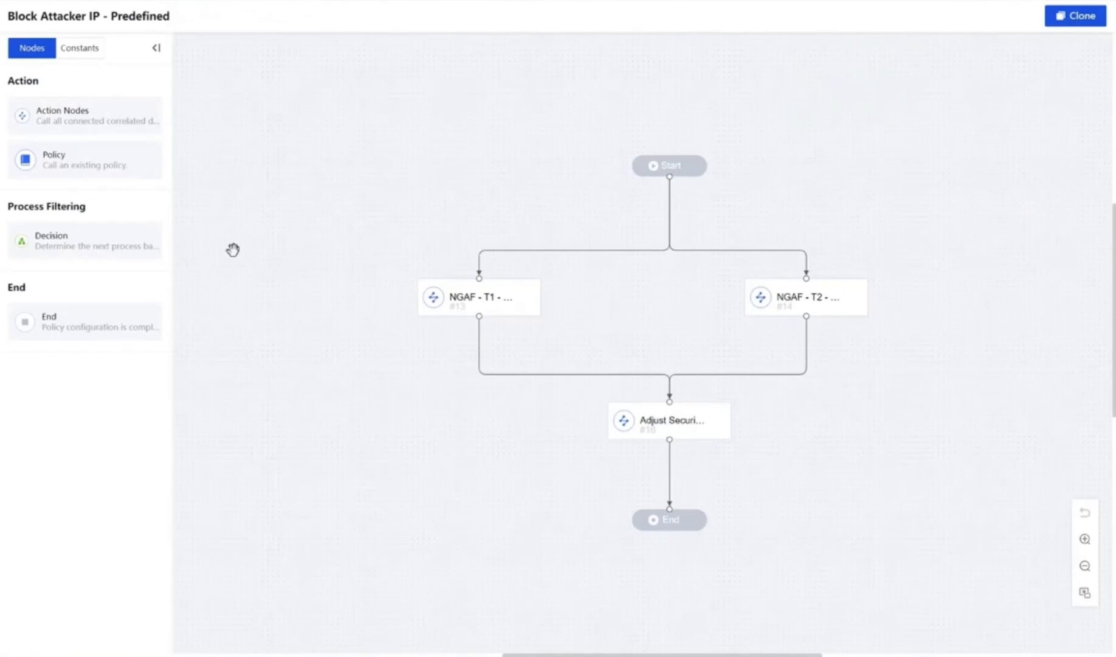
{"action": "mouse_move", "coordinate": [299, 300]}
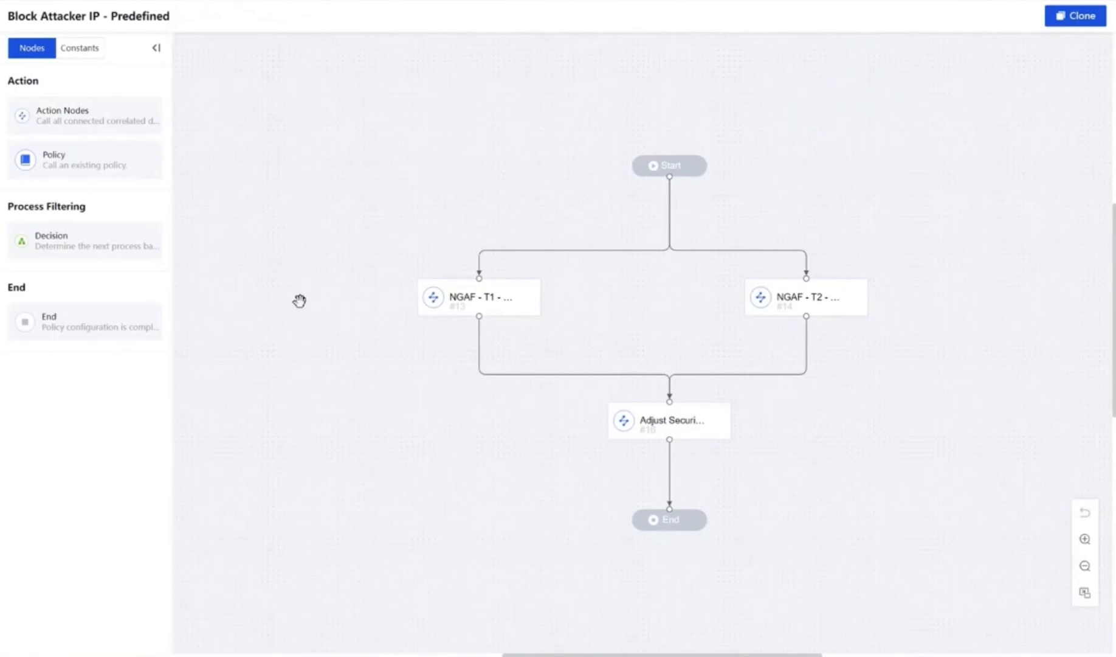
{"action": "mouse_move", "coordinate": [307, 297]}
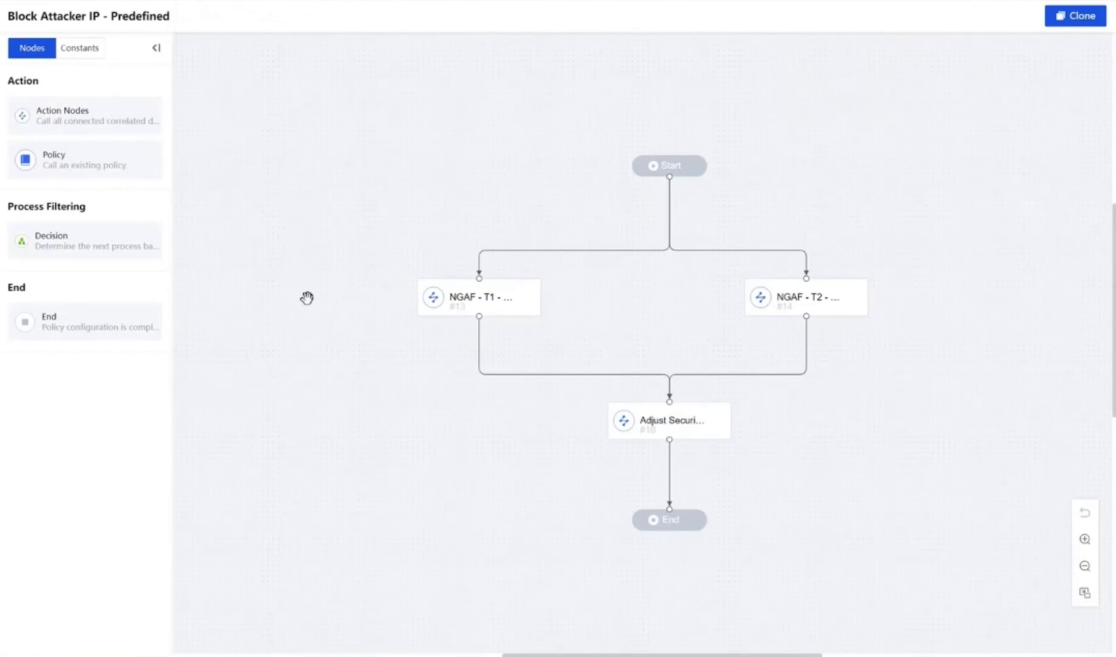
{"action": "mouse_move", "coordinate": [1047, 152]}
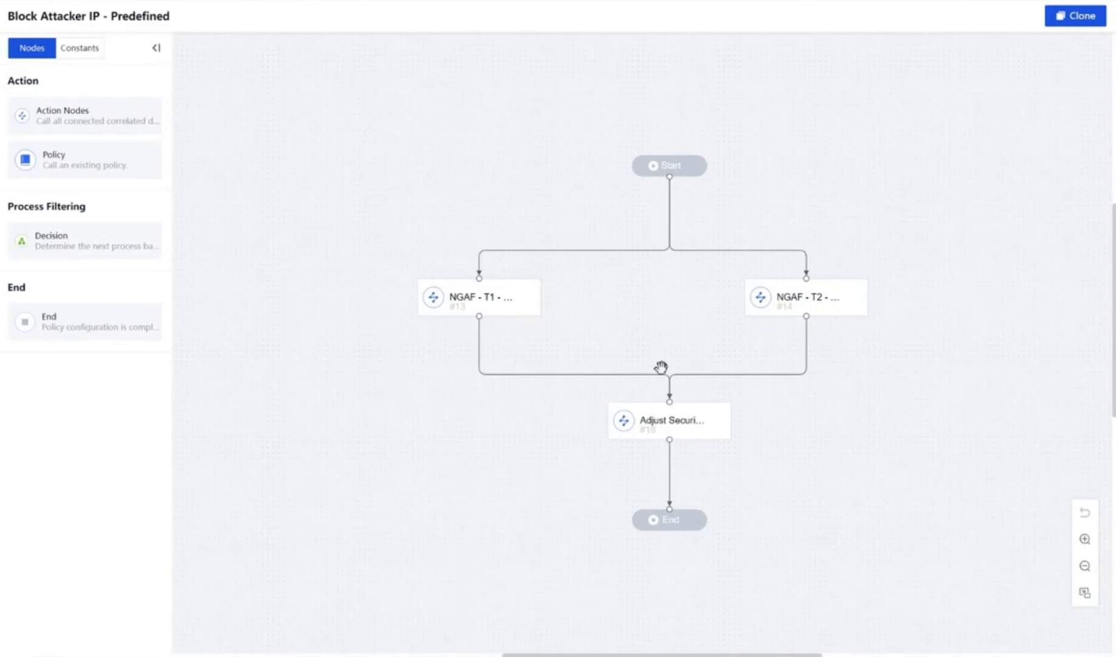
{"action": "mouse_move", "coordinate": [594, 376]}
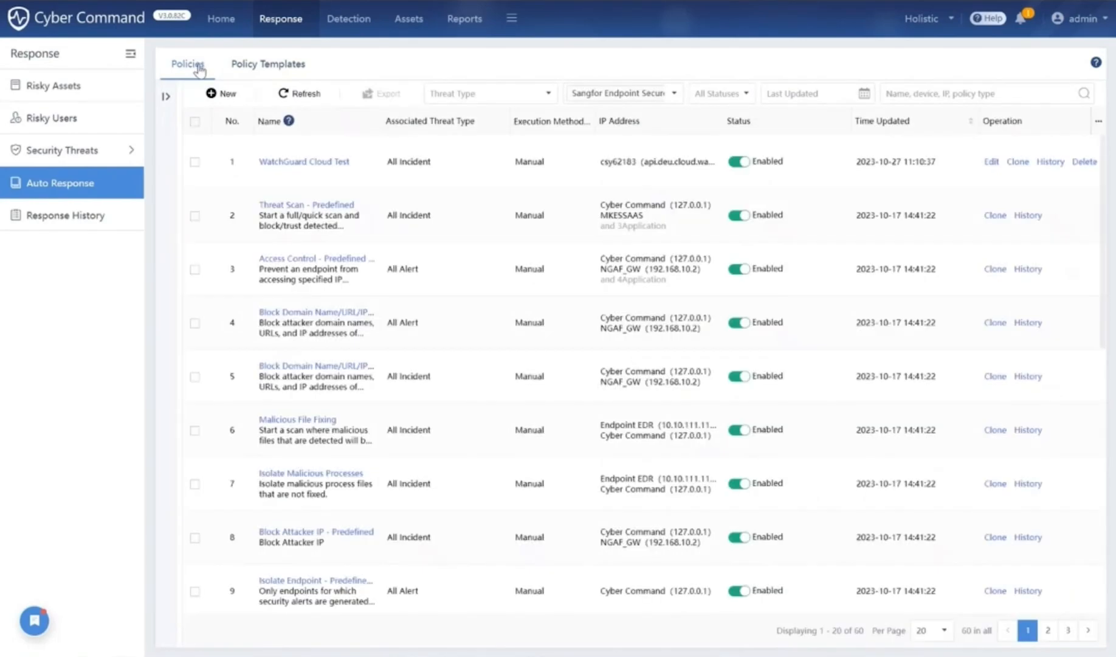
{"action": "mouse_move", "coordinate": [166, 158]}
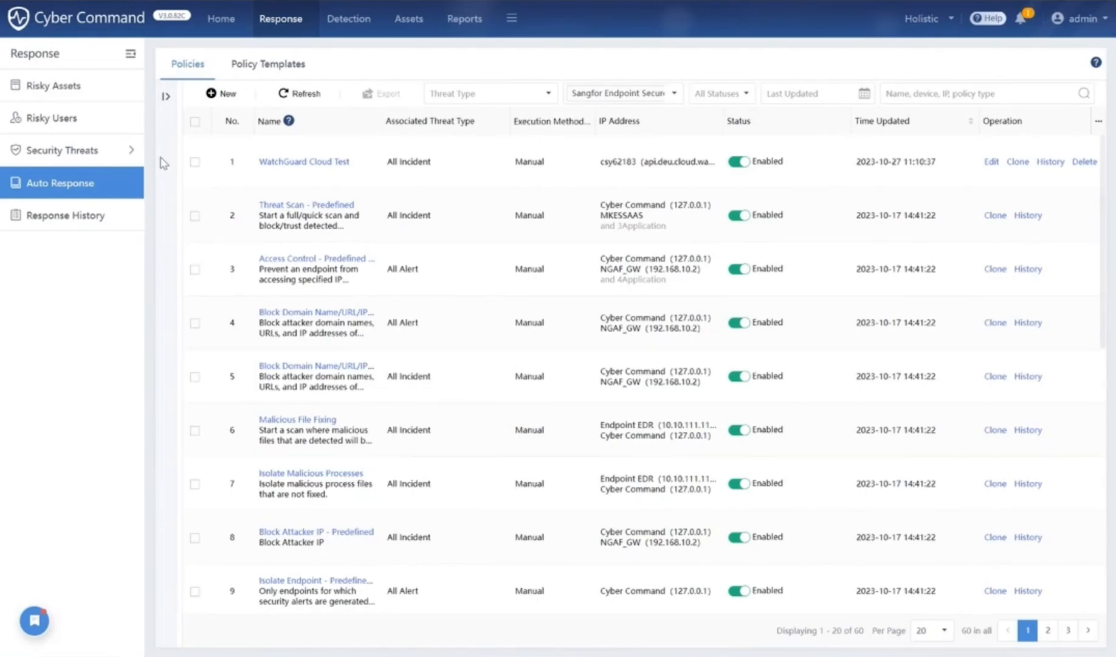
Create a new unnamed auto-response policy and show its Policy Settings form.
{"action": "left_click", "coordinate": [221, 93]}
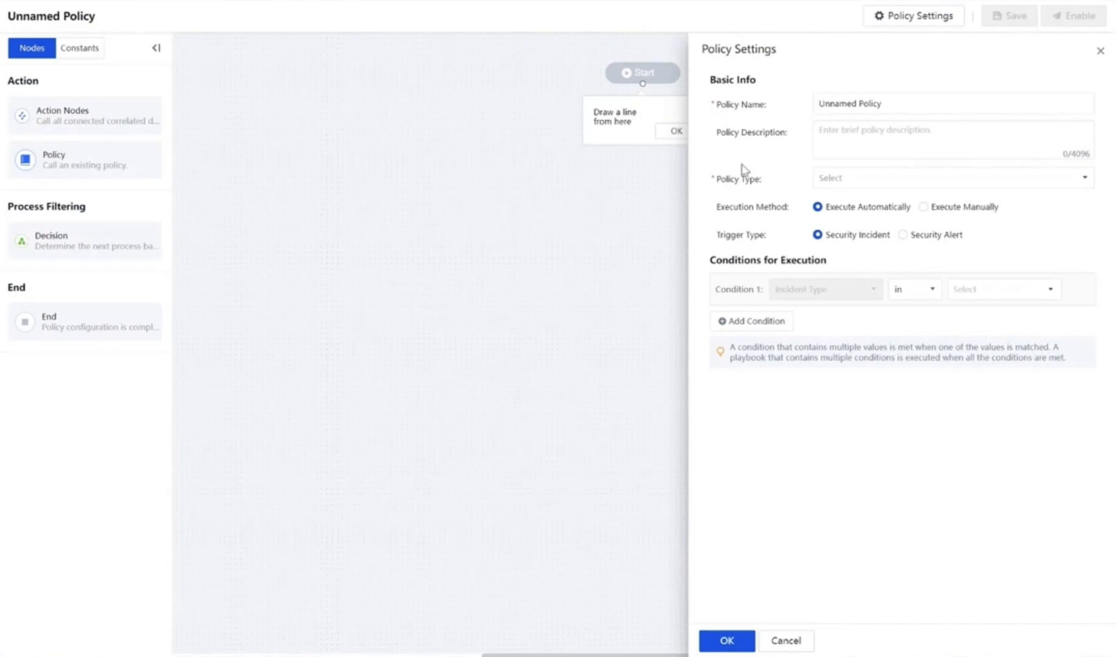
{"action": "mouse_move", "coordinate": [688, 251]}
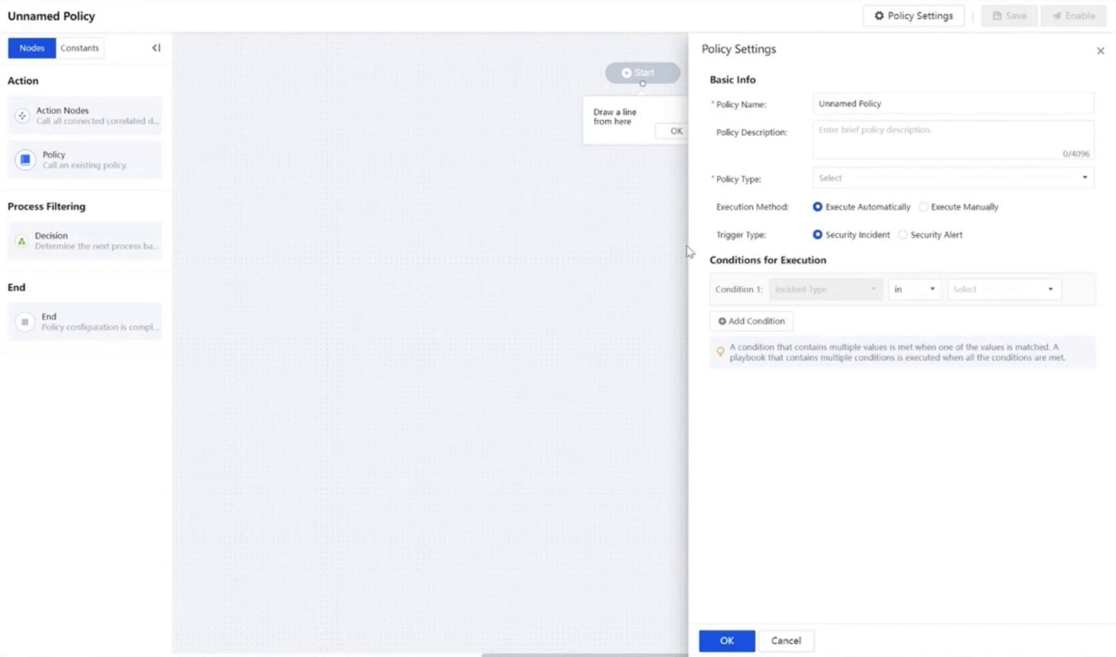
{"action": "left_click", "coordinate": [952, 138]}
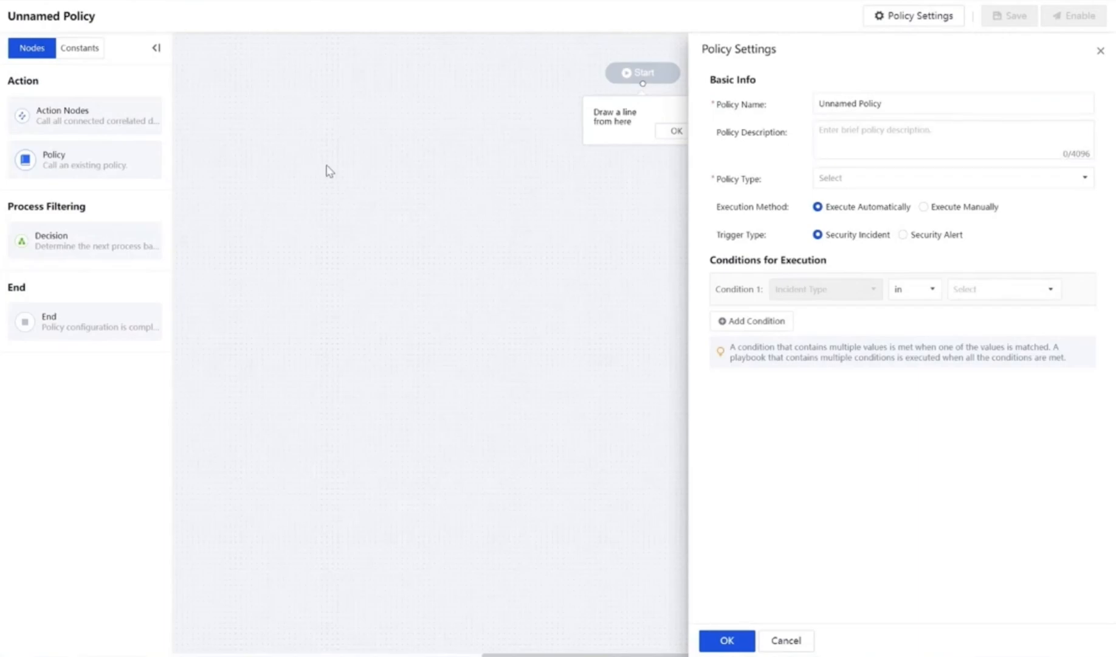
{"action": "mouse_move", "coordinate": [528, 322]}
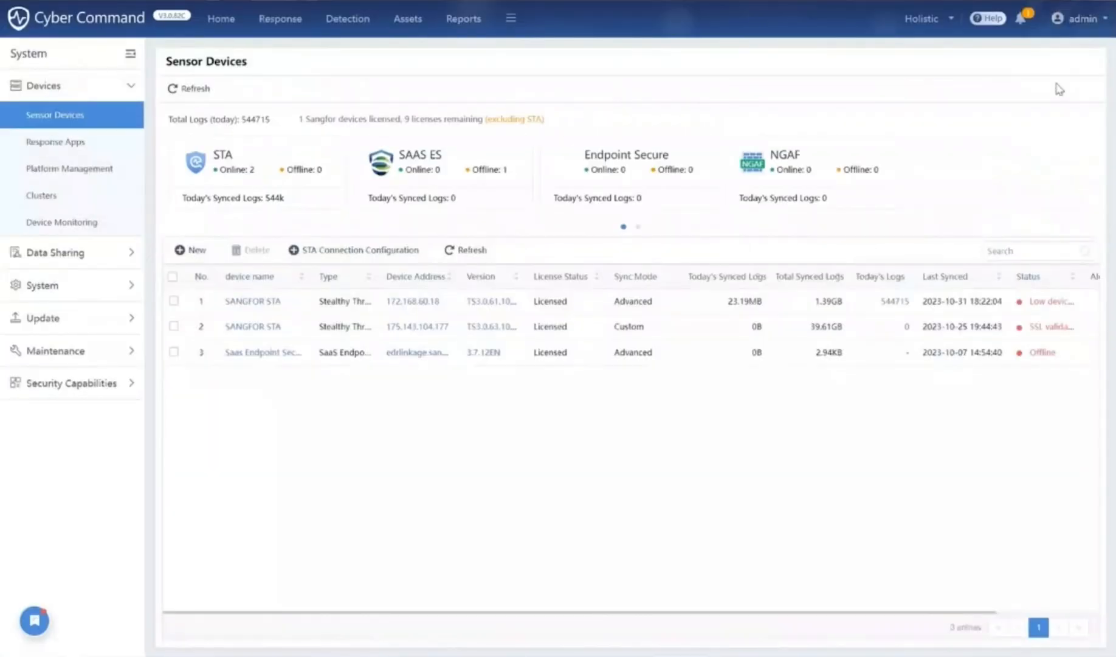
{"action": "mouse_move", "coordinate": [61, 143]}
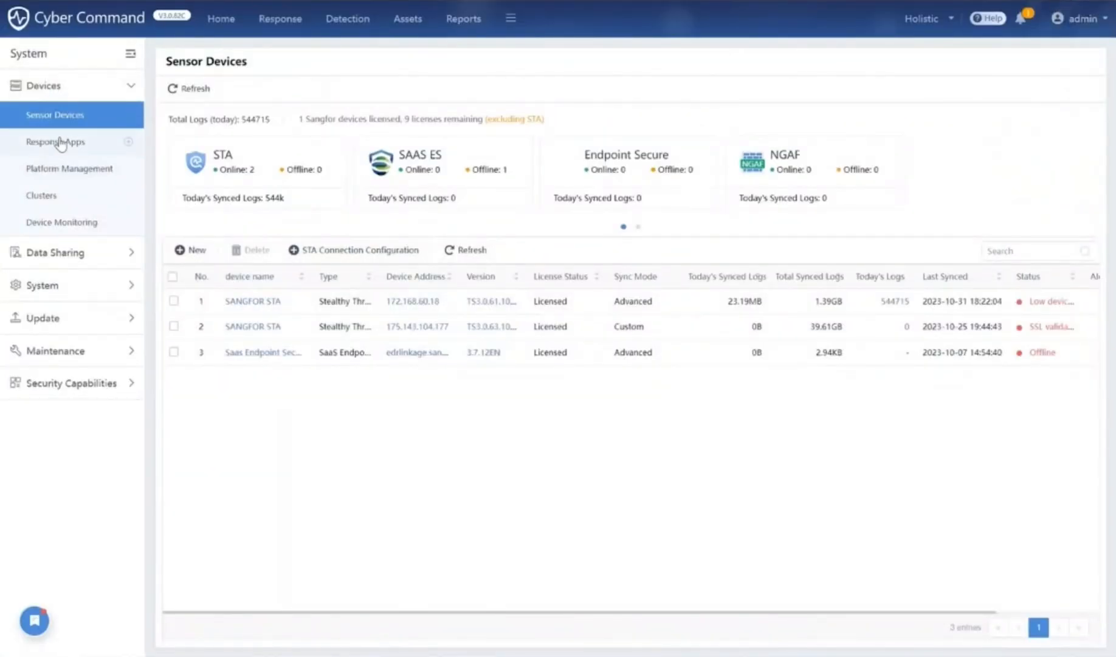
Show the Response Apps catalogue listing Sangfor and third-party correlated devices.
{"action": "left_click", "coordinate": [56, 143]}
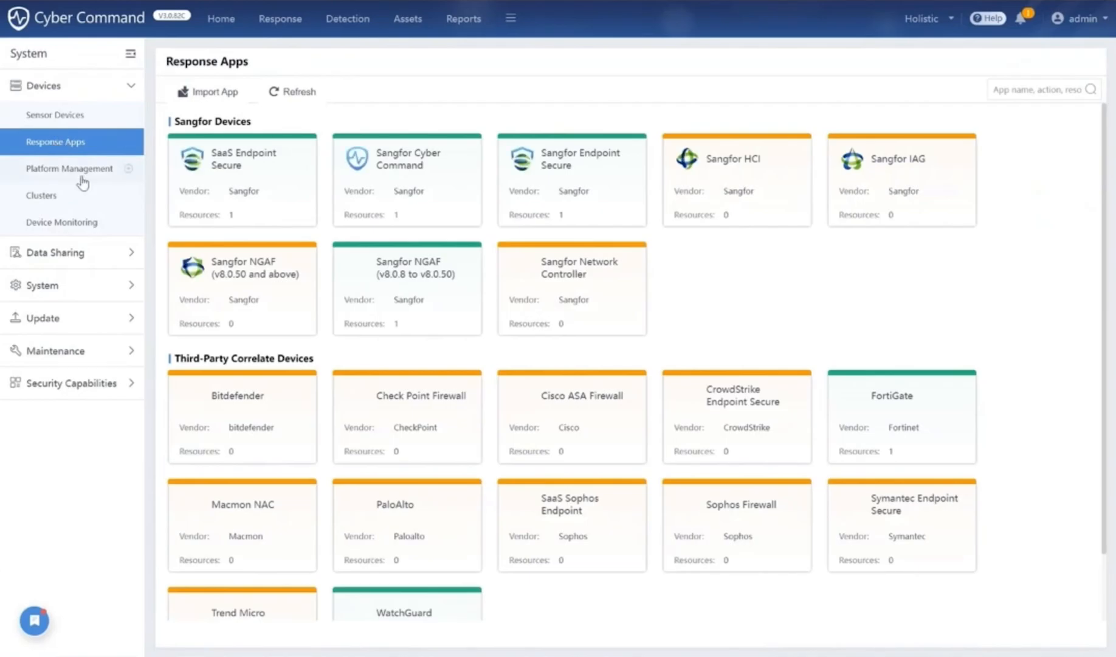
{"action": "scroll", "scroll_direction": "down", "scroll_amount": 3}
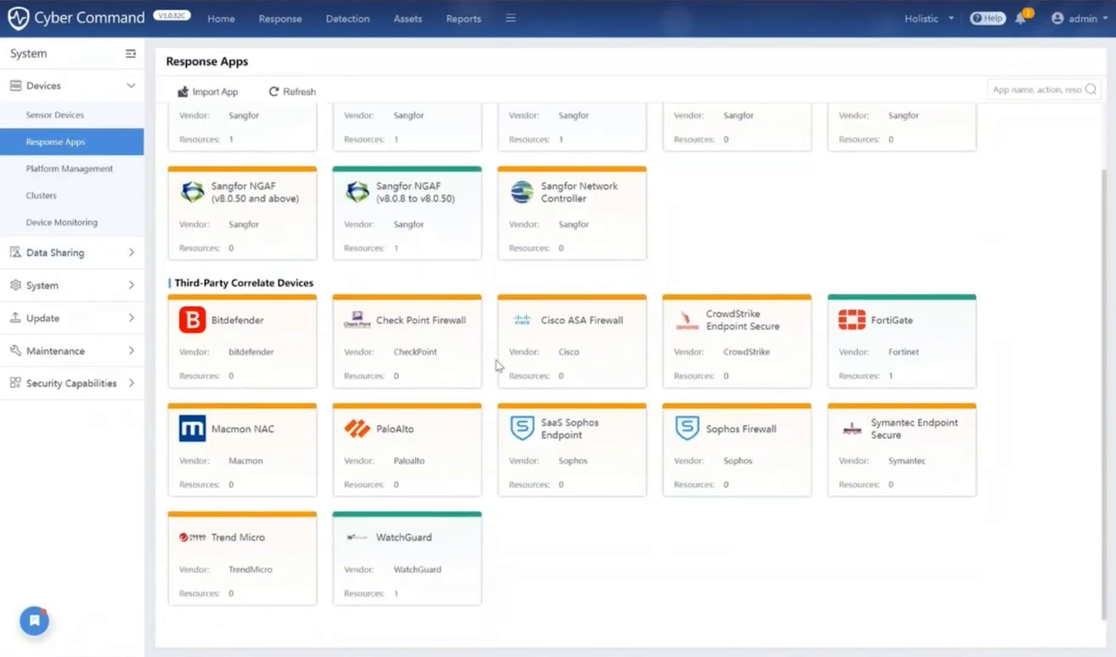
{"action": "mouse_move", "coordinate": [395, 344]}
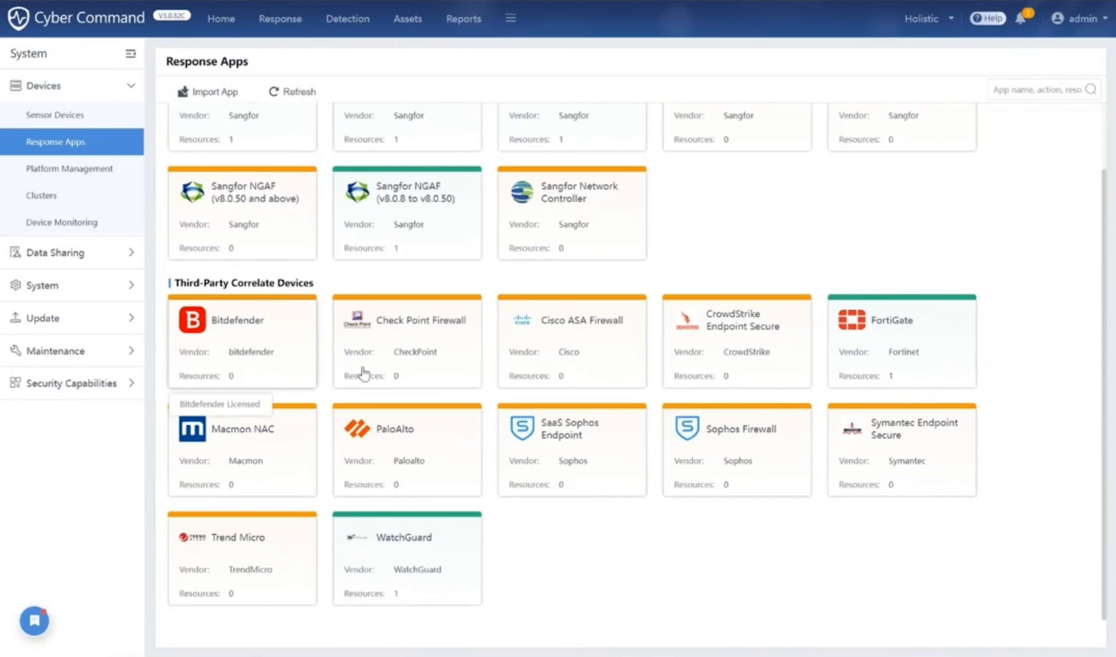
{"action": "mouse_move", "coordinate": [559, 365]}
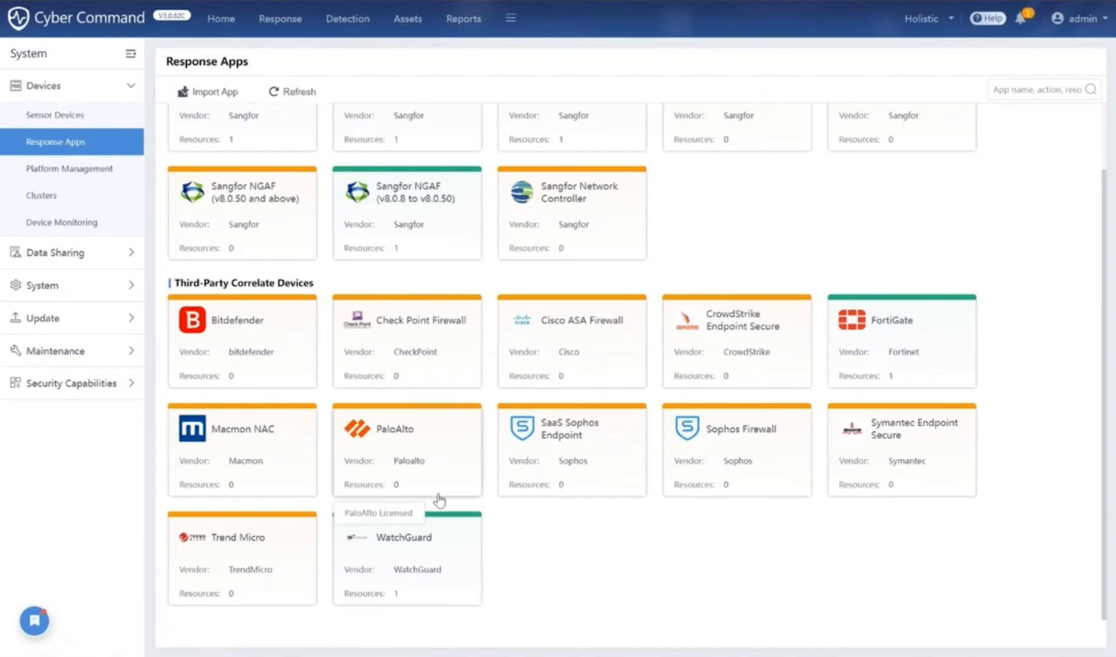
{"action": "mouse_move", "coordinate": [354, 578]}
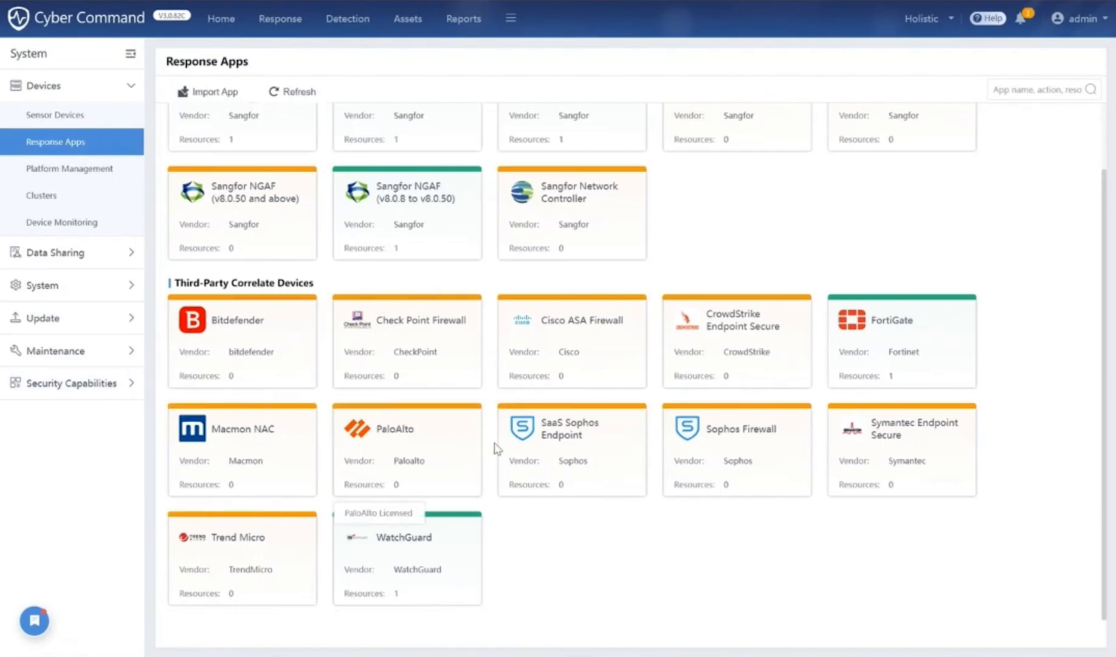
{"action": "mouse_move", "coordinate": [648, 548]}
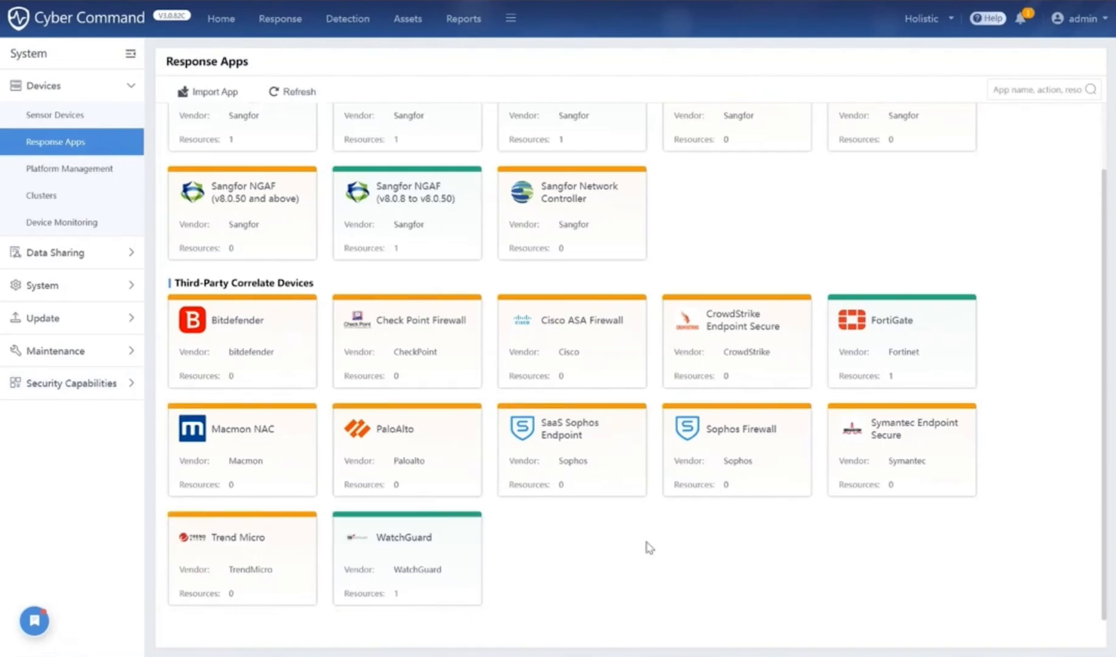
{"action": "left_click", "coordinate": [464, 18]}
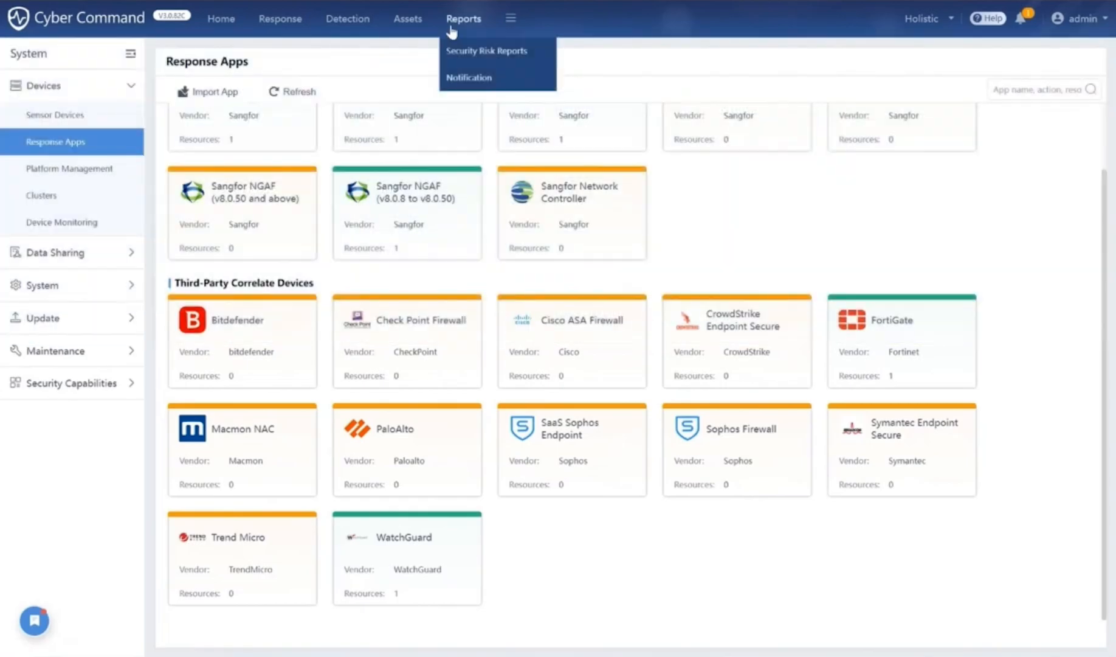
Browse the Security Risk Reports calendar, the export report types, and the report subscription form.
{"action": "left_click", "coordinate": [486, 51]}
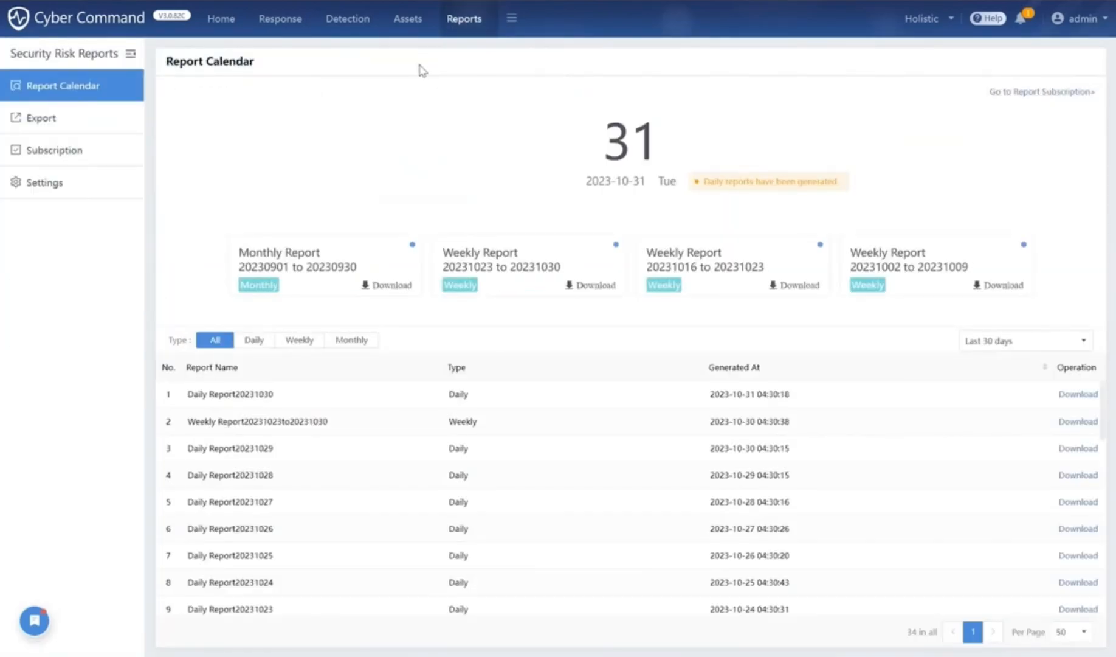
{"action": "left_click", "coordinate": [40, 118]}
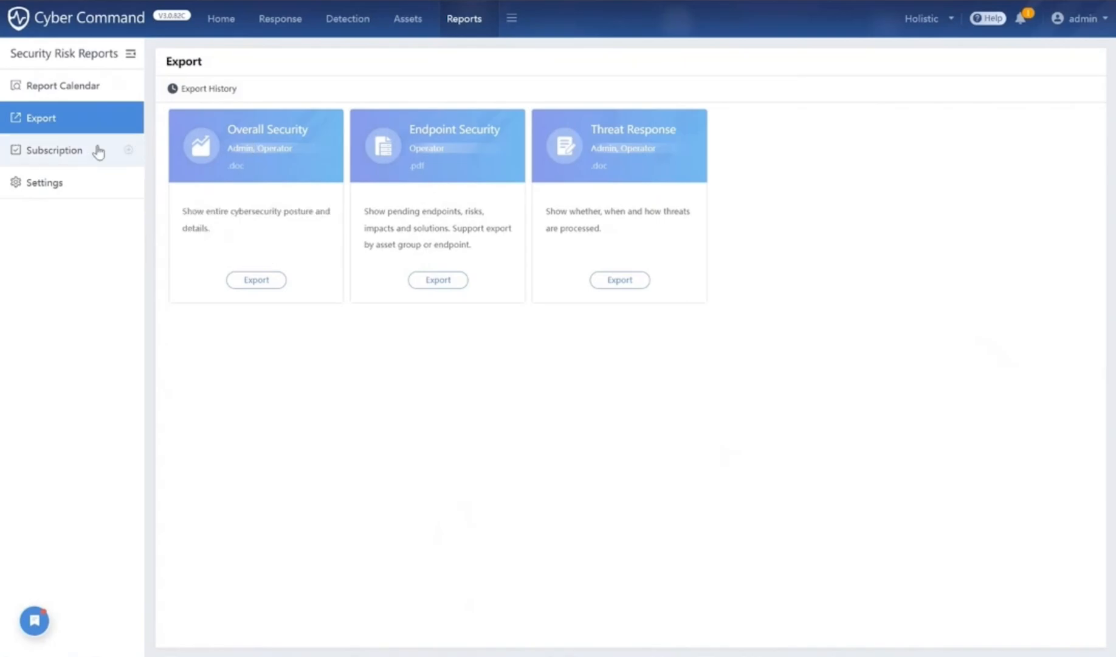
{"action": "left_click", "coordinate": [52, 150]}
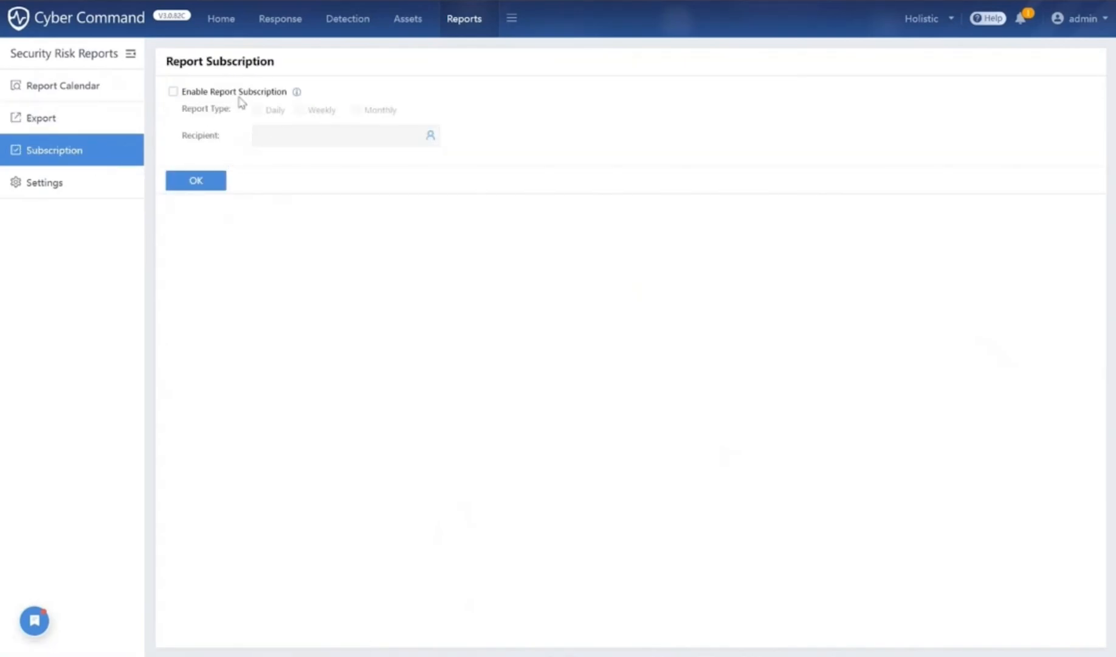
{"action": "mouse_move", "coordinate": [372, 117]}
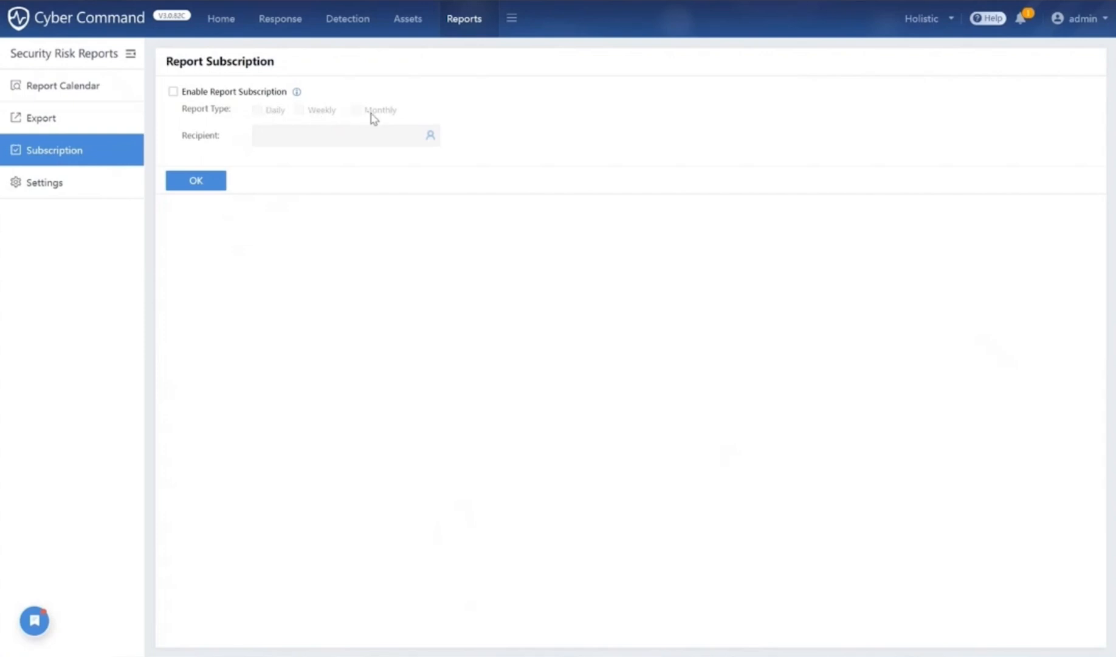
{"action": "mouse_move", "coordinate": [341, 175]}
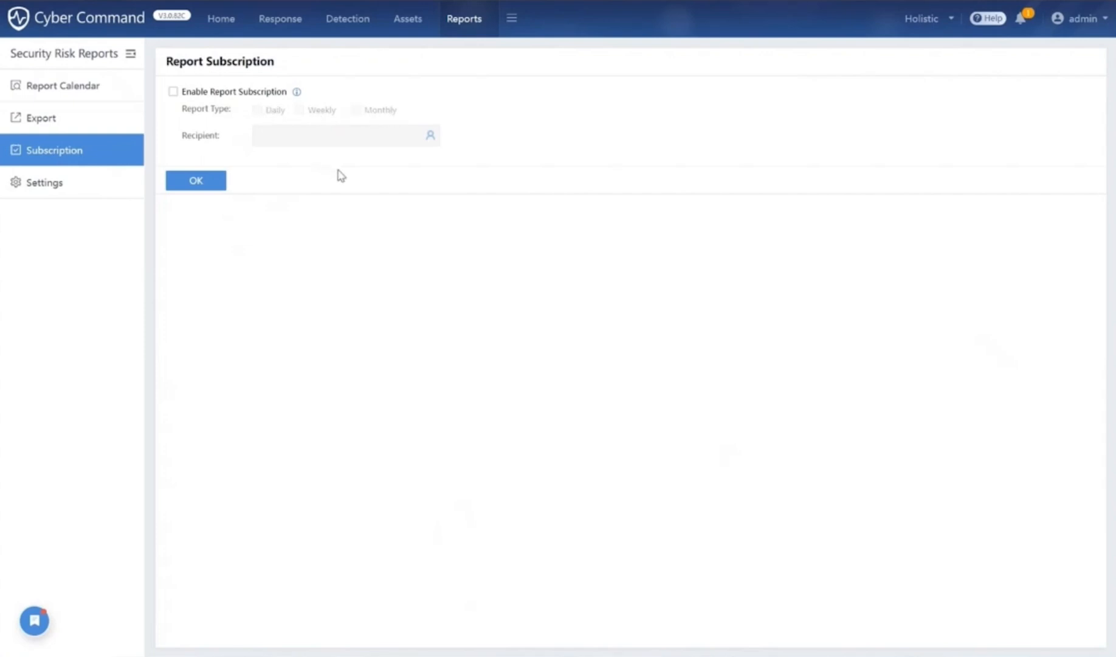
{"action": "mouse_move", "coordinate": [349, 214]}
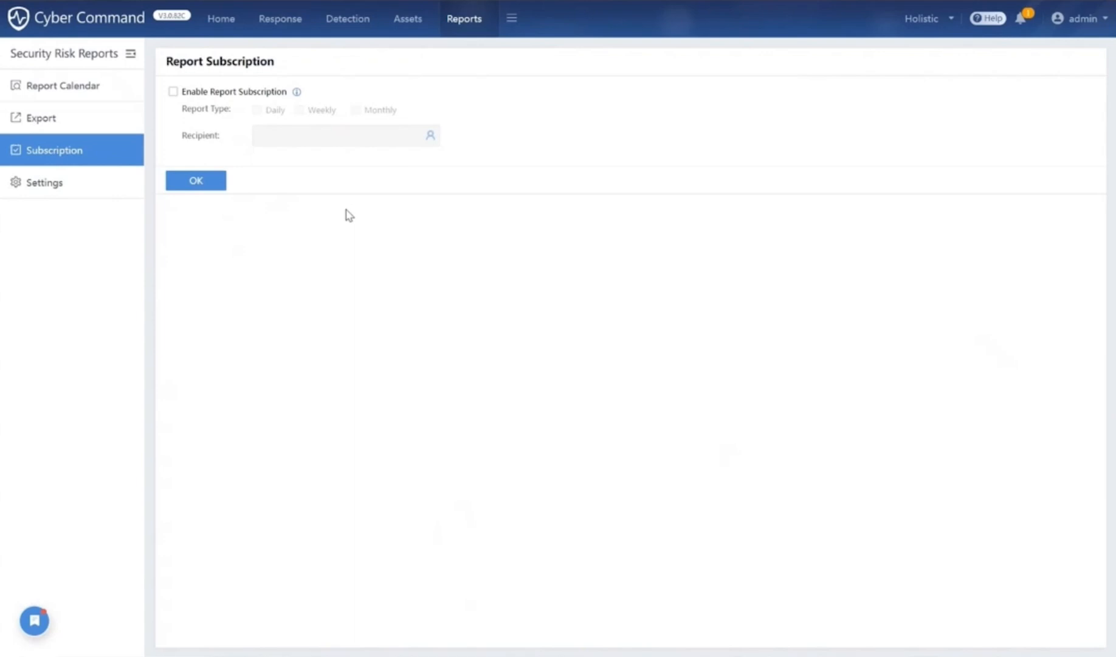
{"action": "mouse_move", "coordinate": [363, 243]}
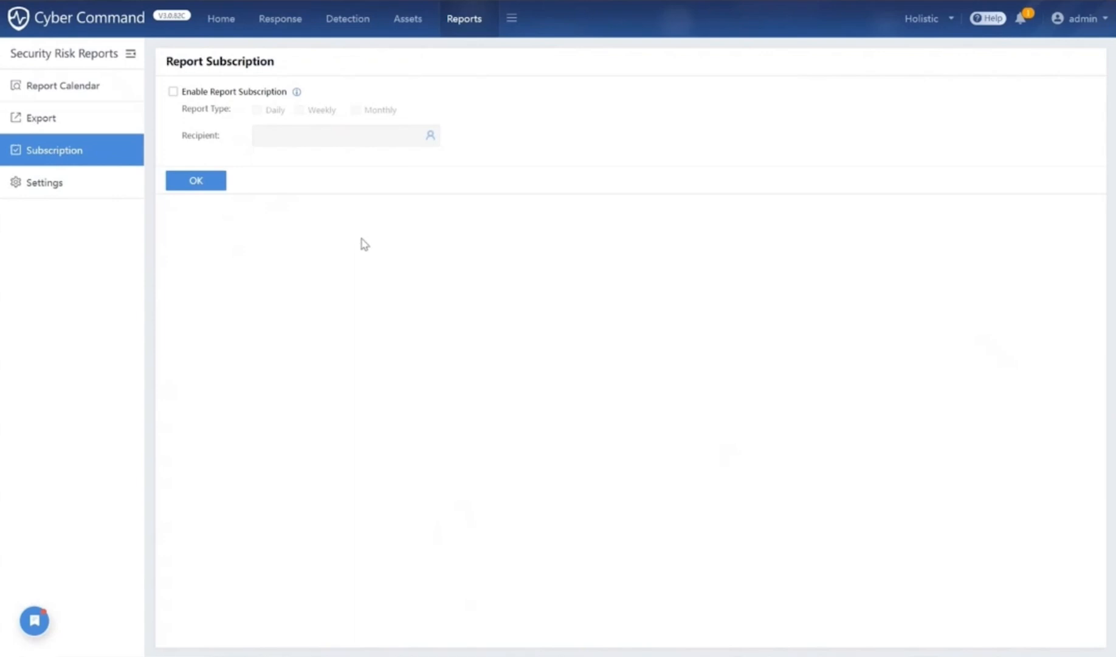
Return to the Home overview showing 5356 security alerts and 77 pending incidents.
{"action": "left_click", "coordinate": [221, 18]}
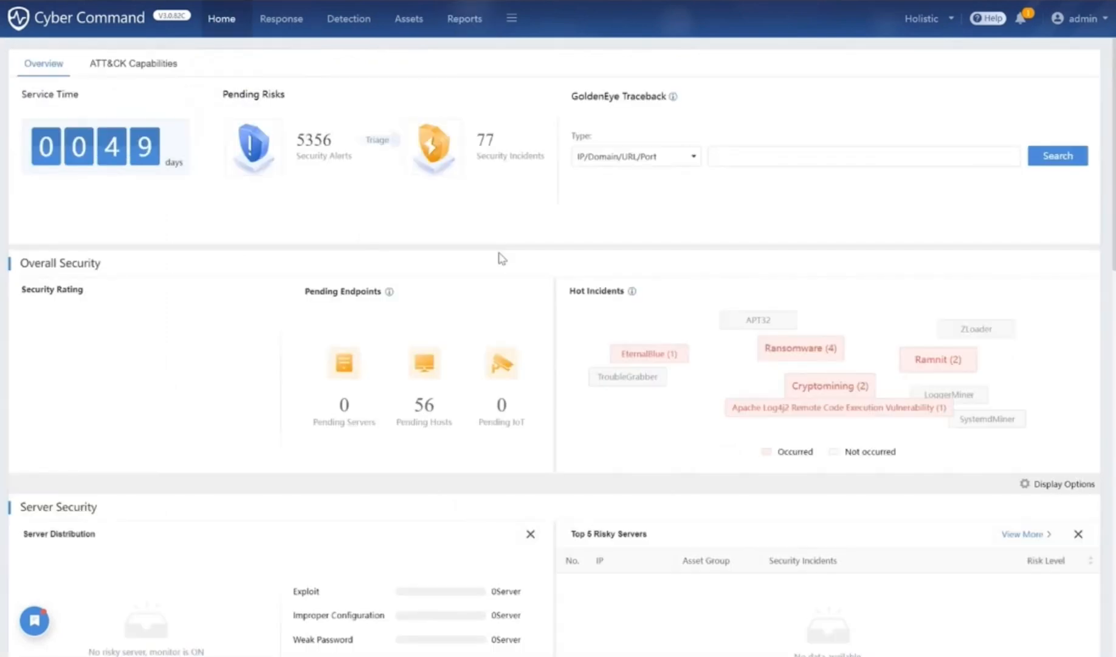